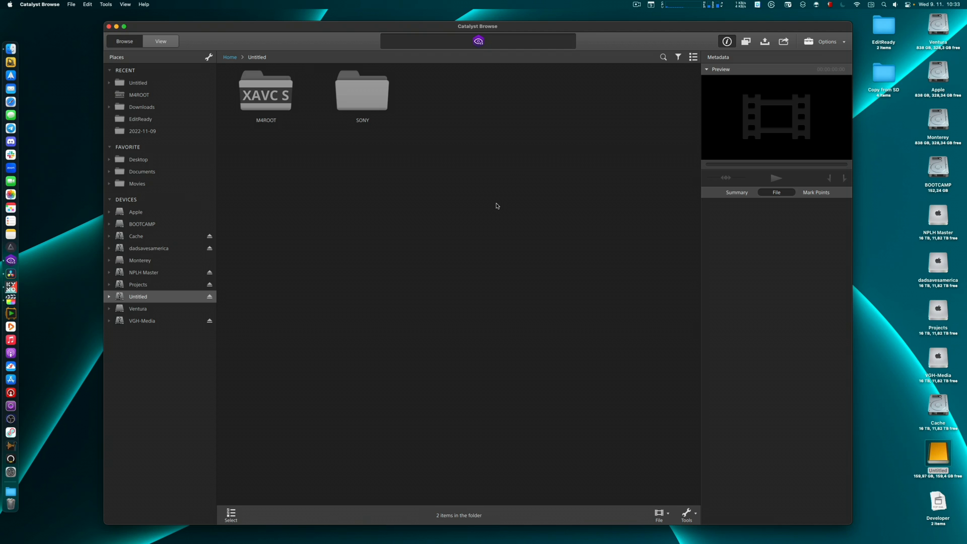
mouse_move(458, 204)
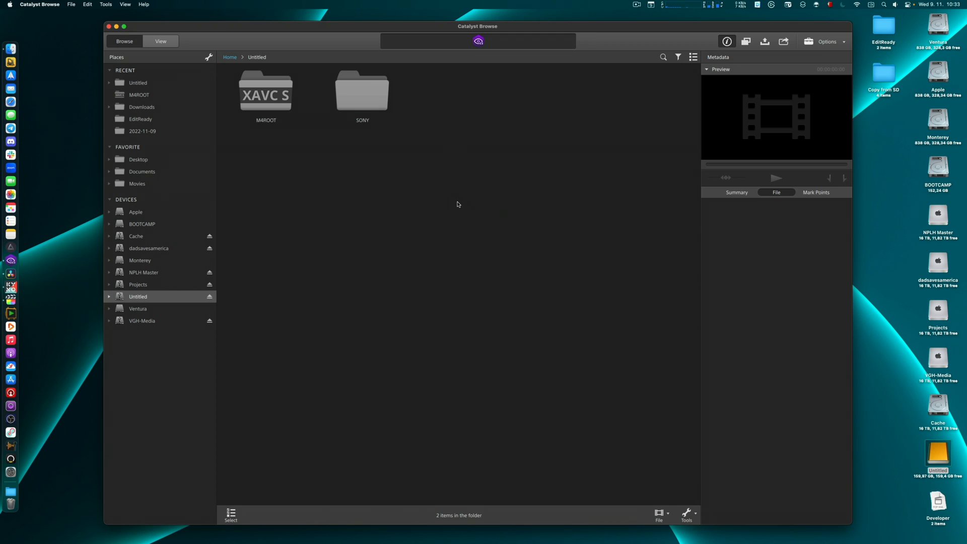
mouse_move(350, 39)
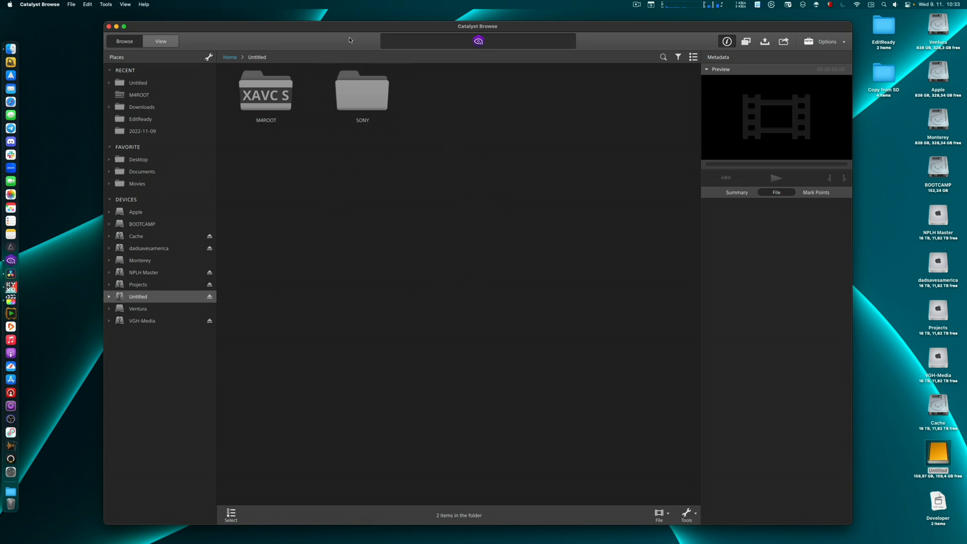
Open the card's M4ROOT folder in Catalyst Browse and select clip 20221109_A1_0225.MP4.
click(265, 92)
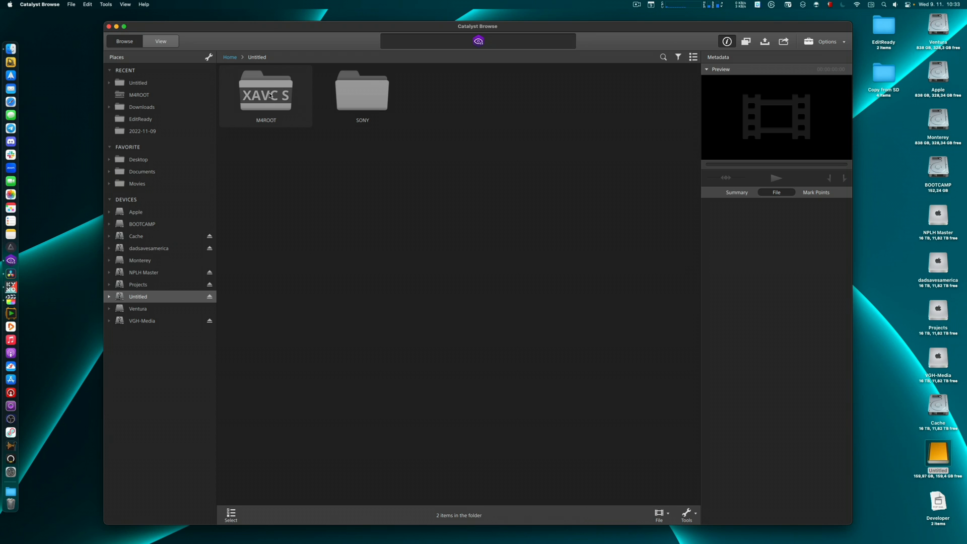
double_click(265, 92)
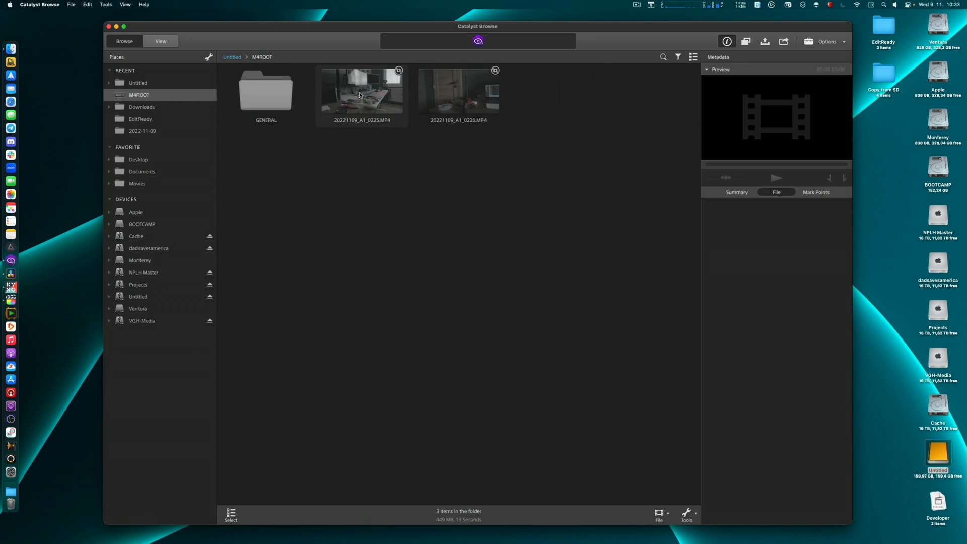
click(362, 94)
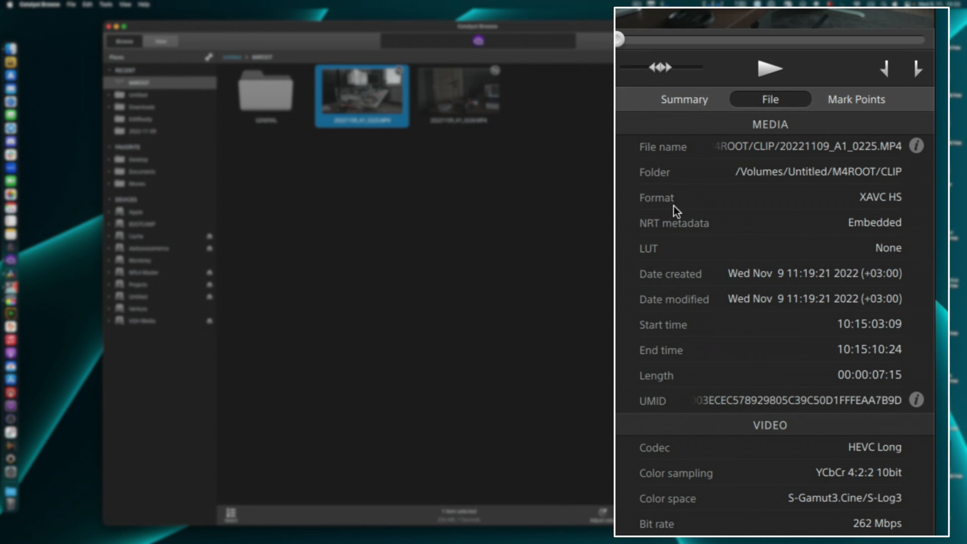
mouse_move(810, 530)
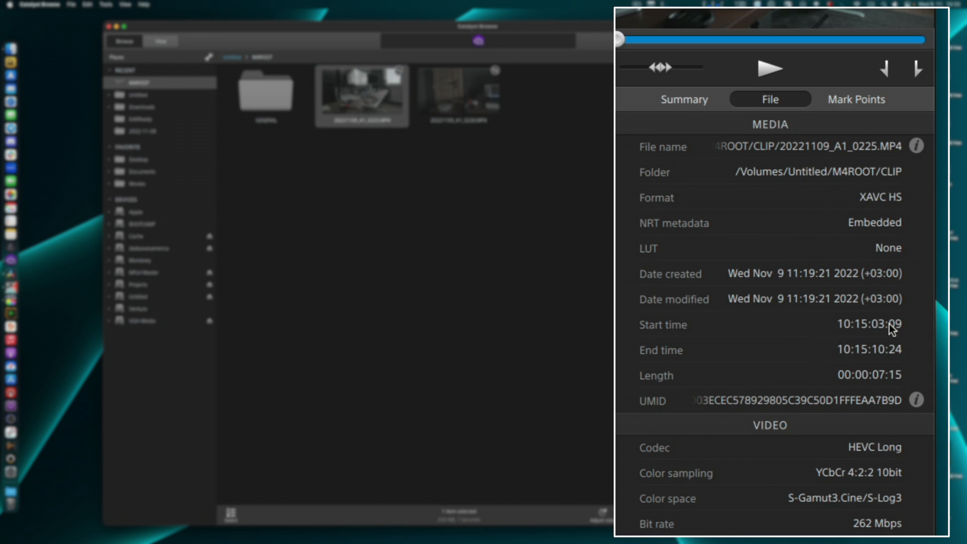
mouse_move(881, 180)
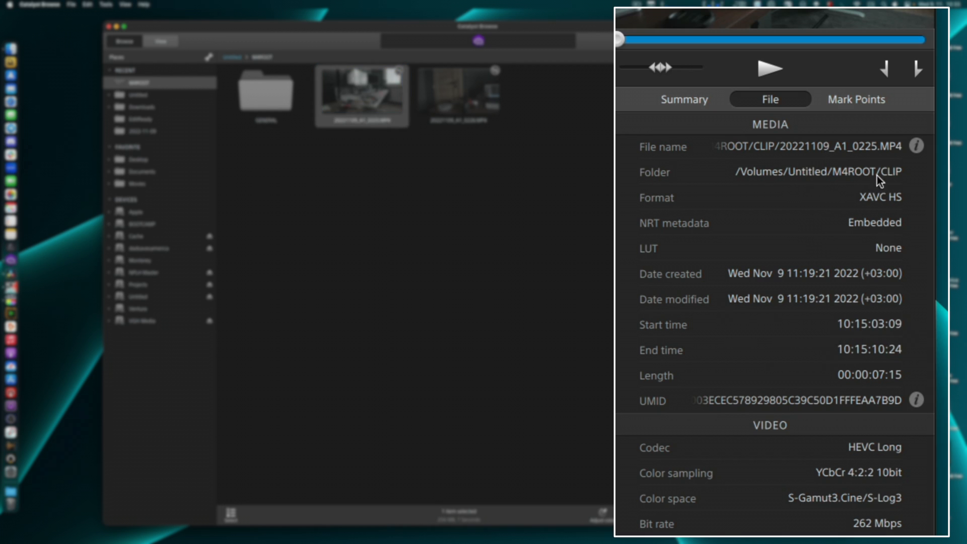
Review the clip's File metadata, then clear the selection to show the folder's items.
scroll(down, 3)
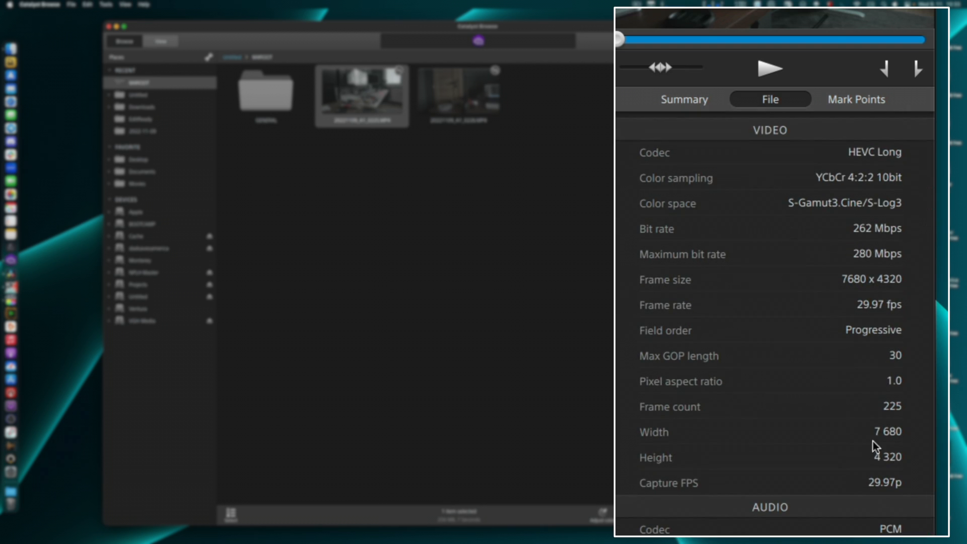
scroll(down, 3)
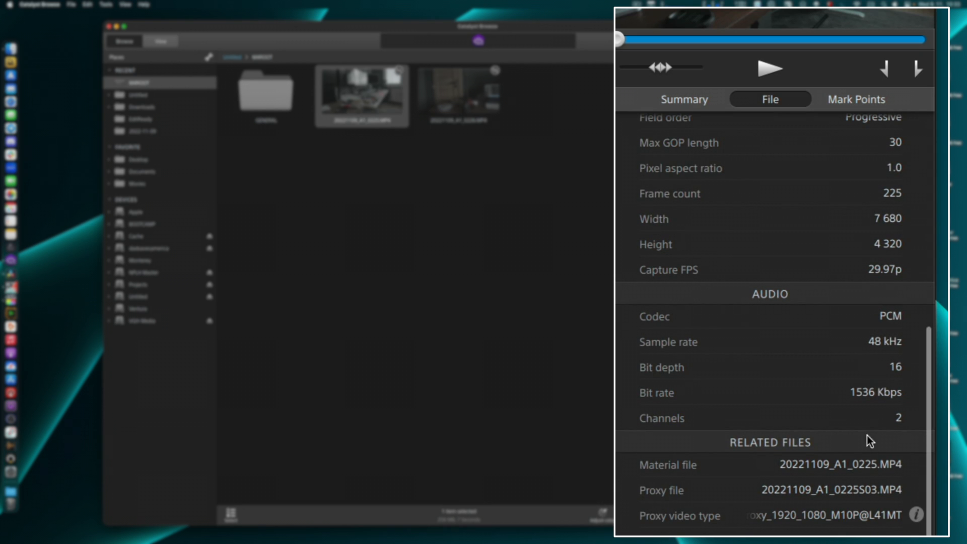
scroll(down, 3)
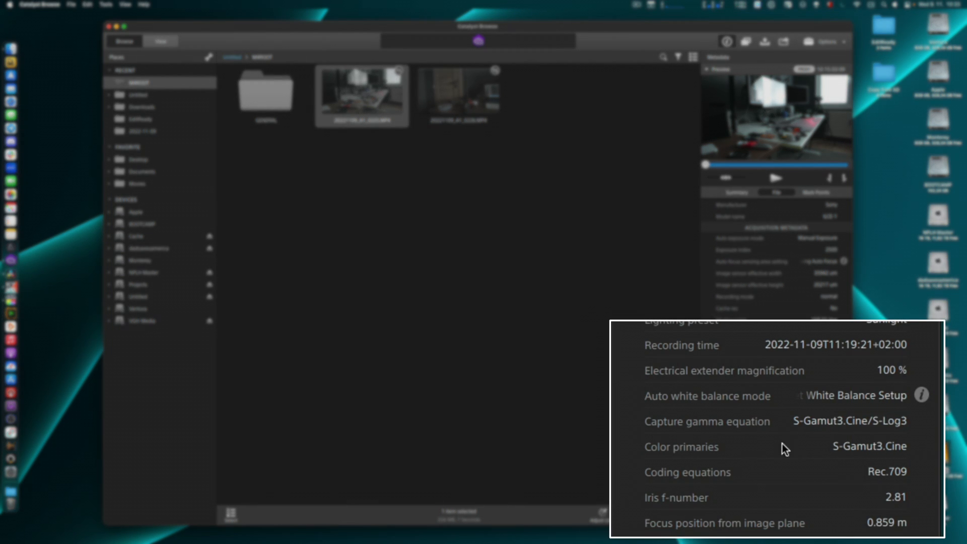
mouse_move(675, 509)
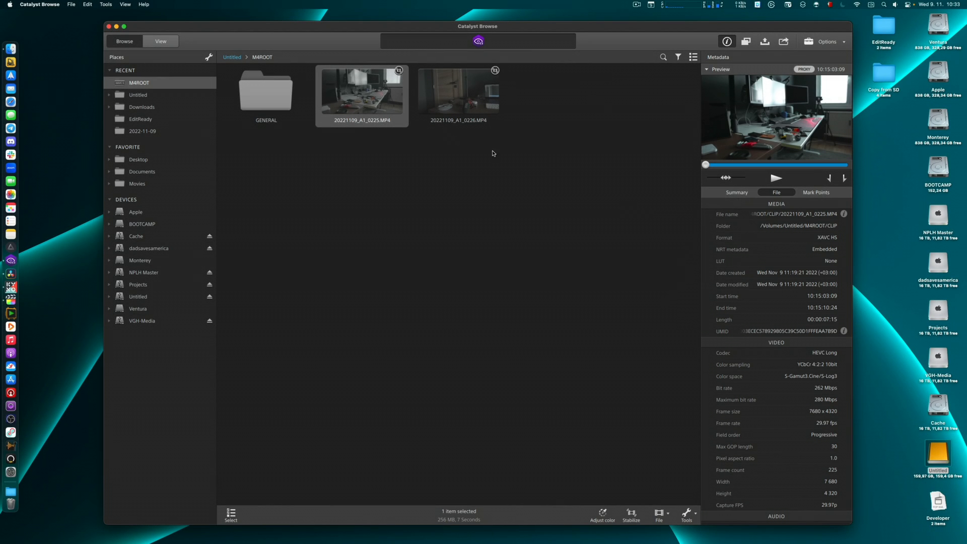
click(362, 95)
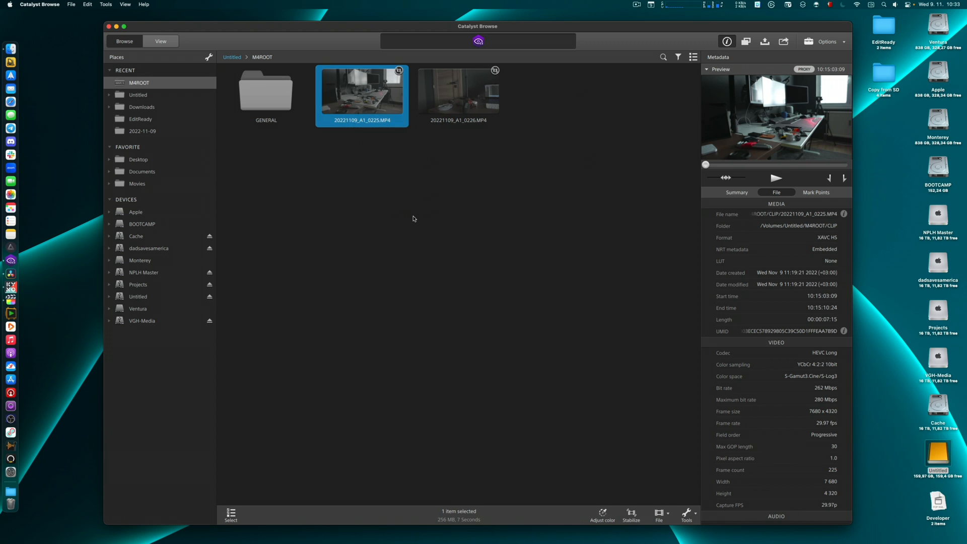
click(402, 210)
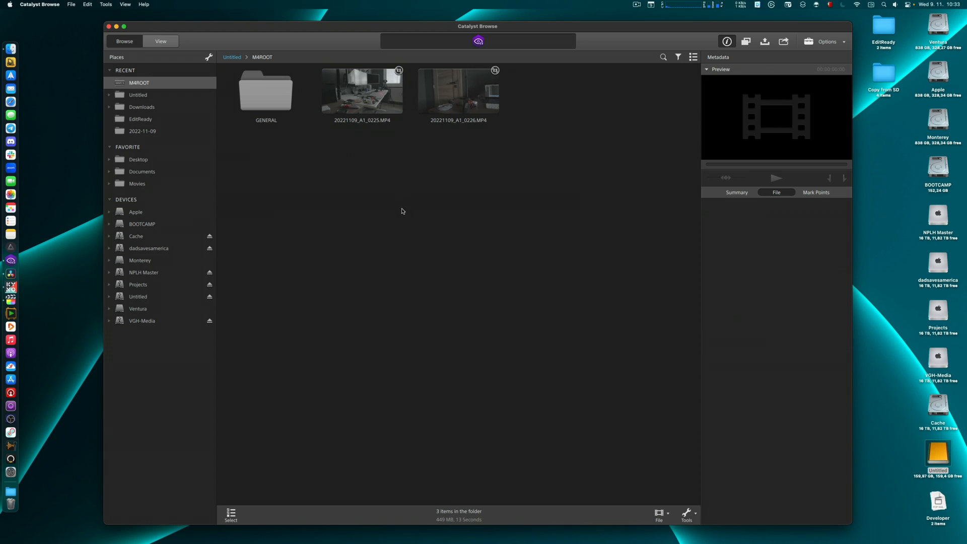
In Resolve's Media Storage, browse Untitled > M4ROOT > CLIP and load the first card clip.
click(109, 26)
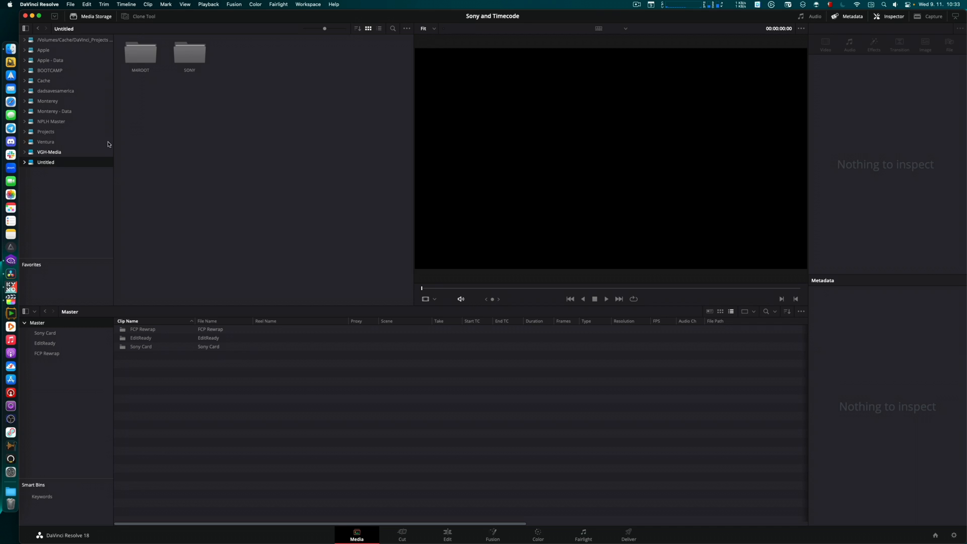
double_click(140, 52)
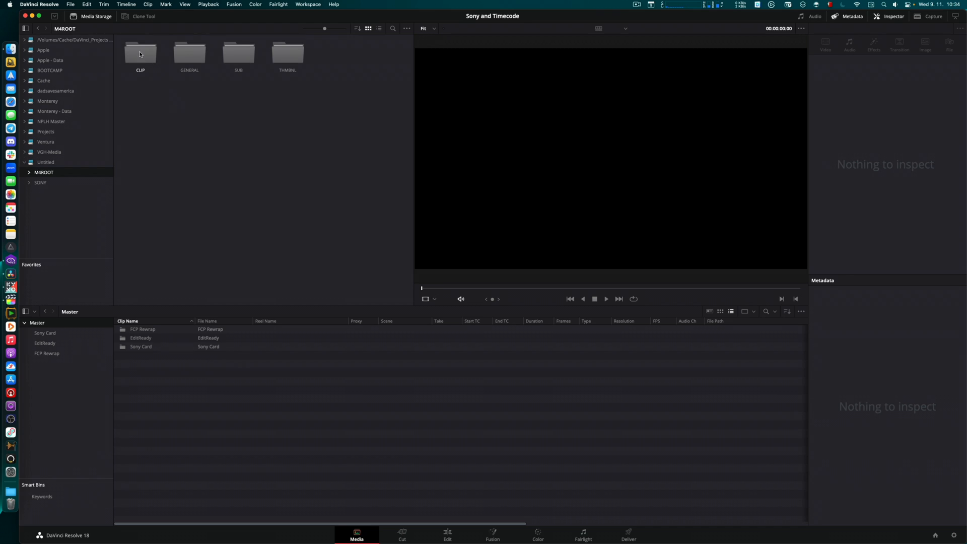
double_click(140, 52)
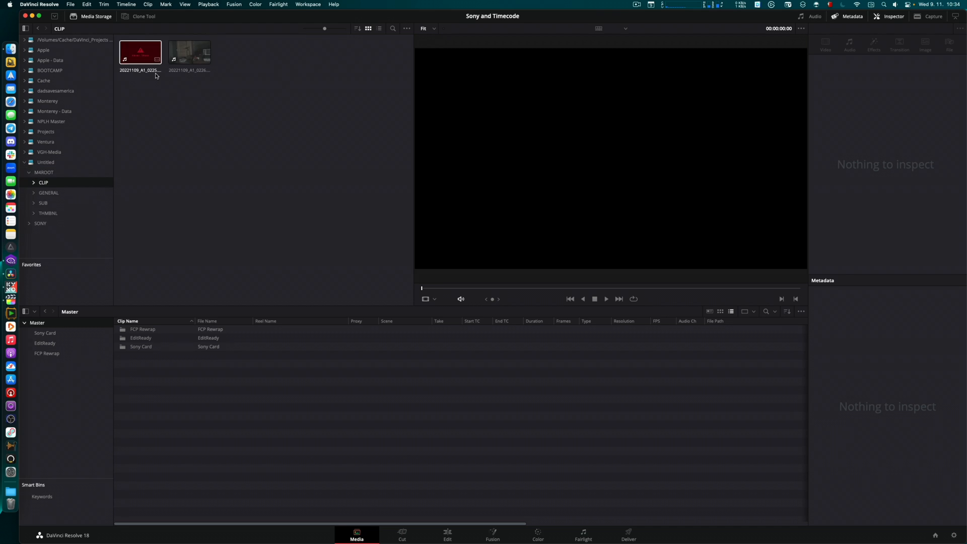
click(139, 51)
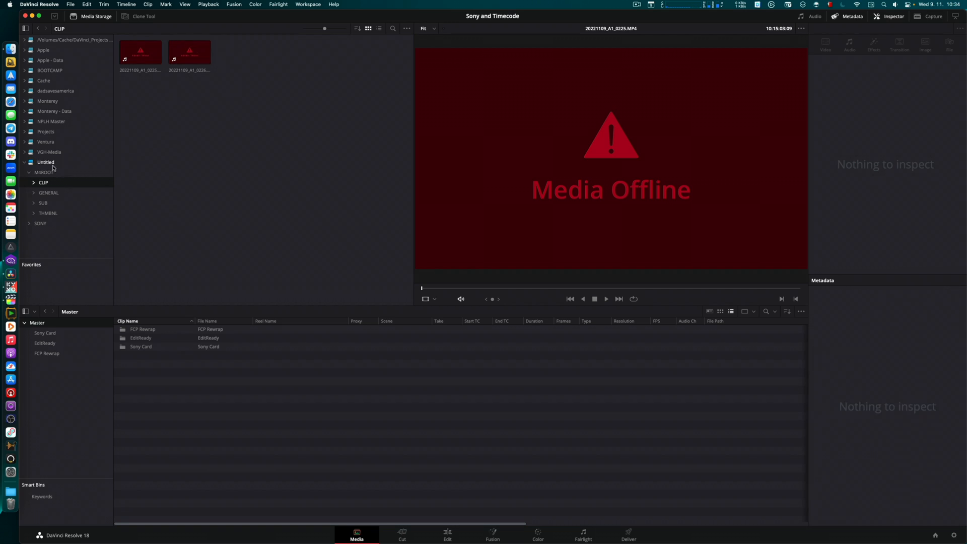
mouse_move(194, 92)
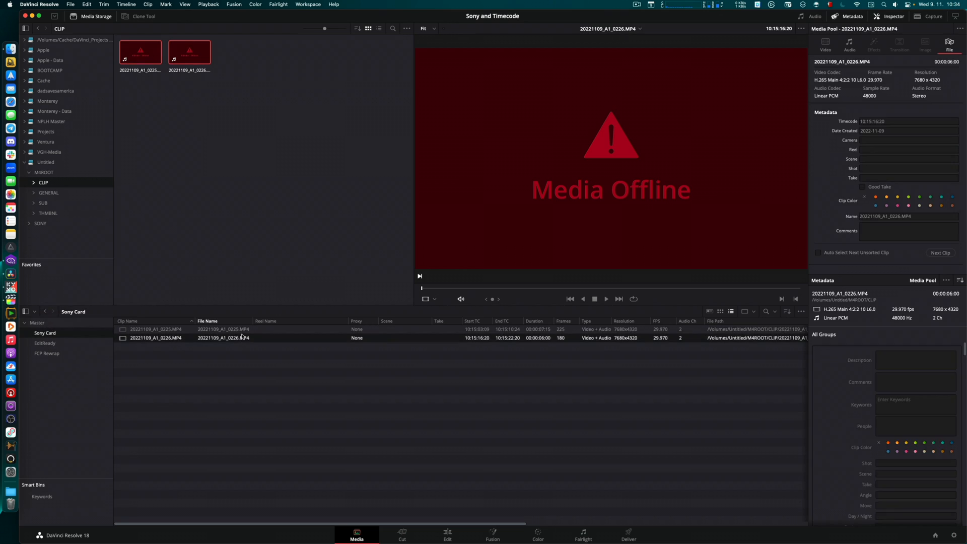
Open the Sony Card bin and inspect the clips' Start TC and metadata.
click(155, 328)
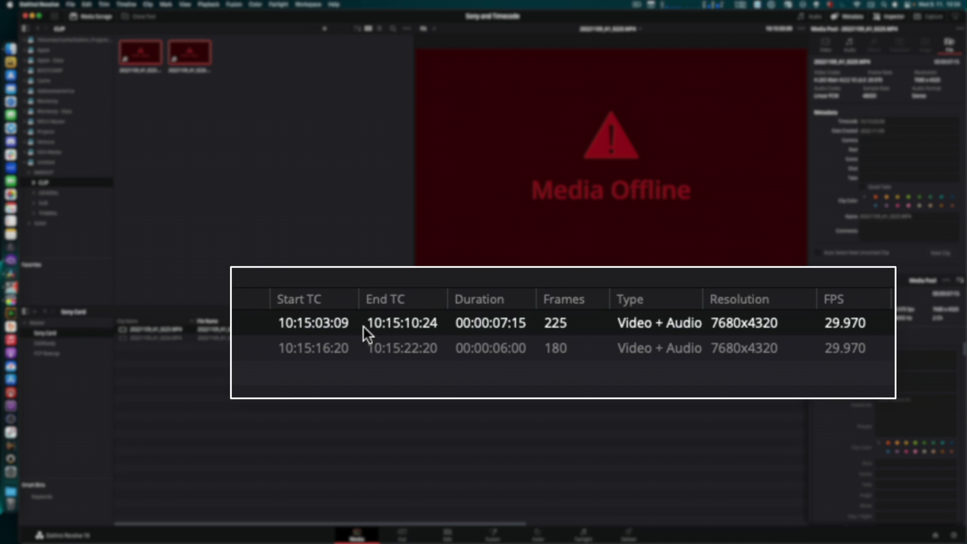
mouse_move(317, 339)
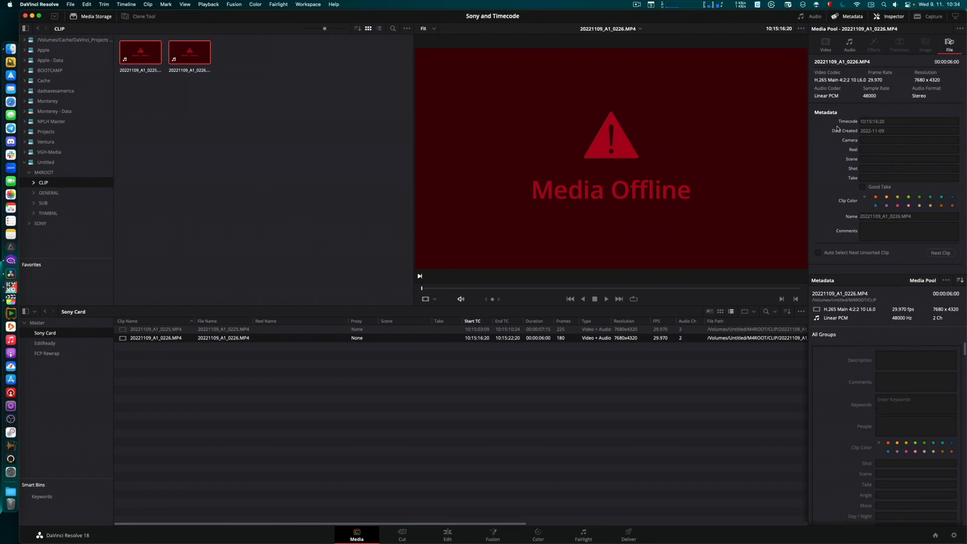
scroll(down, 3)
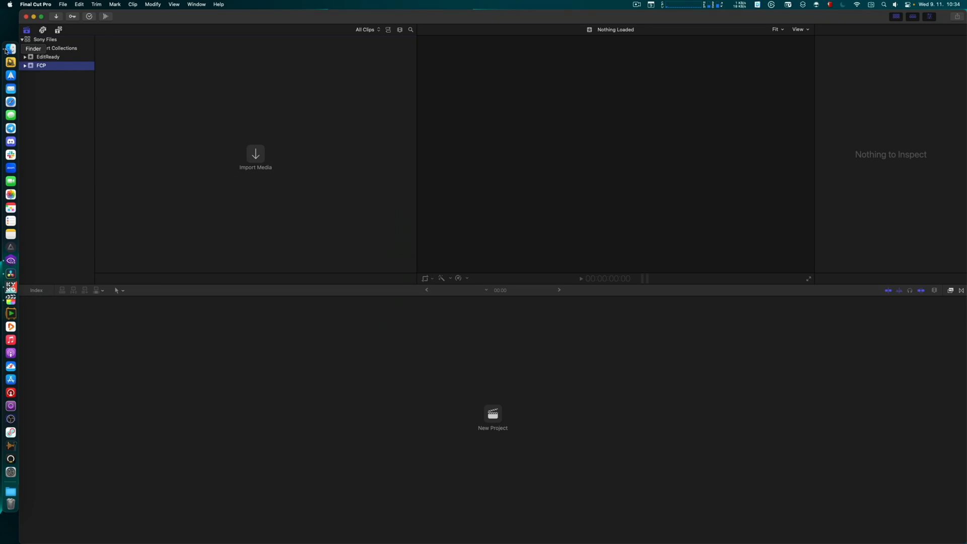
In Finder, show the Untitled card and look inside its M4ROOT folder.
click(10, 47)
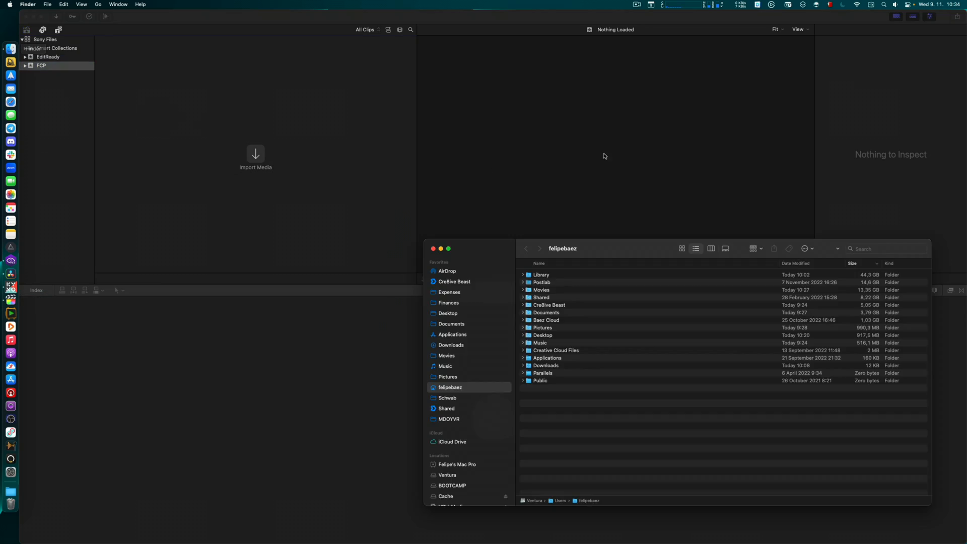
scroll(down, 3)
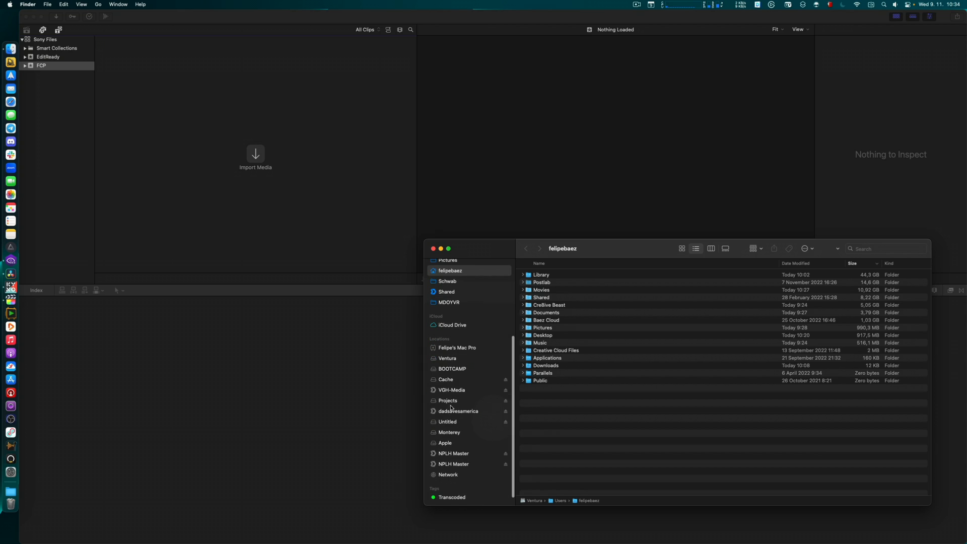
click(447, 421)
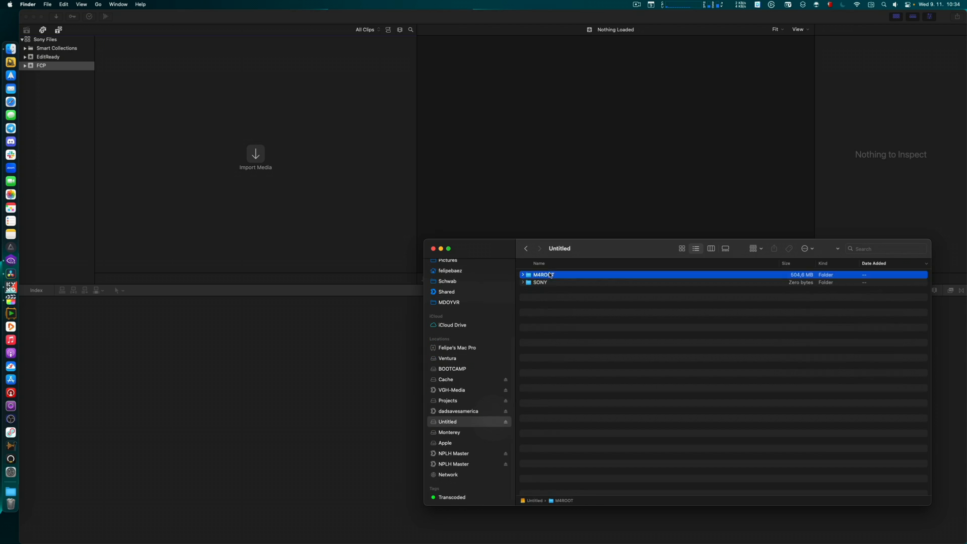
double_click(545, 274)
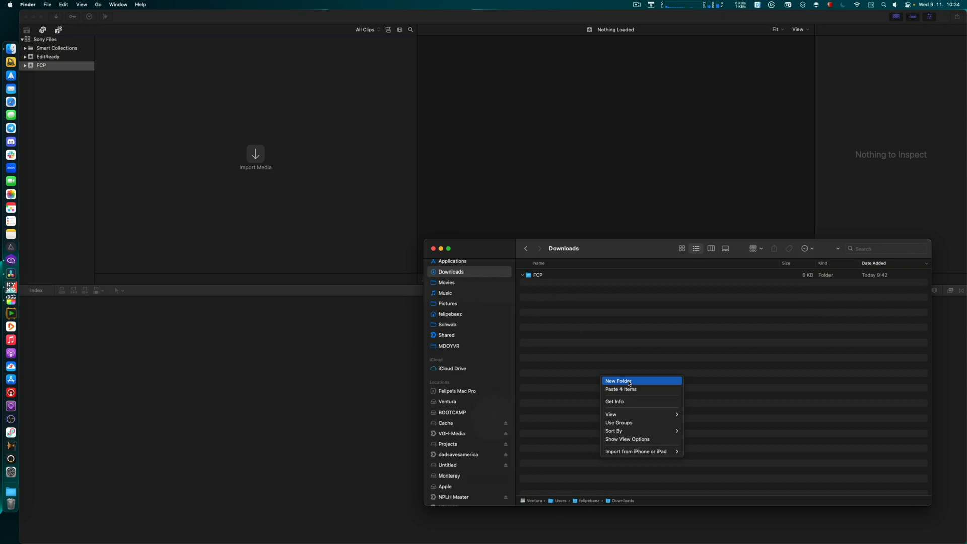
Create a new folder in Downloads named 'Sony Files'.
click(617, 380)
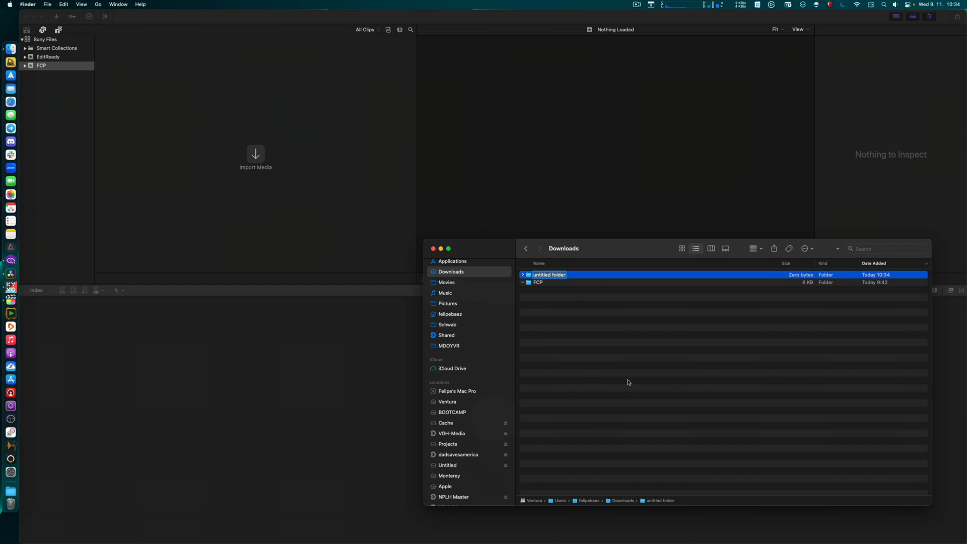
text(Sony Files)
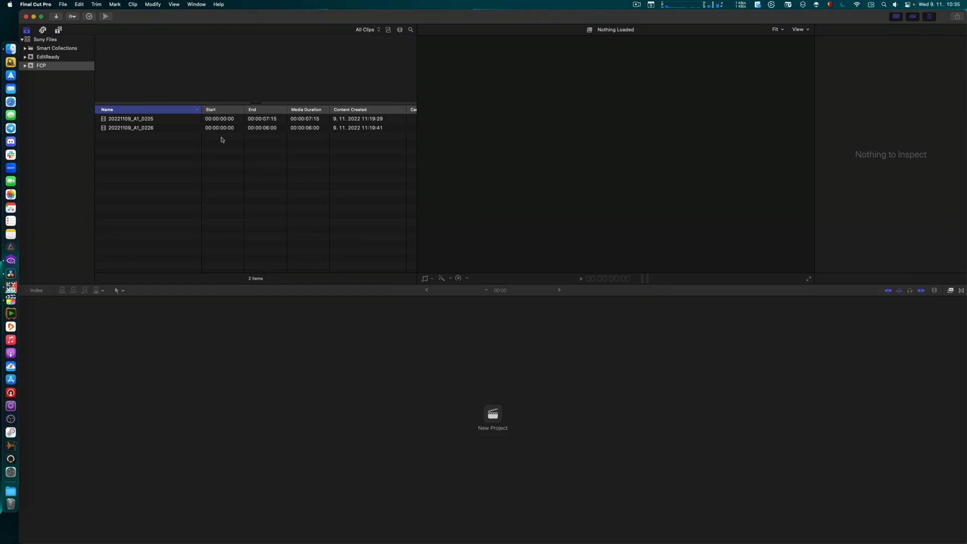
Check clip 20221109_A1_0226's details, deselect it, and bring up the Media Import window on the Untitled card.
click(131, 119)
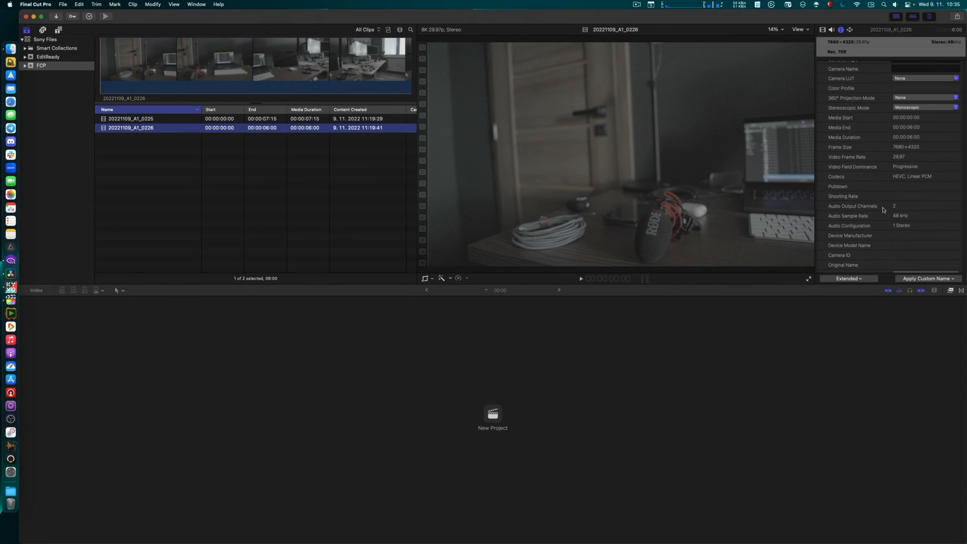
scroll(down, 3)
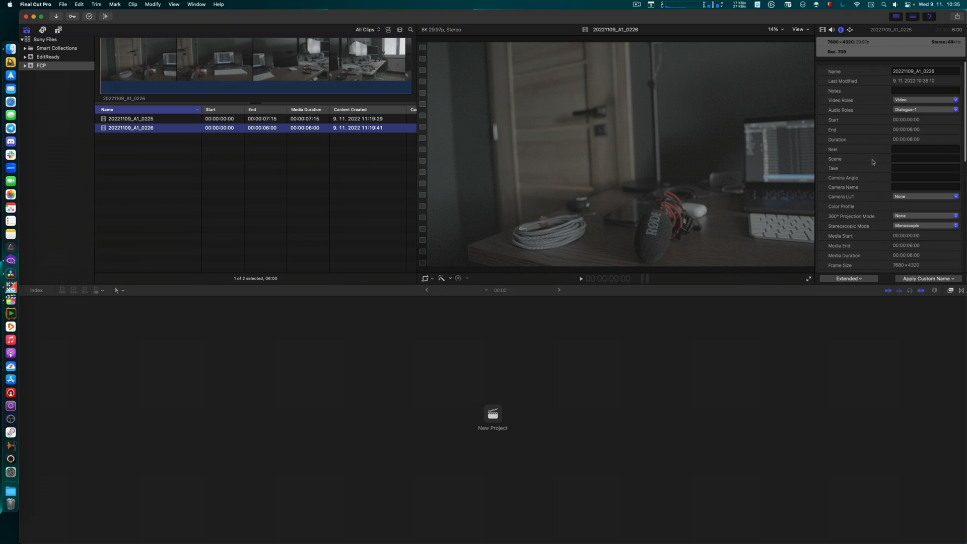
click(176, 141)
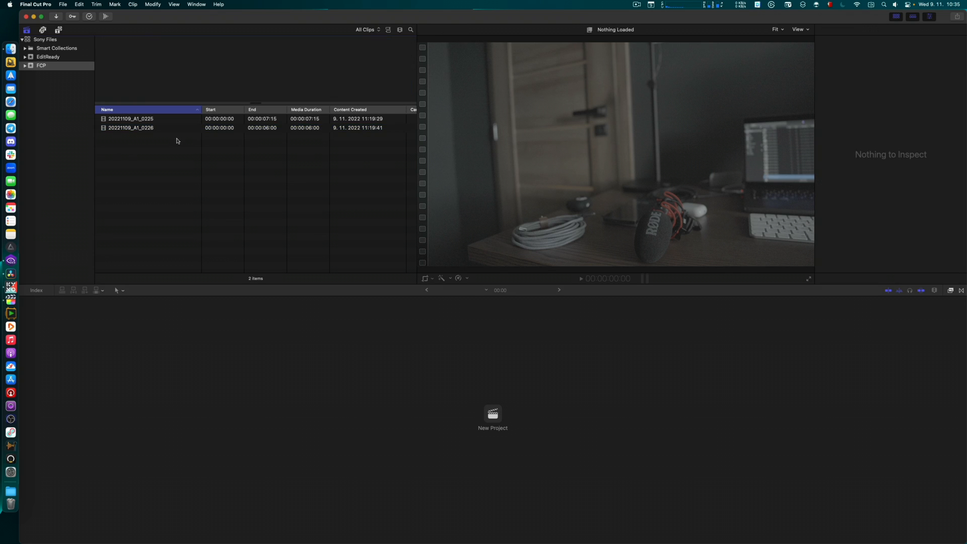
click(131, 128)
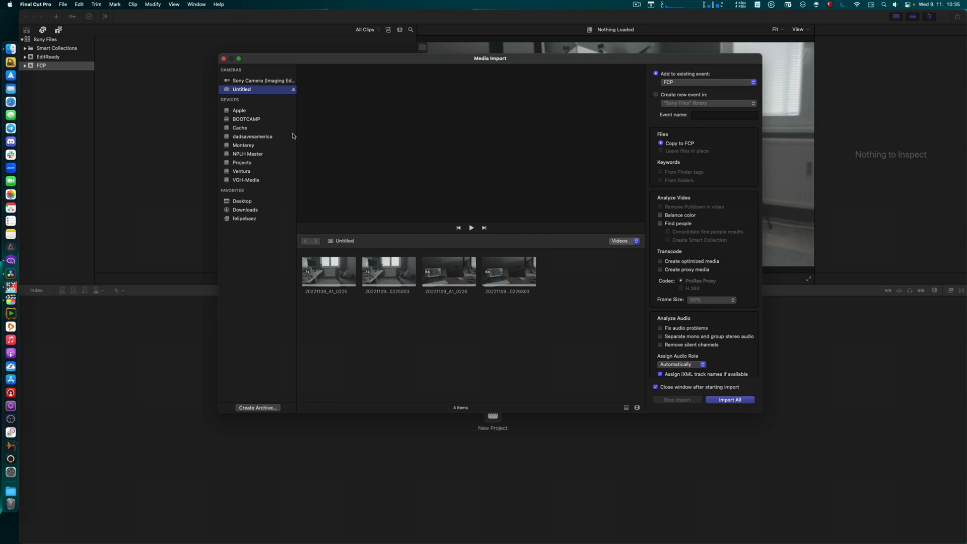
Import the Downloads 'Sony Files from SD' folder, continuing past the unsupported XML files, and select the first clip.
click(245, 209)
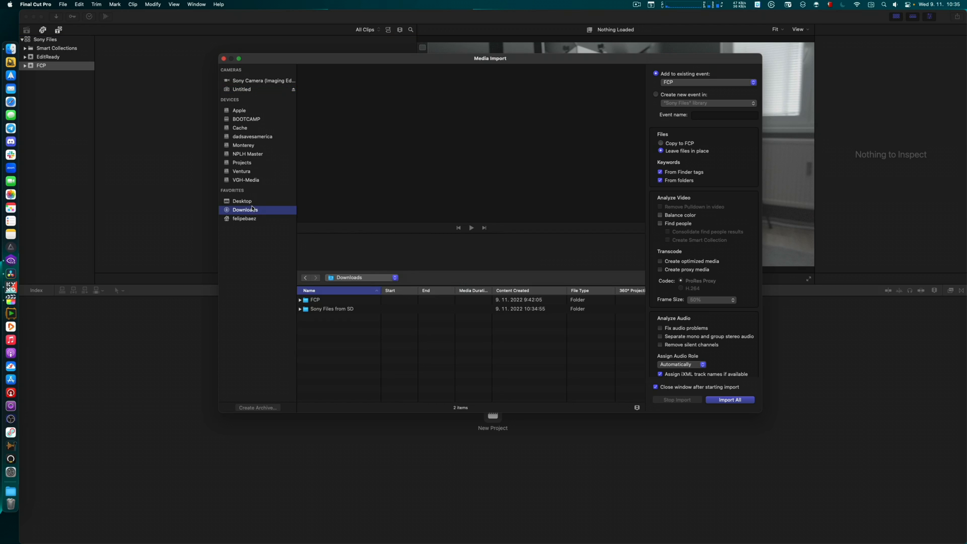
click(334, 309)
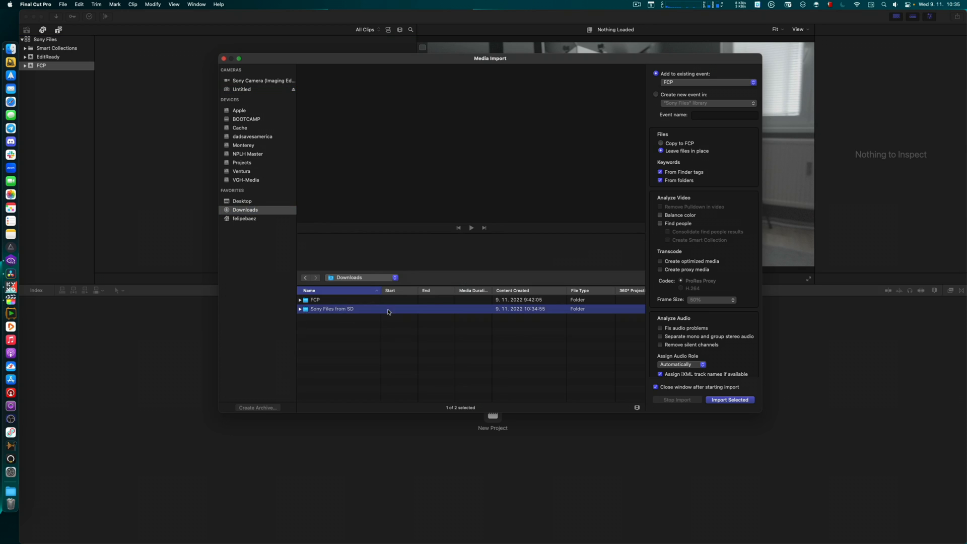
click(730, 400)
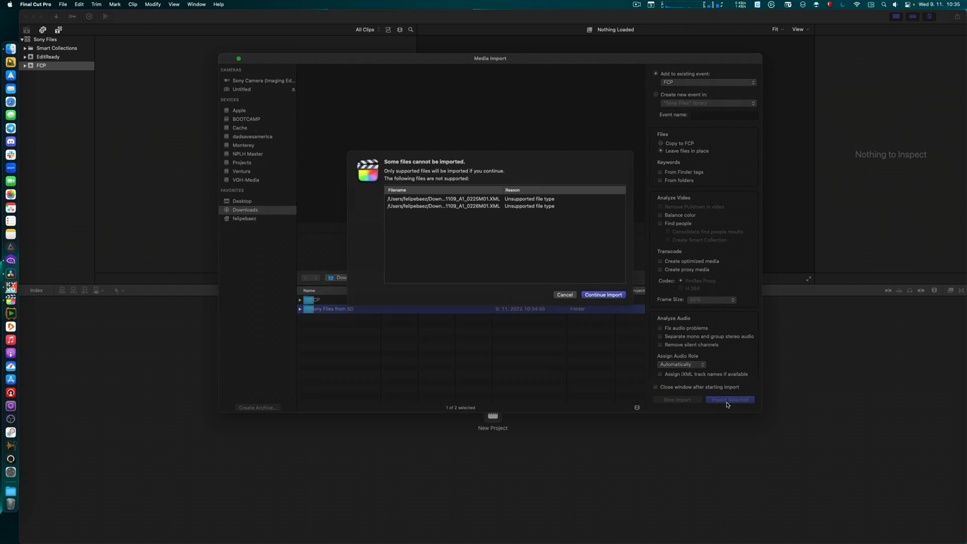
click(602, 295)
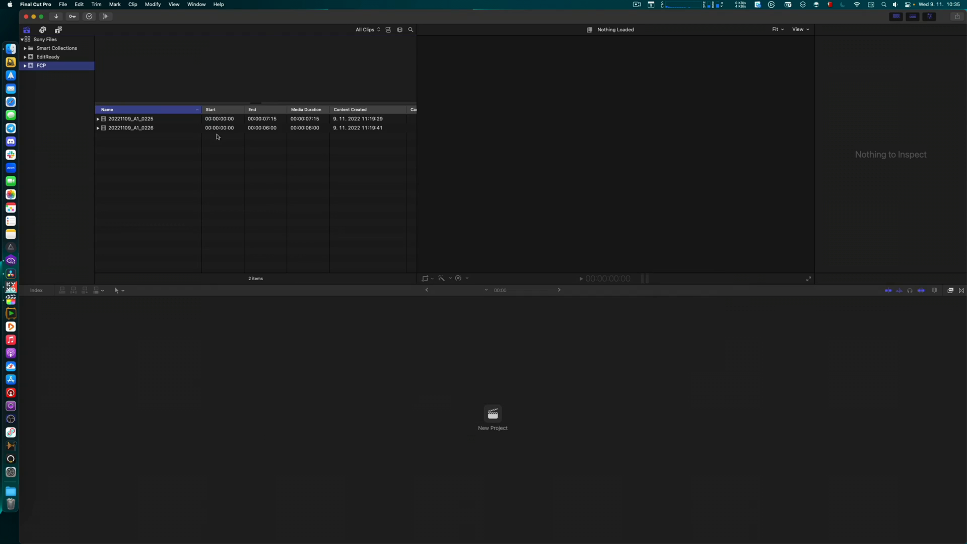
click(130, 118)
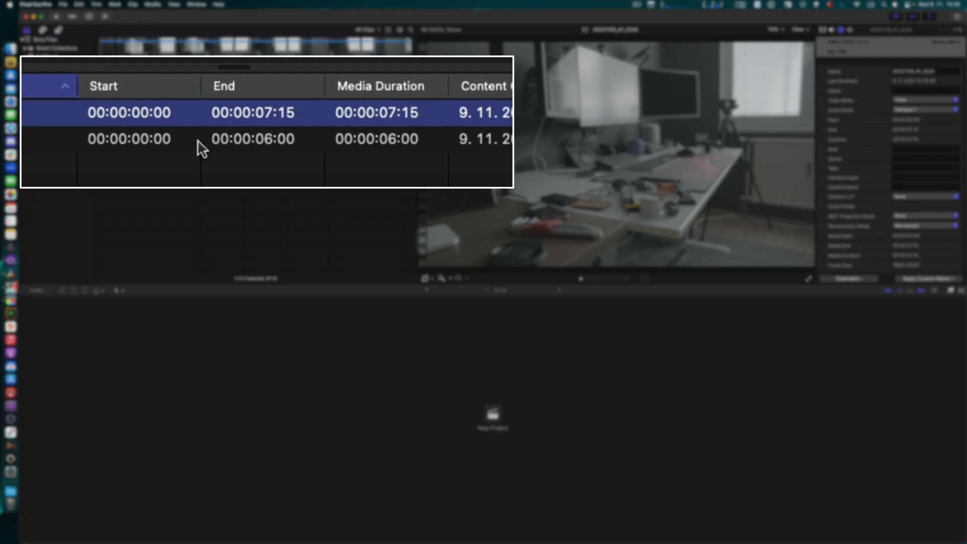
mouse_move(216, 144)
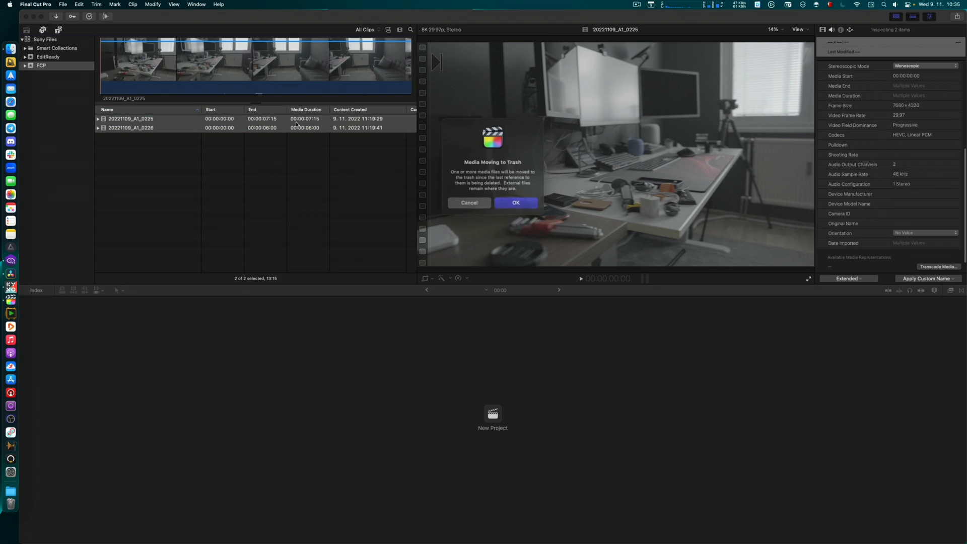
Confirm trashing the deleted clips and show the clips on the Untitled camera card.
click(515, 203)
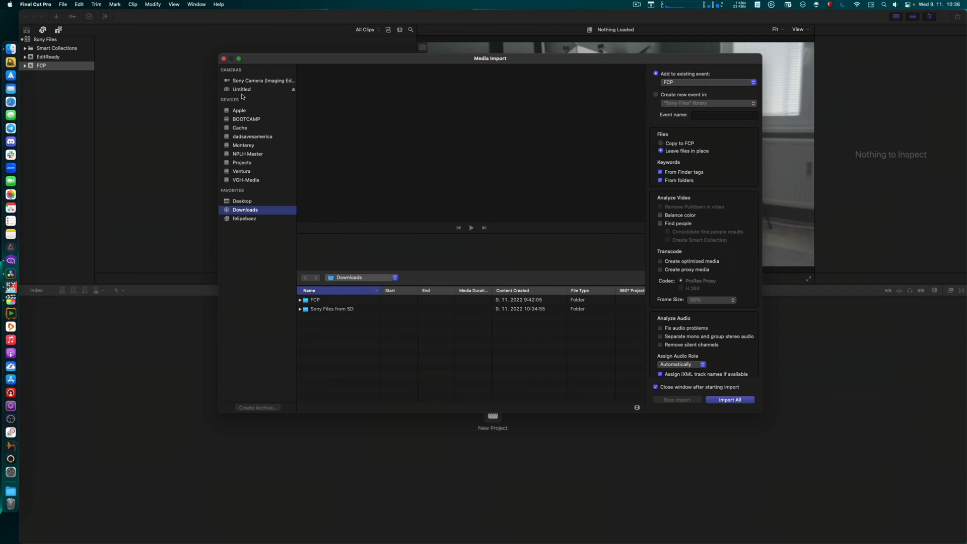
click(241, 89)
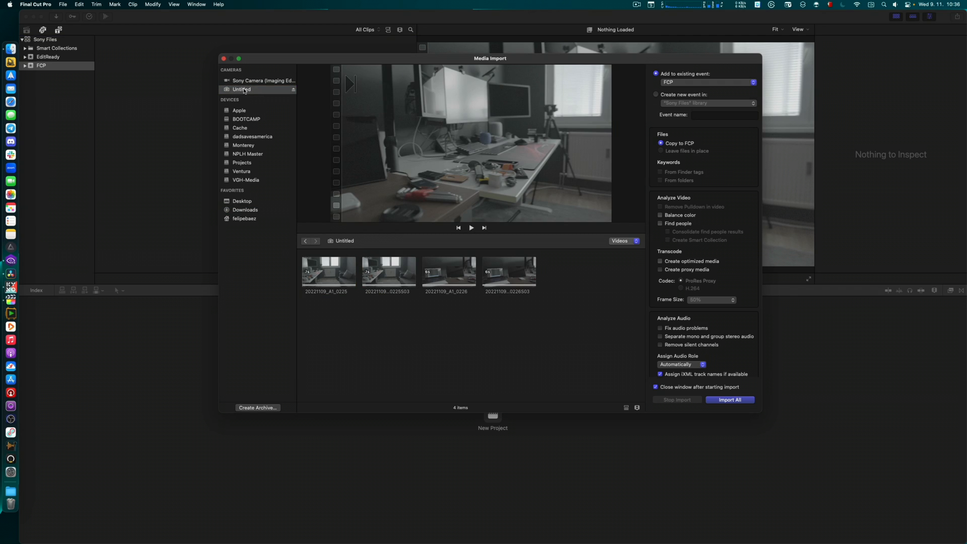
Import clips 20221109_A1_0225 and 0226 from the card, copied into the library.
click(329, 270)
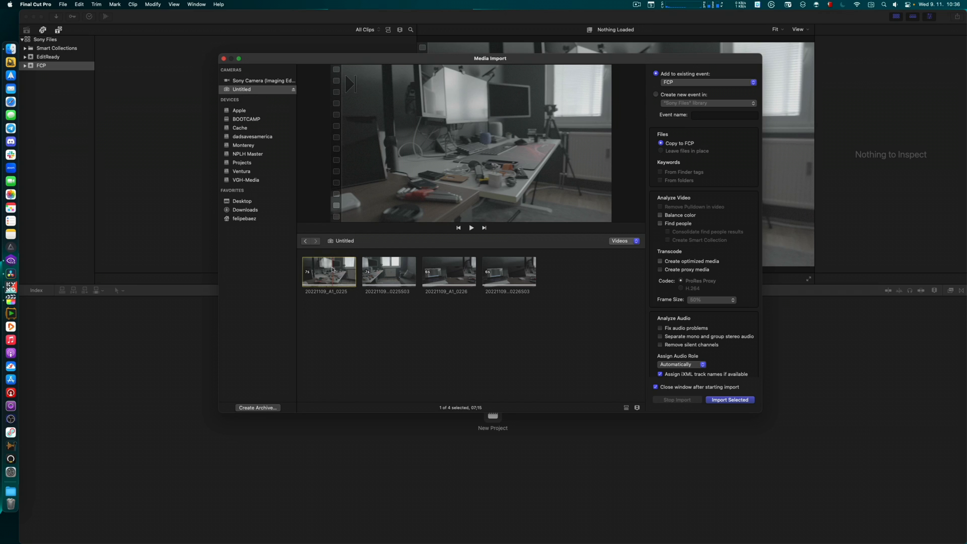
click(448, 271)
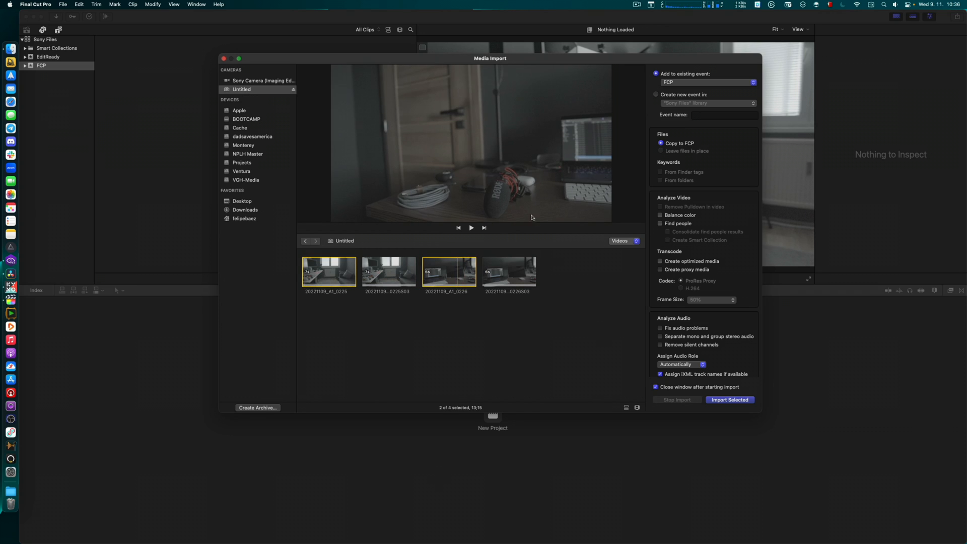
click(731, 400)
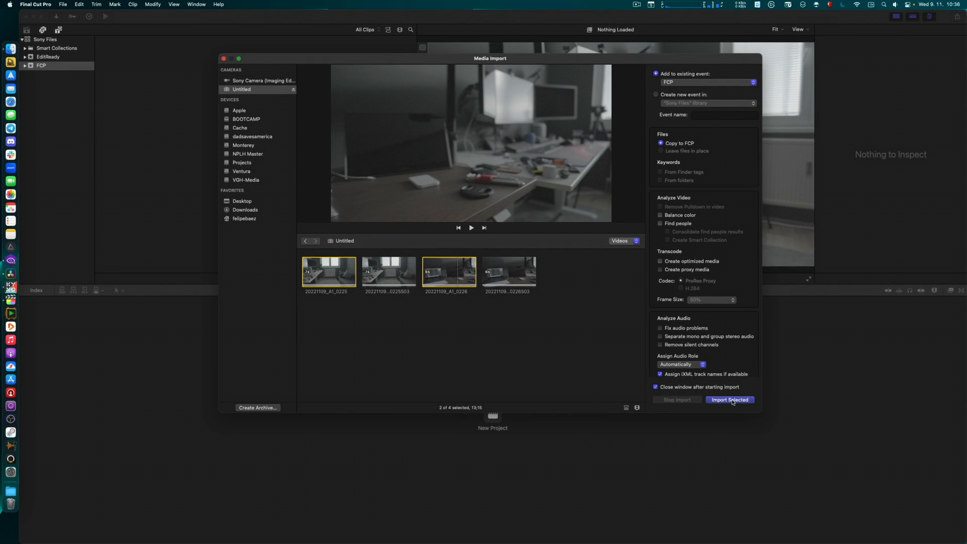
click(730, 400)
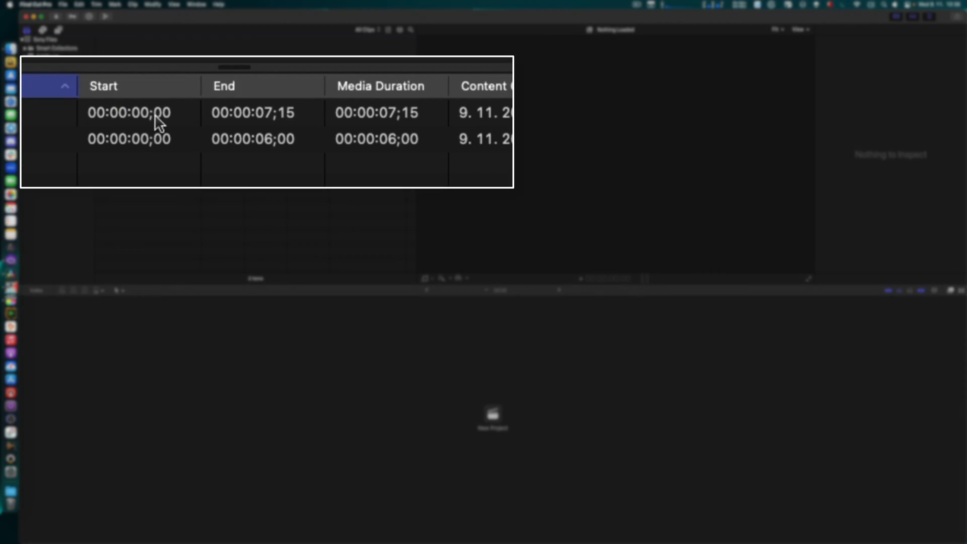
Inspect clip 0225's Camera ID and Reel (both Untitled), then select both imported clips.
click(154, 113)
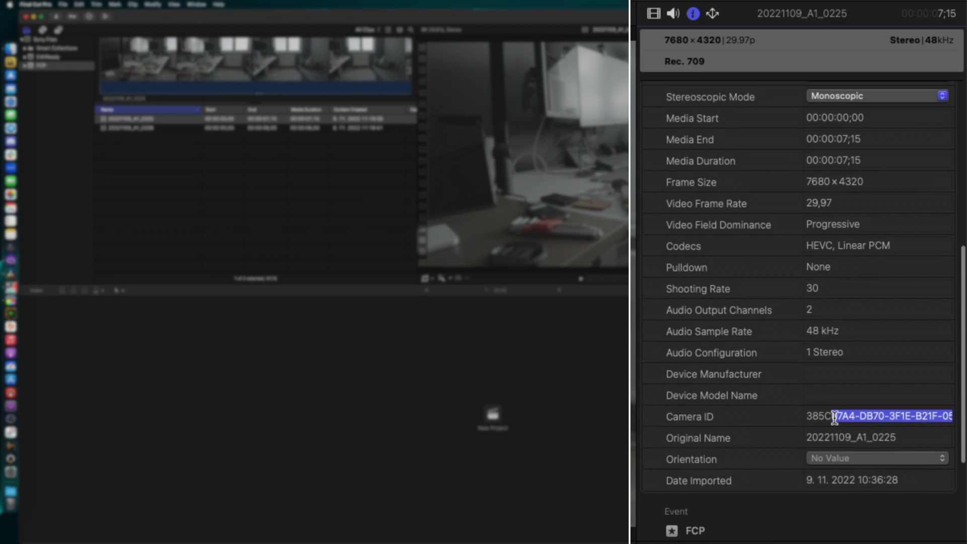
scroll(down, 3)
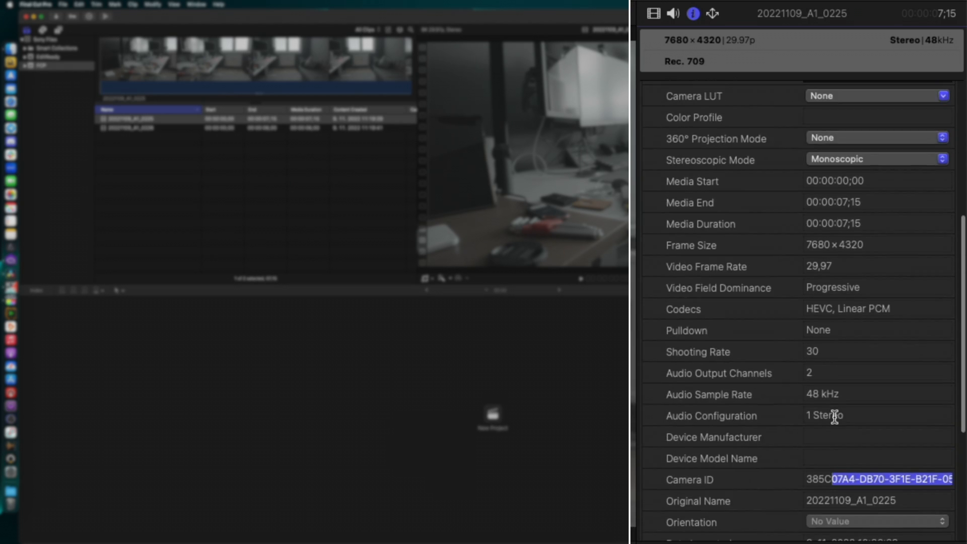
scroll(down, 3)
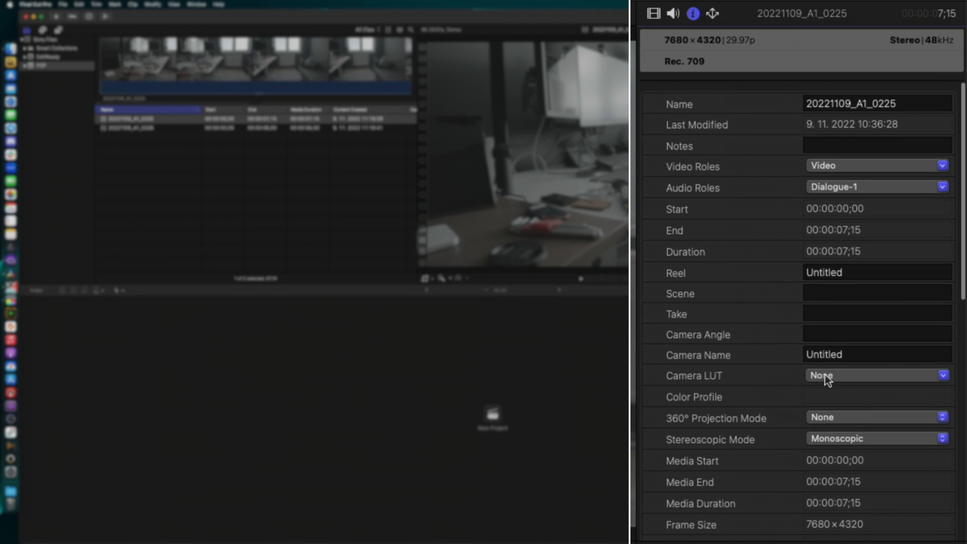
click(876, 354)
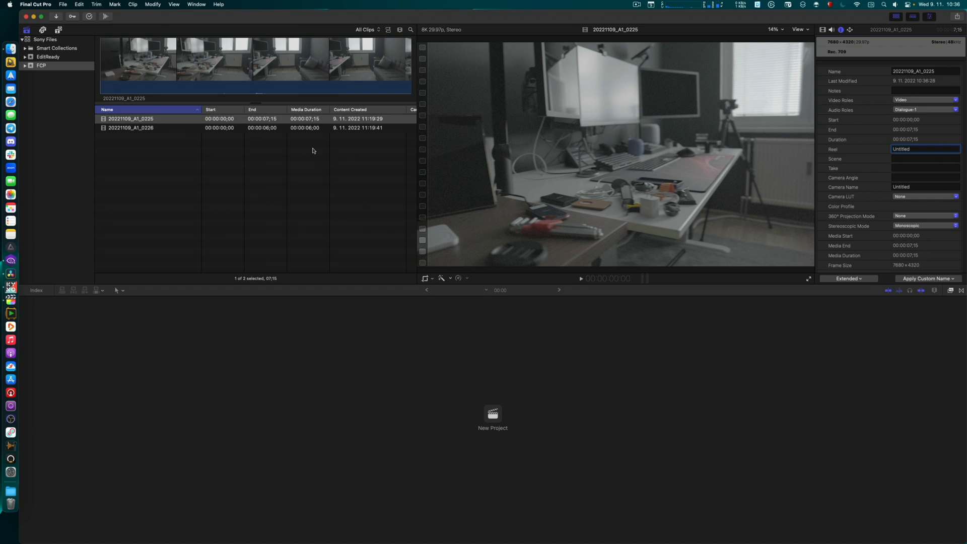
click(131, 128)
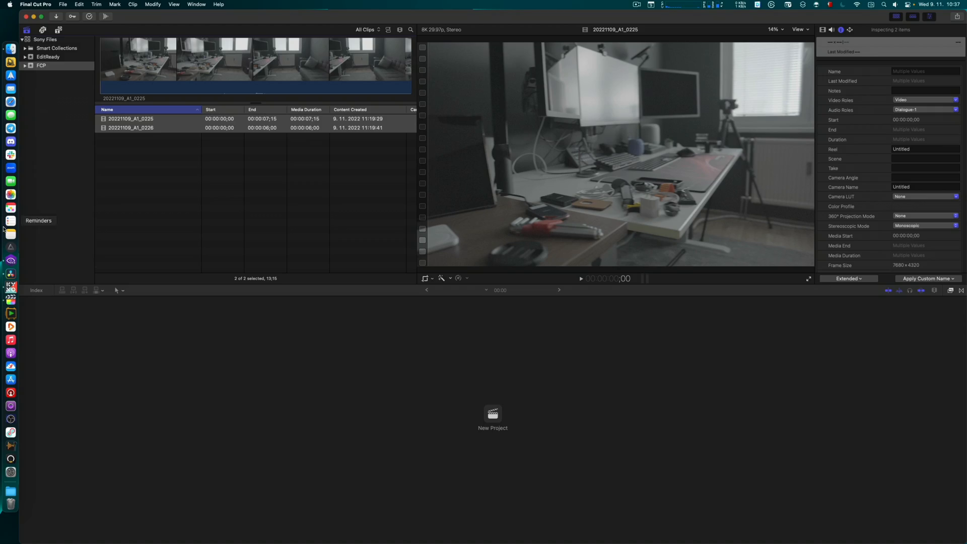
mouse_move(10, 298)
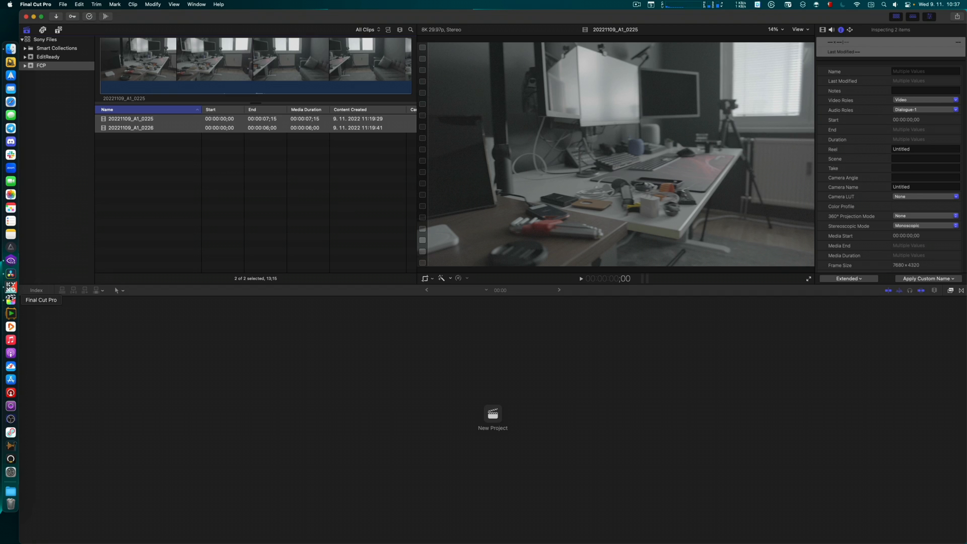
Add both MP4s to EditReady with the EditReady folder as destination and convert, overwriting earlier versions.
click(10, 314)
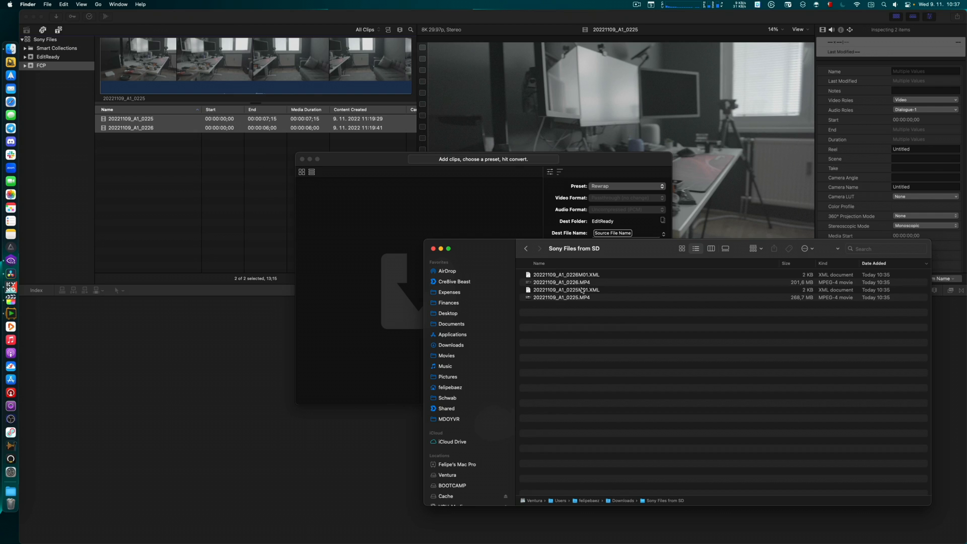
click(562, 296)
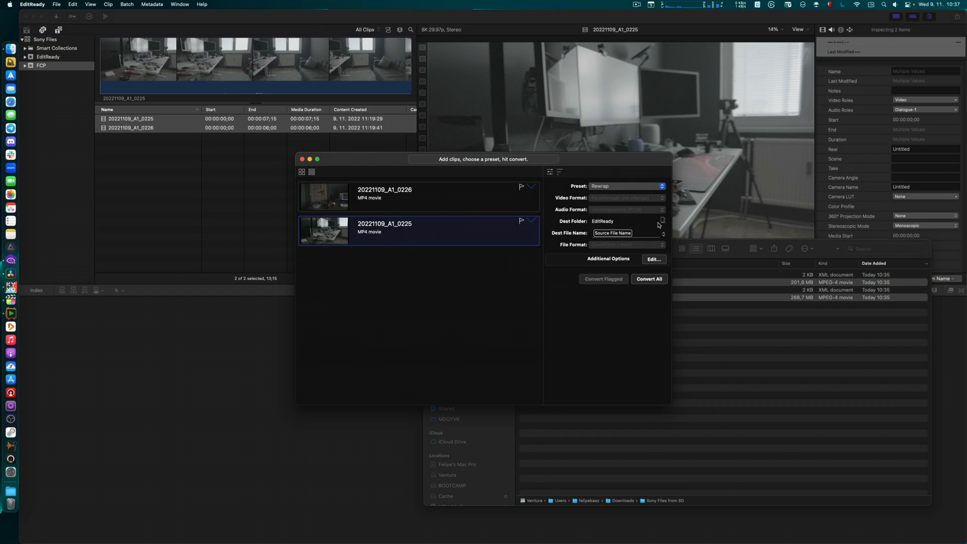
click(663, 221)
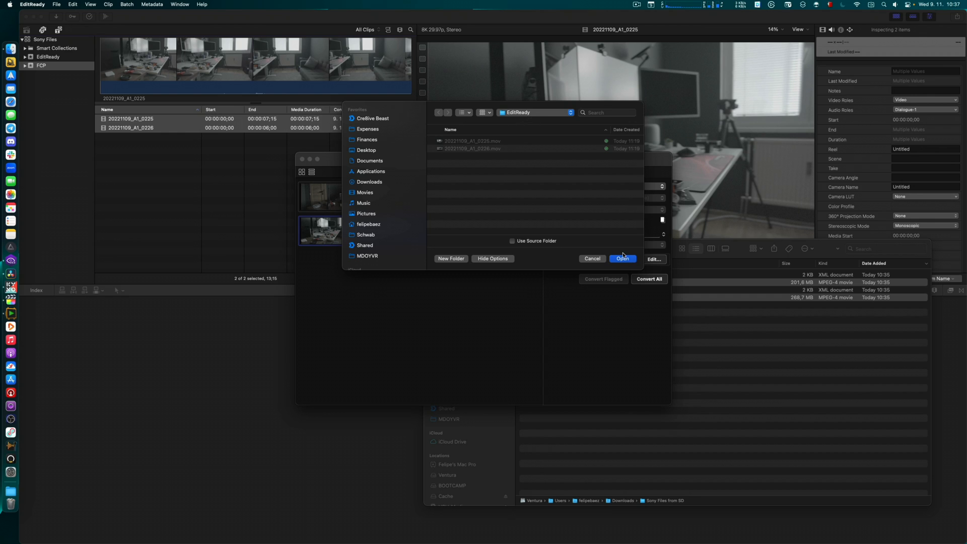
click(623, 259)
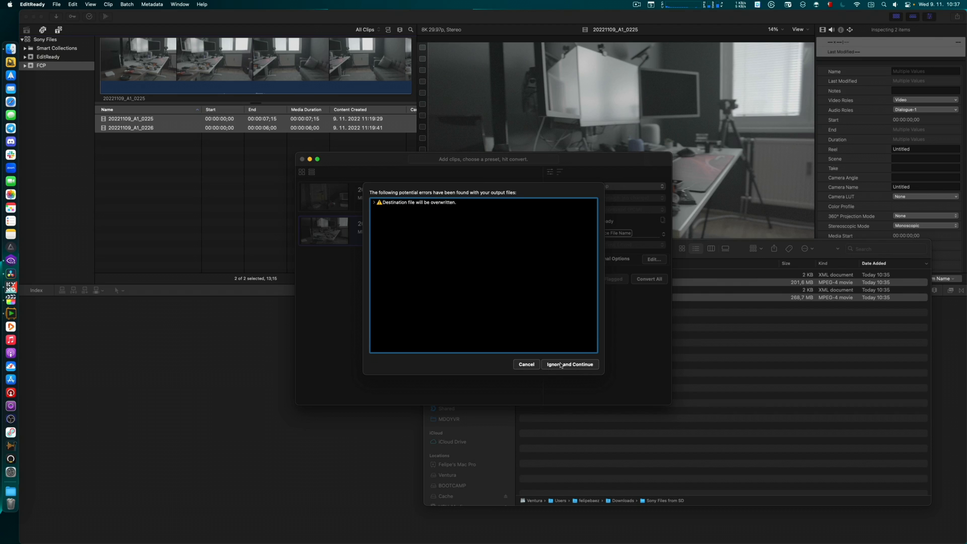
click(569, 364)
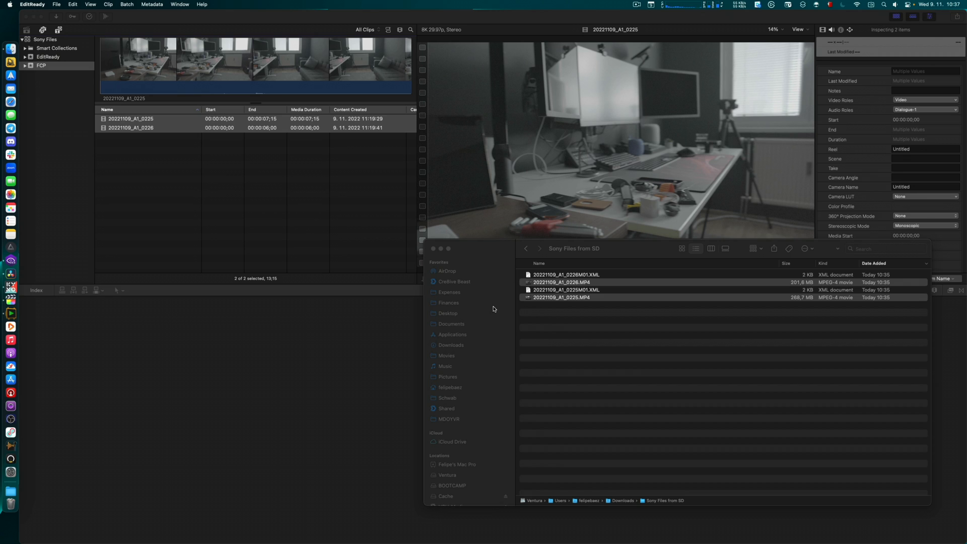
From Desktop/EditReady in Finder, drag both rewrapped .mov clips into the EditReady event.
click(447, 313)
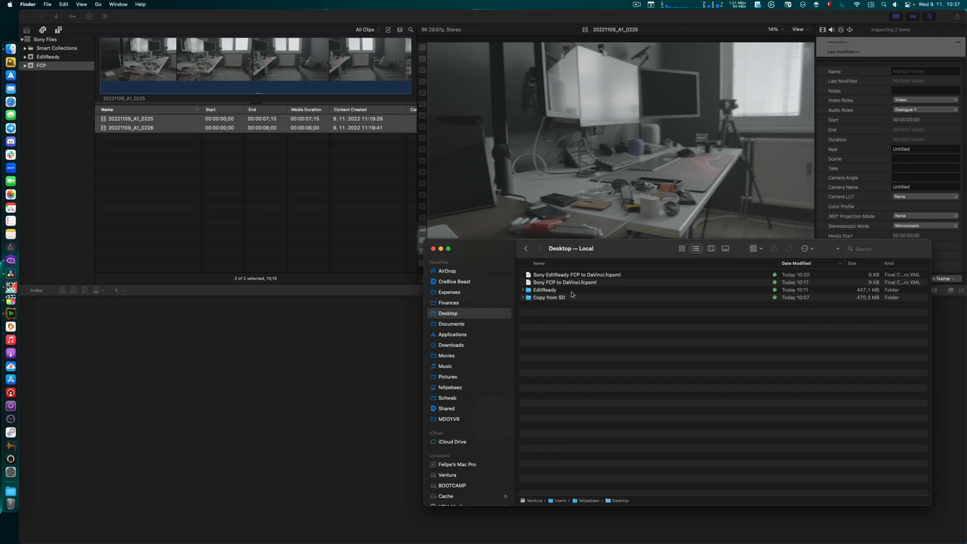
double_click(545, 290)
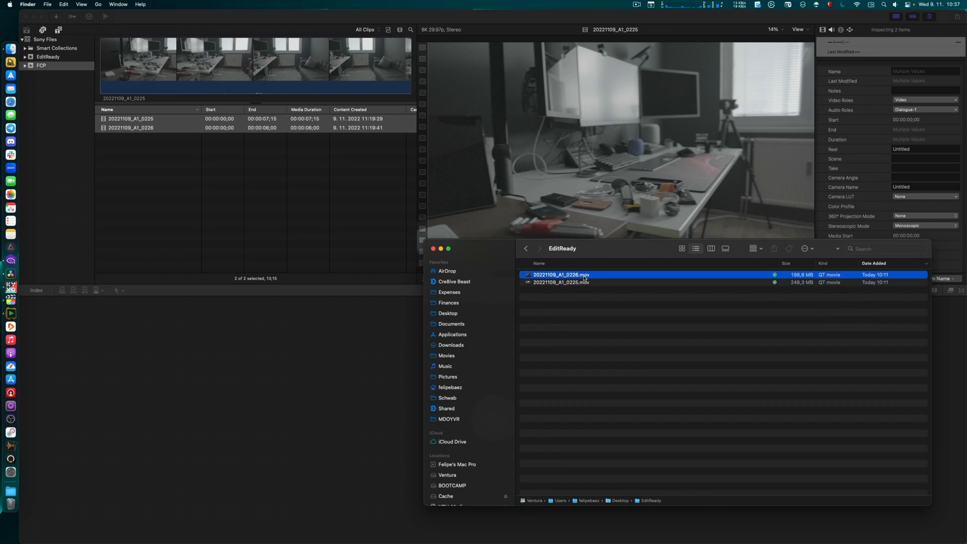
click(562, 282)
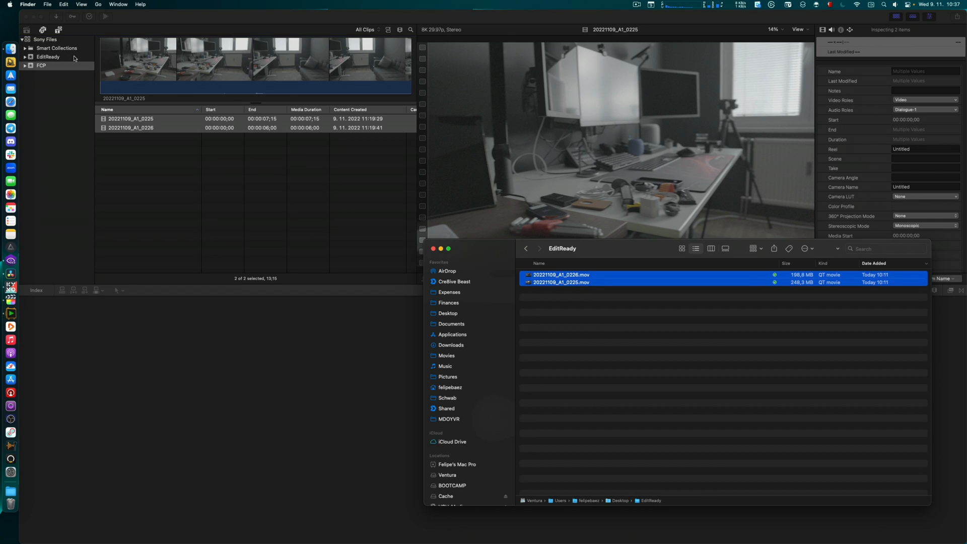
drag(558, 278, 278, 187)
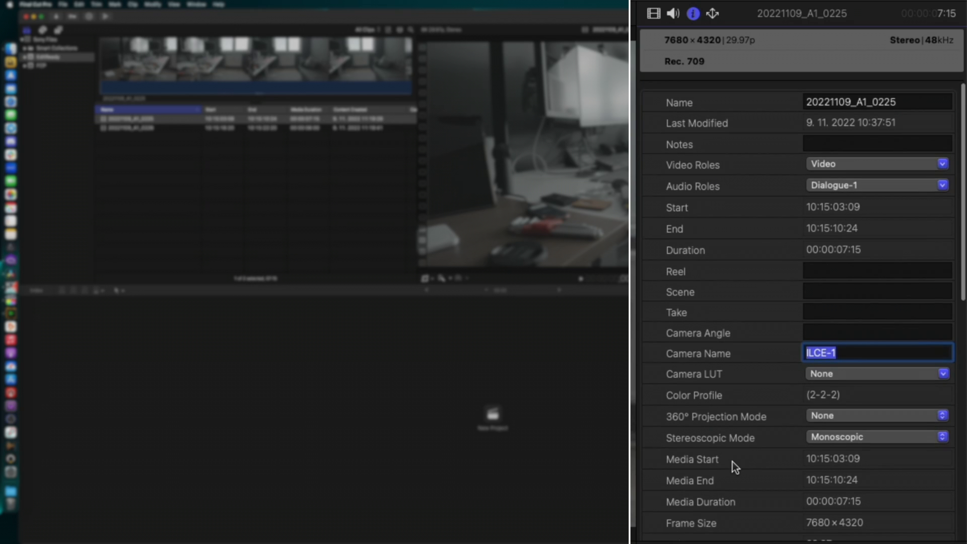
Scroll clip 0225's extended metadata confirming camera ILCE-1 and manufacturer Sony, then switch apps.
scroll(down, 3)
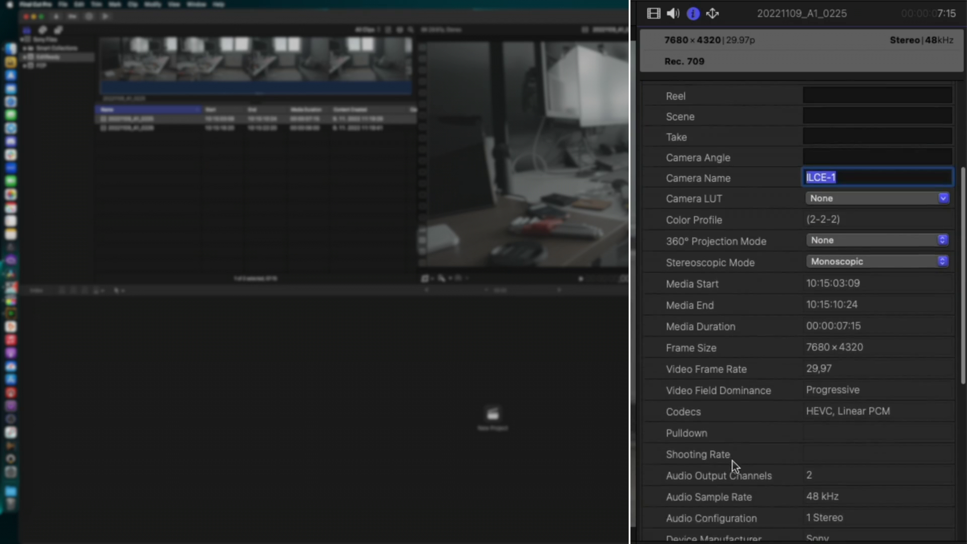
scroll(down, 3)
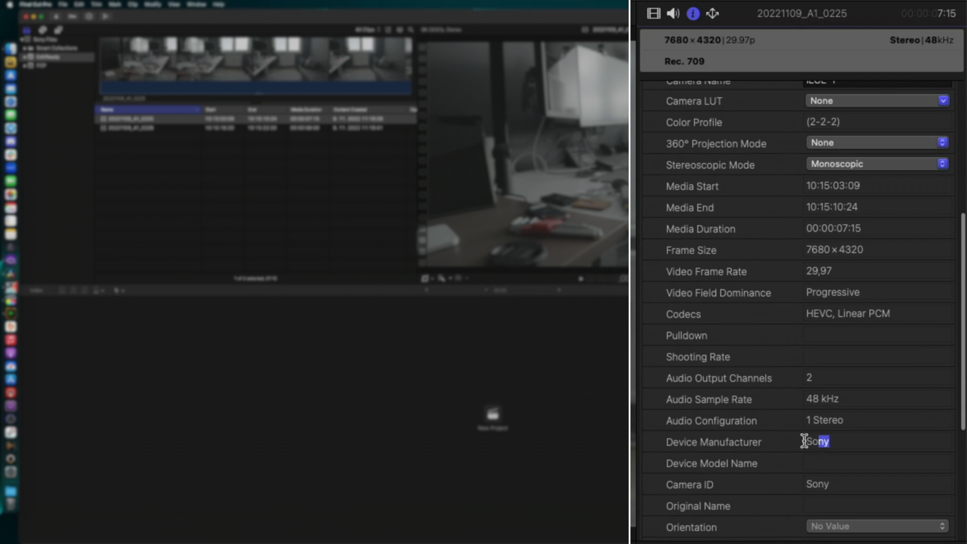
scroll(down, 3)
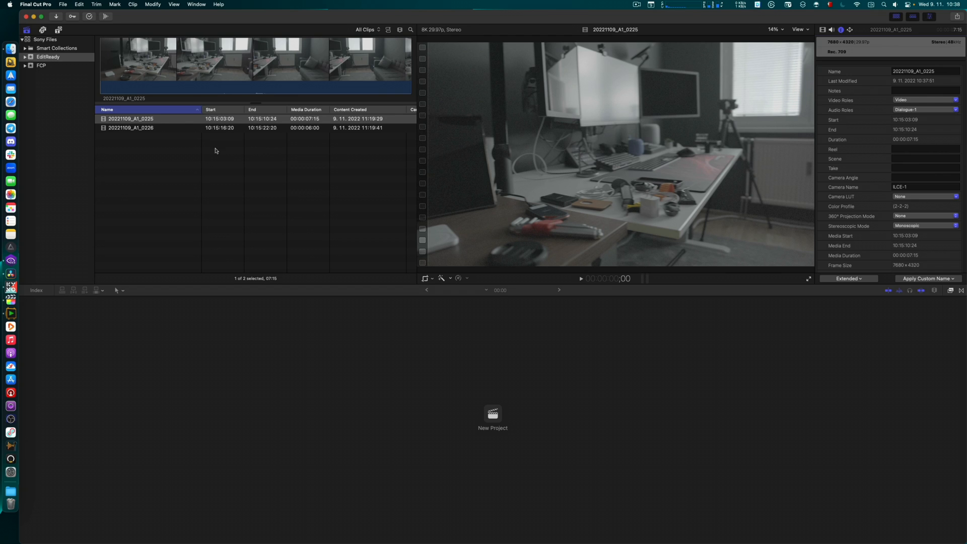
key(cmd+tab)
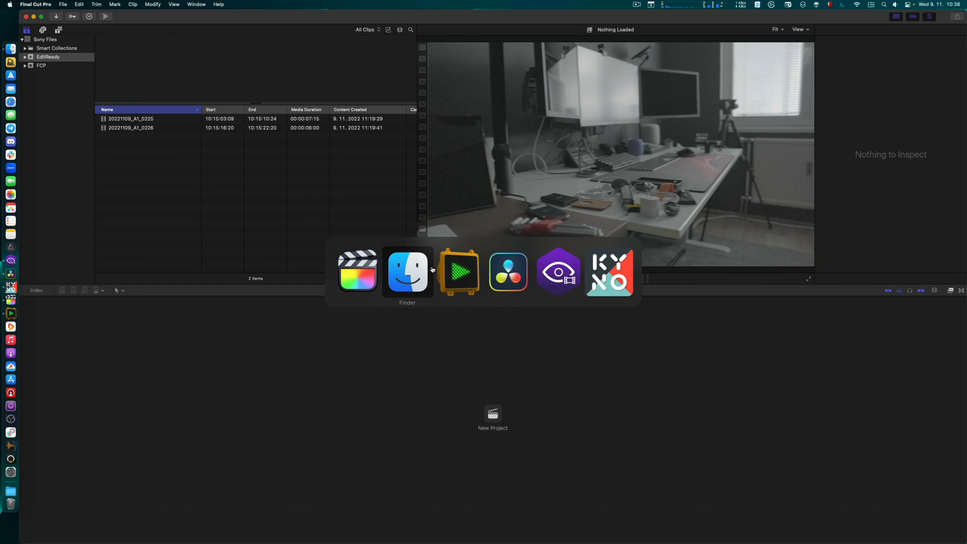
In Resolve, open the empty FCP Rewrap bin and browse Finder to Downloads/FCP media.
click(508, 270)
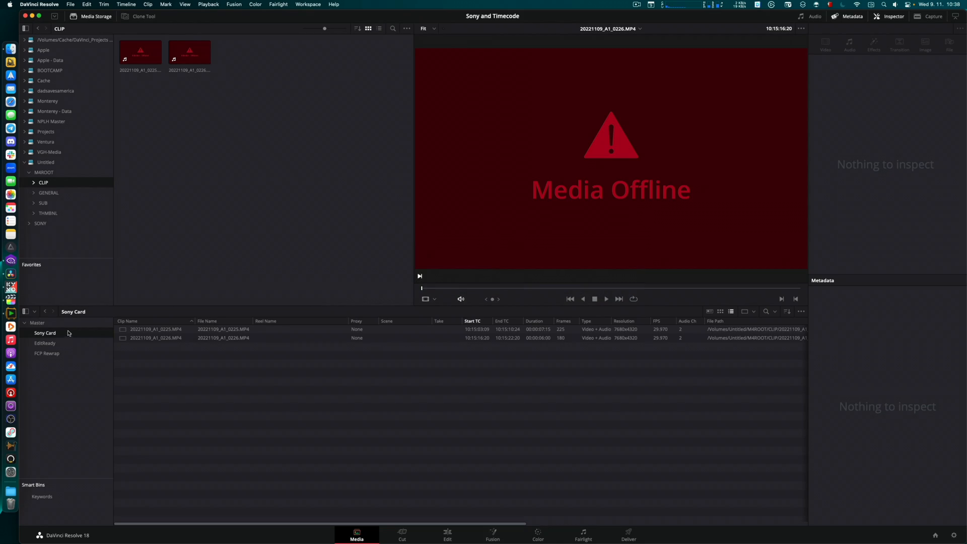
click(47, 352)
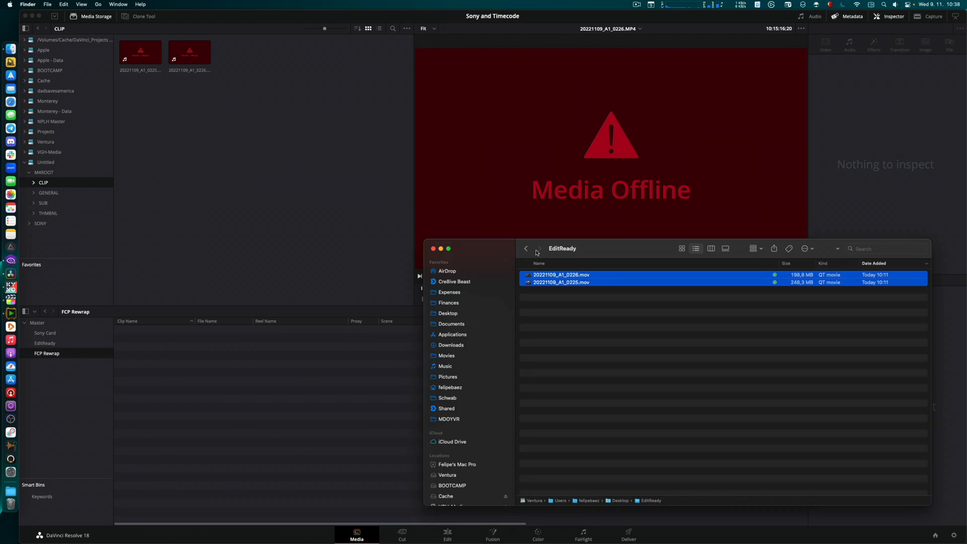
click(451, 345)
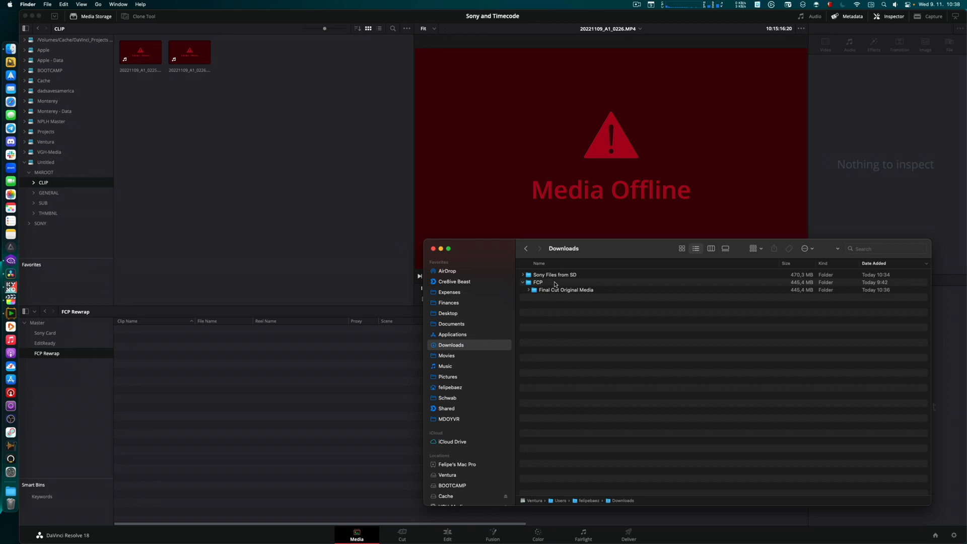
double_click(564, 291)
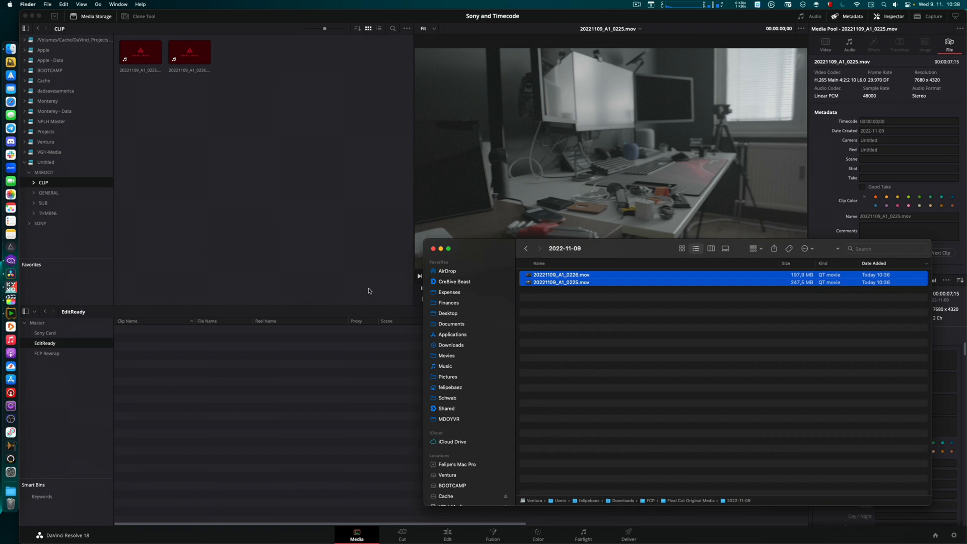
Show the EditReady bin's .mov clips with 10:15 timecodes and compare against the Sony Card bin.
click(525, 248)
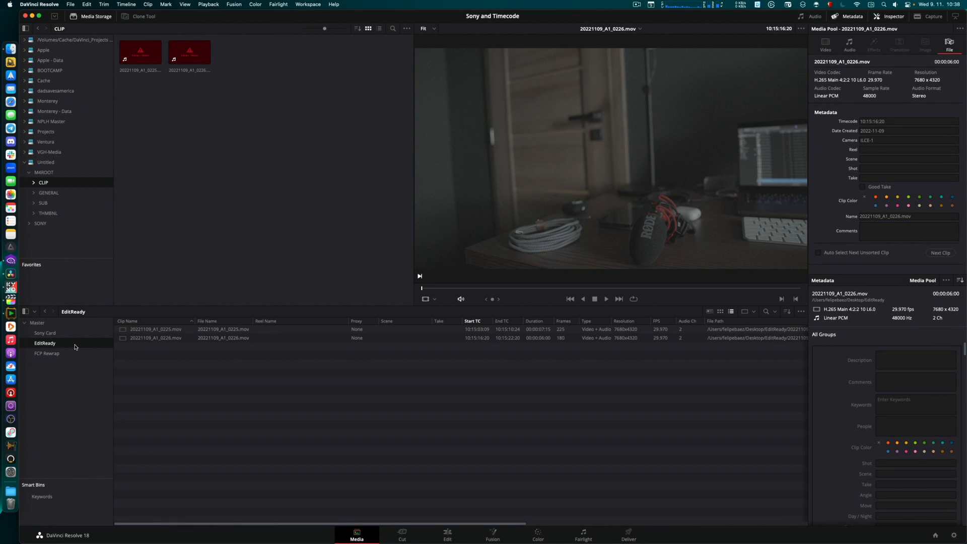
click(45, 334)
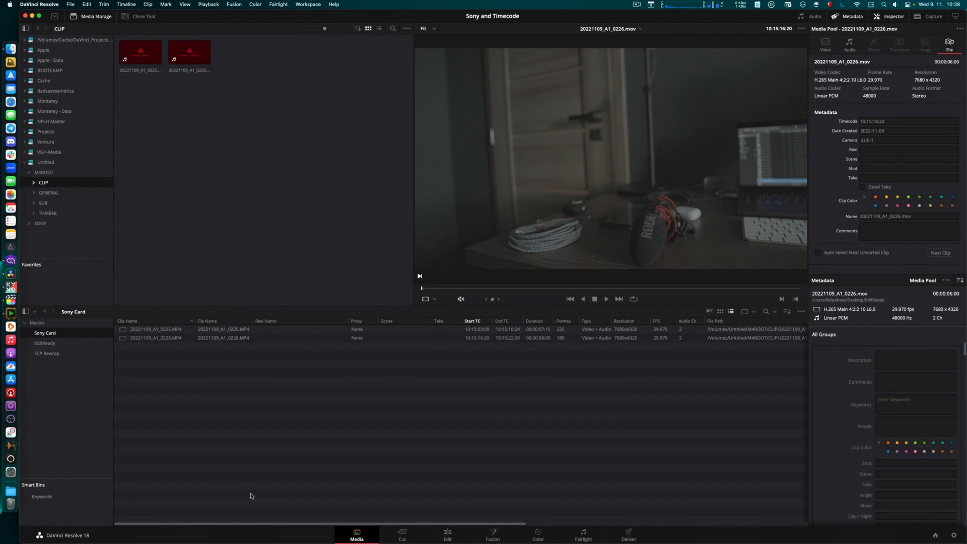
click(45, 342)
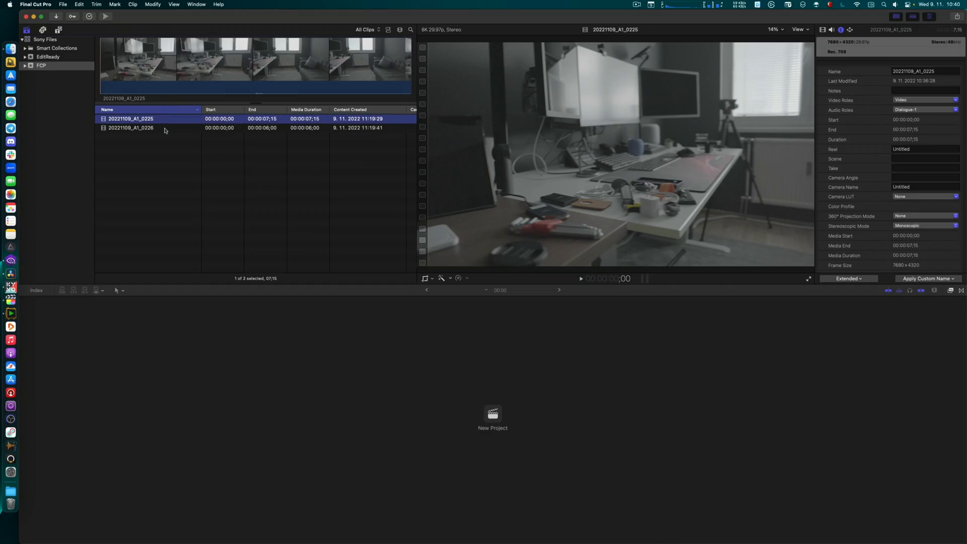
Create a new 4K project named 'Sony File from FCP' from the two selected optimized clips.
click(131, 128)
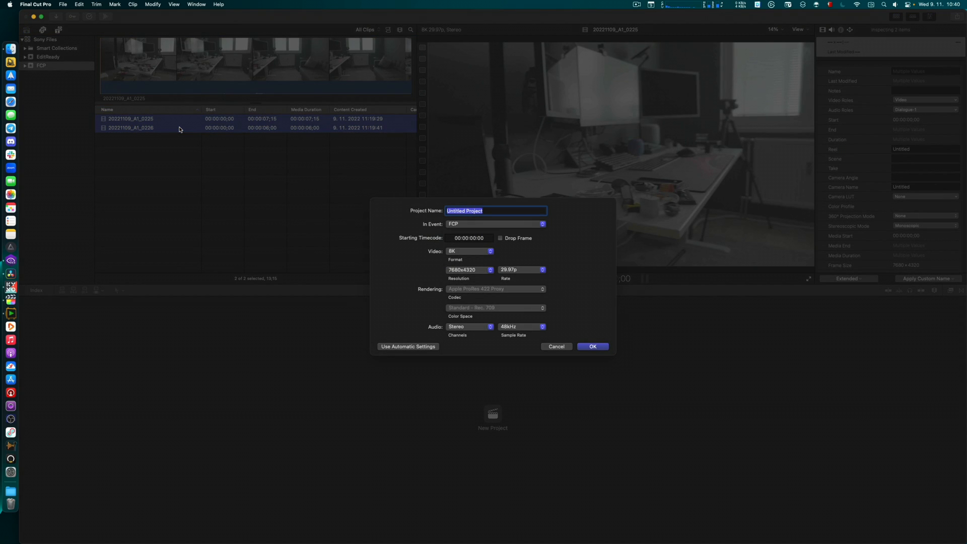
text(Sony File from)
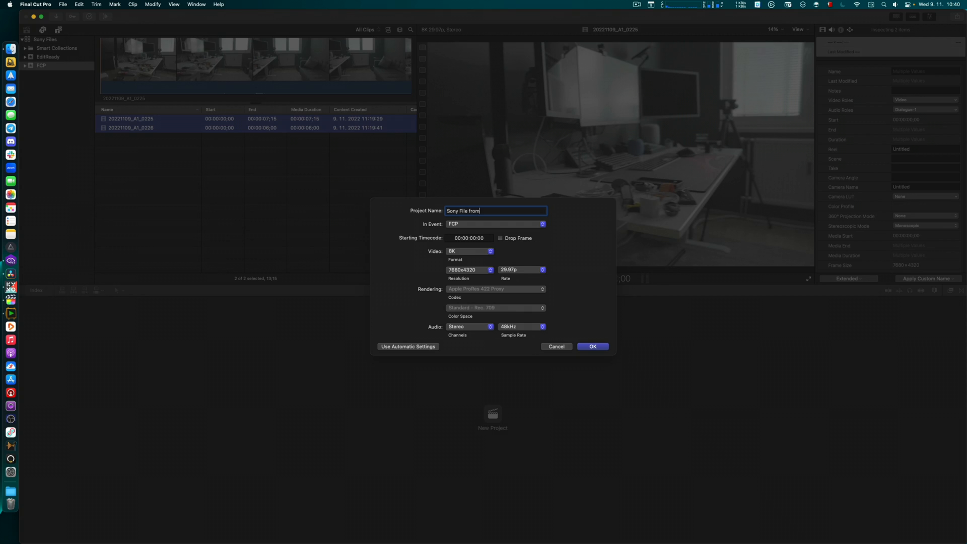
text(FCP)
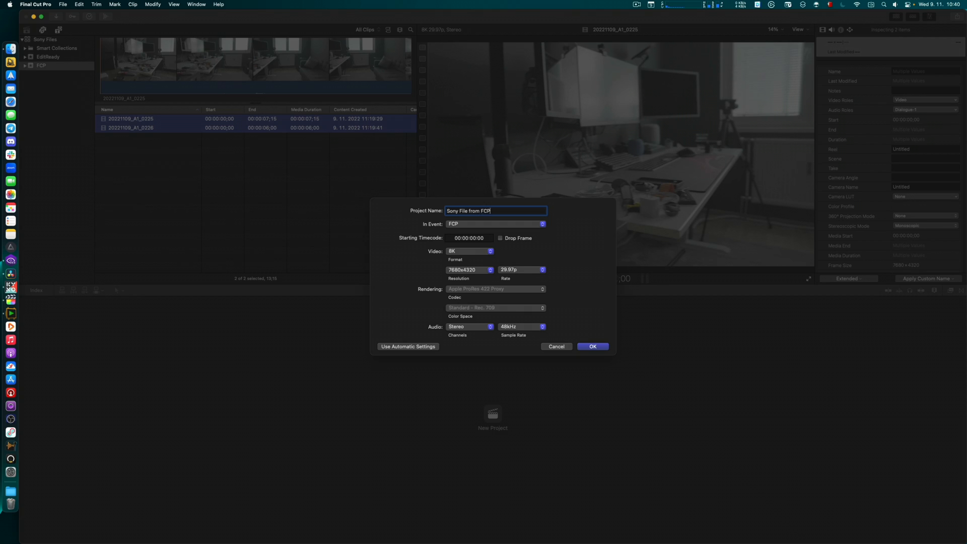
click(470, 251)
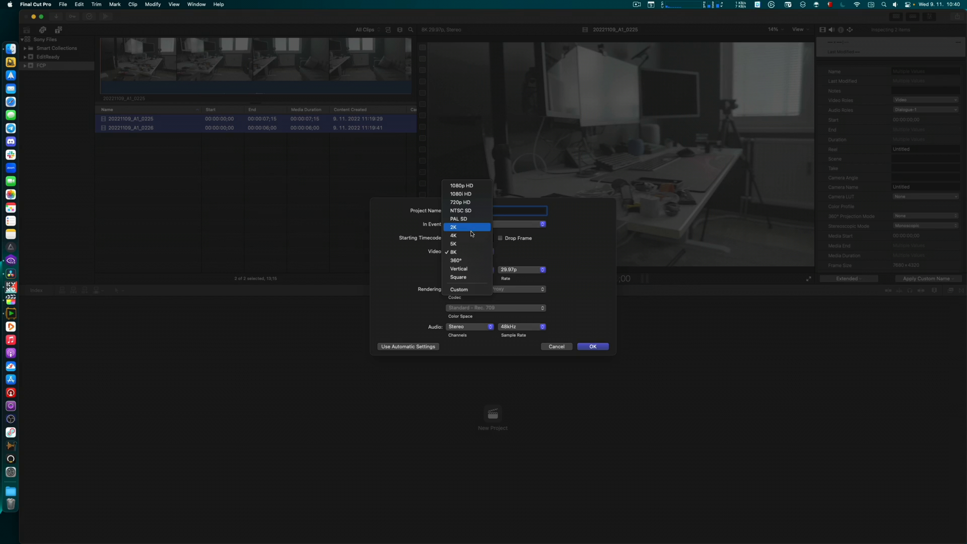
click(591, 345)
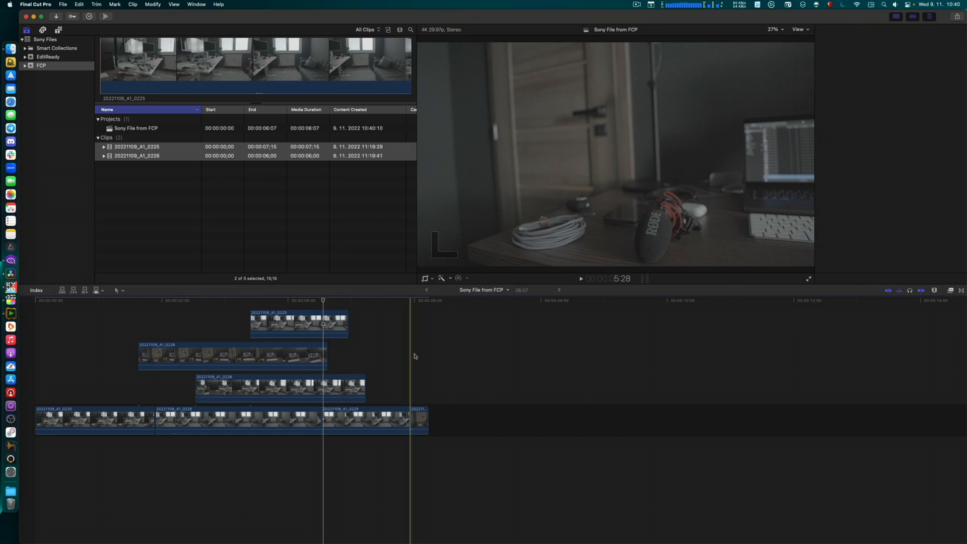
click(136, 128)
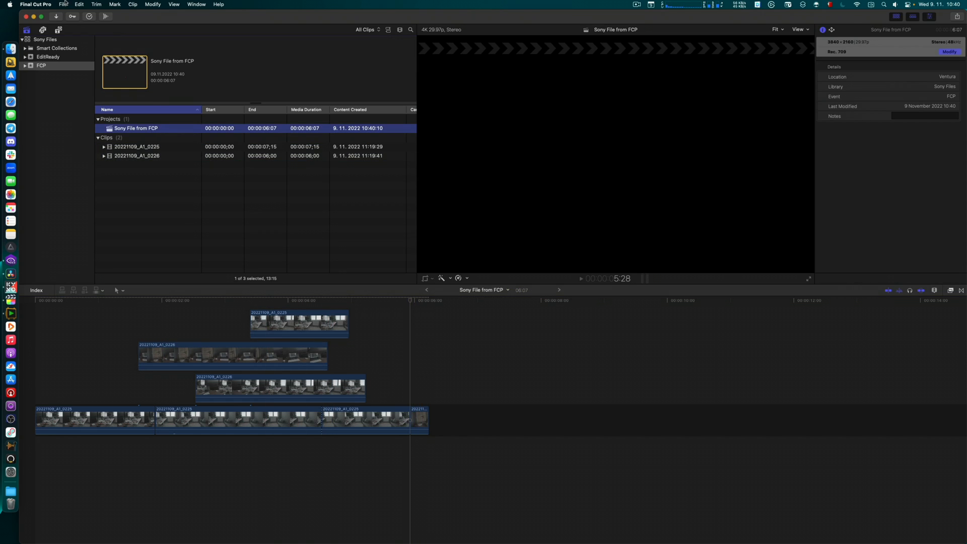
Export the project as XML via File > Export XML, saved into Downloads.
click(62, 4)
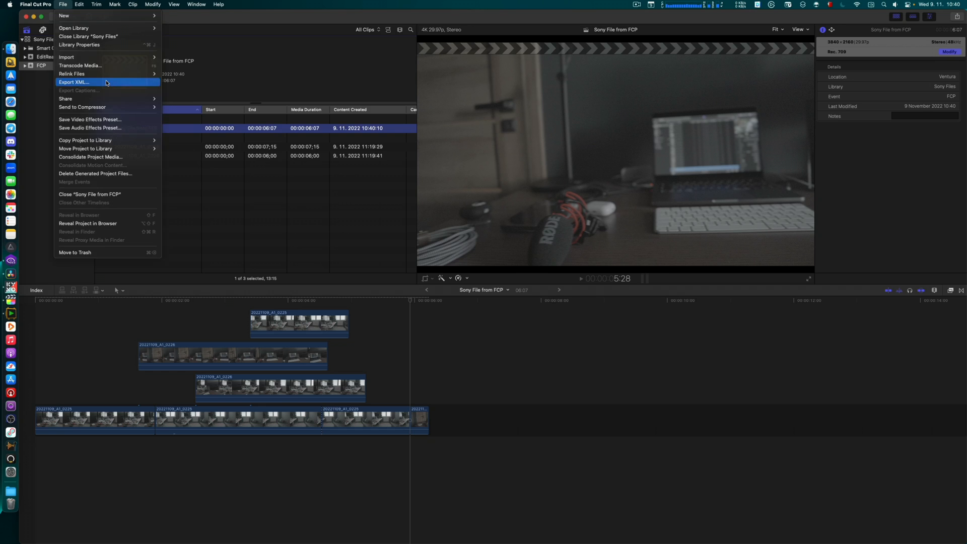
click(74, 81)
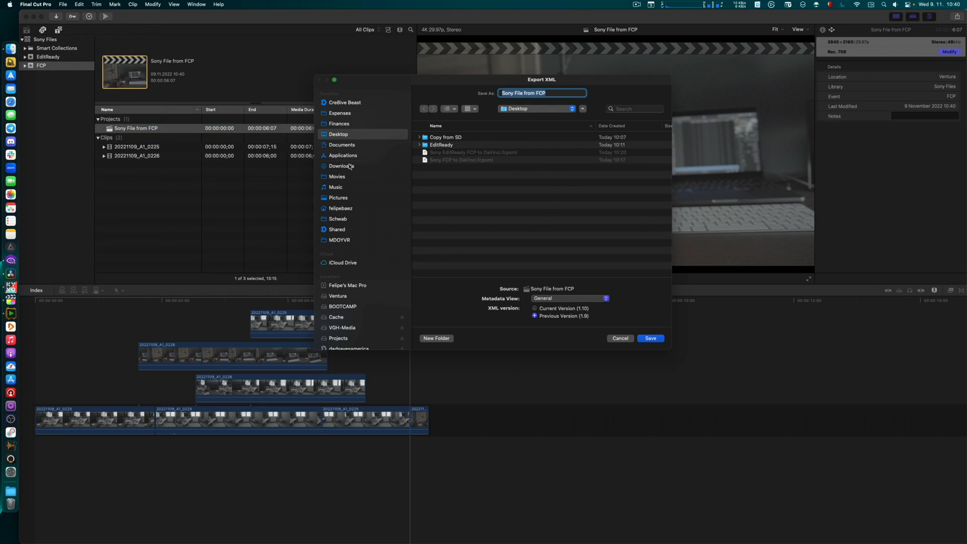
click(341, 166)
text( - FCP to DaV)
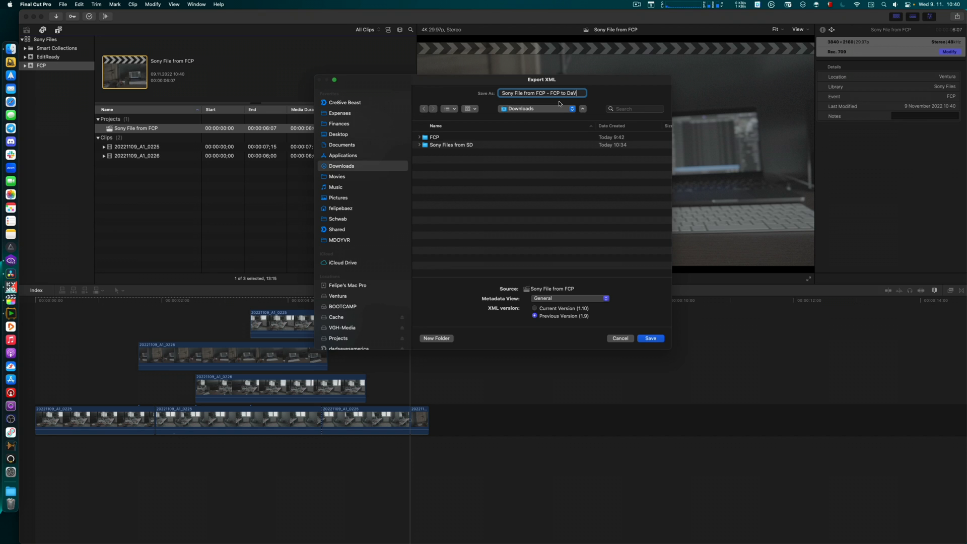
click(650, 338)
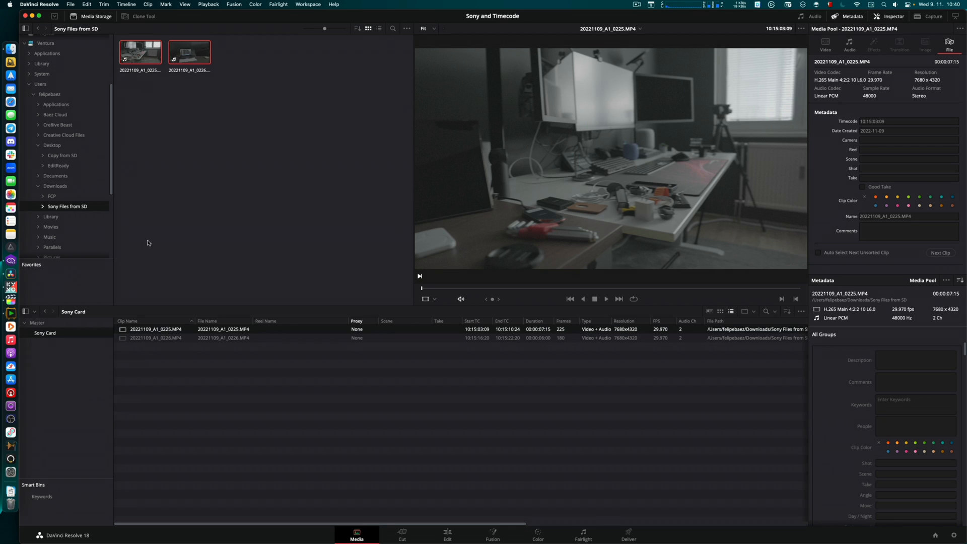
On the Edit page, import the FCP to DaVinci fcpxml from Downloads as a timeline into the Master folder.
click(448, 534)
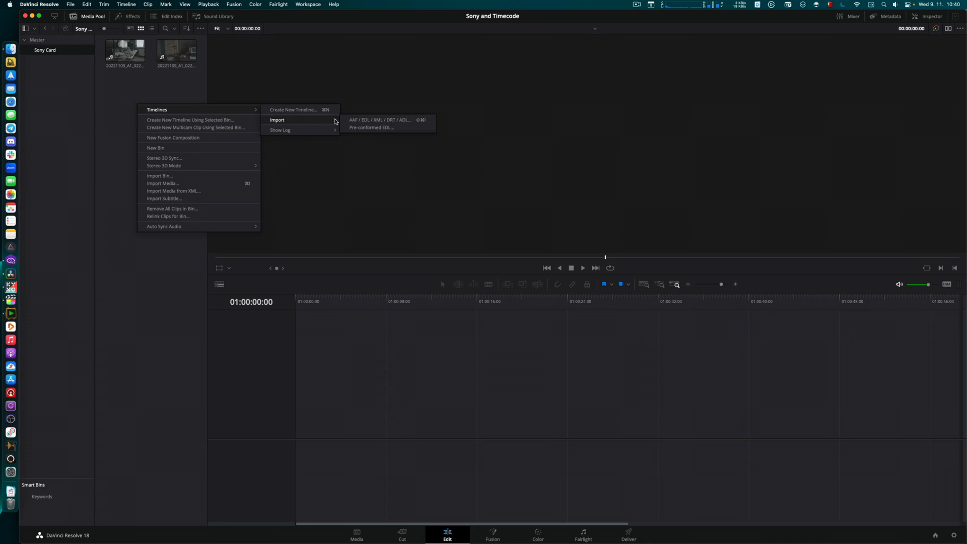
click(381, 120)
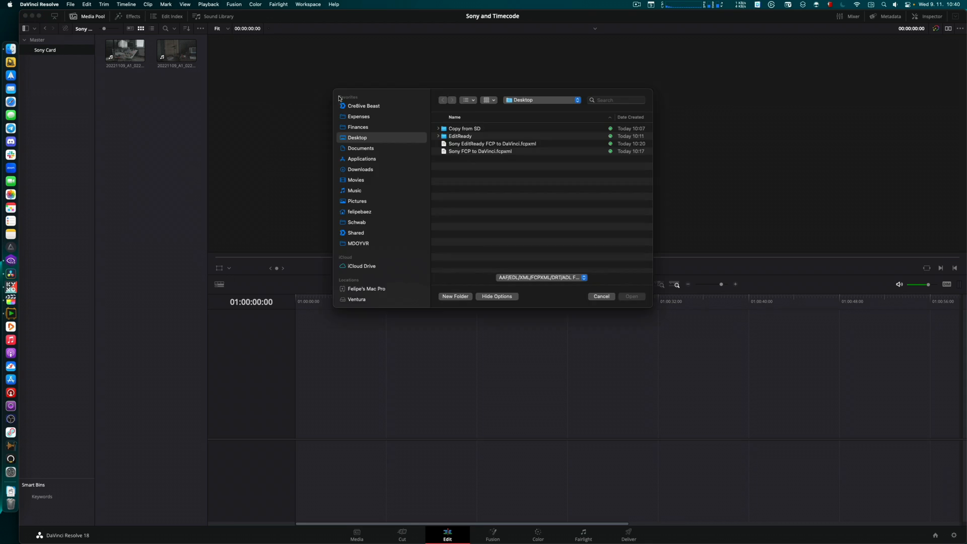
click(361, 169)
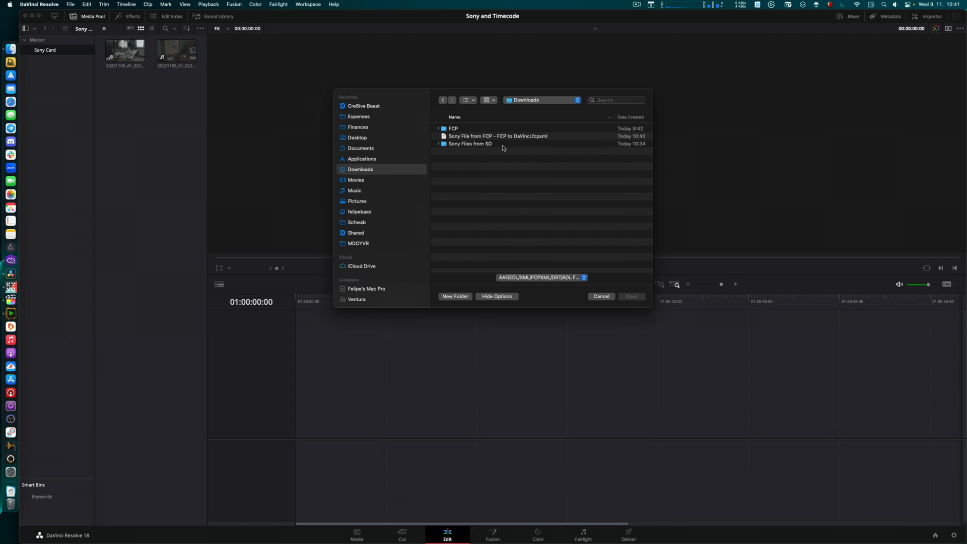
click(600, 297)
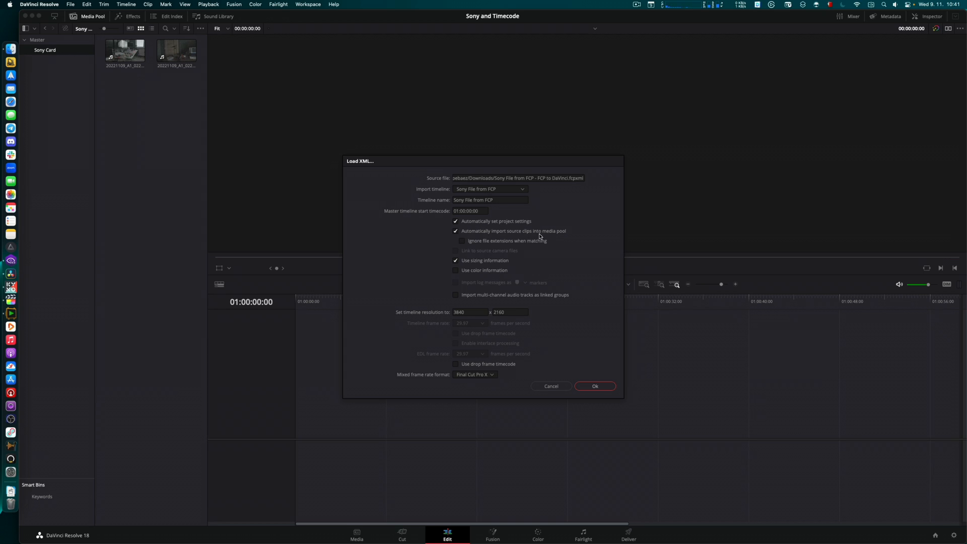
click(455, 231)
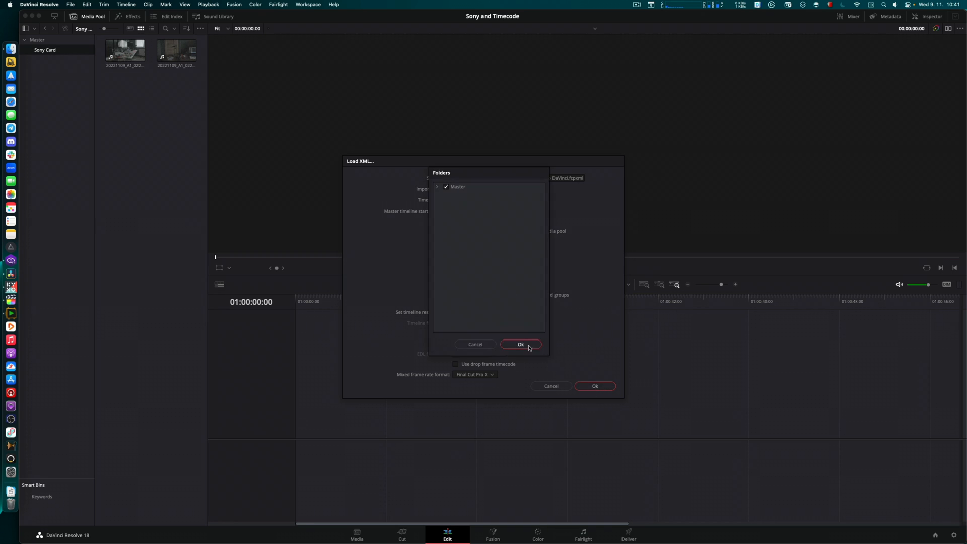
click(520, 345)
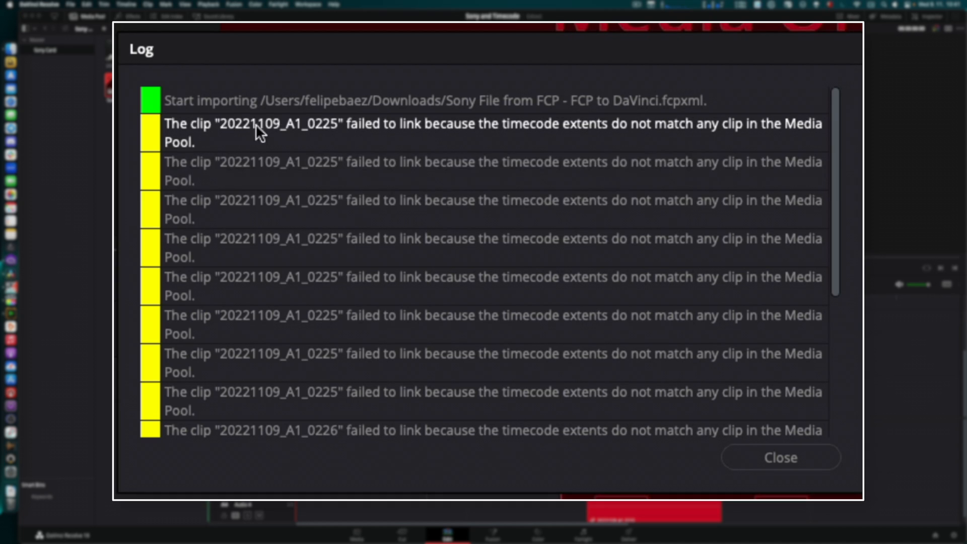
mouse_move(337, 128)
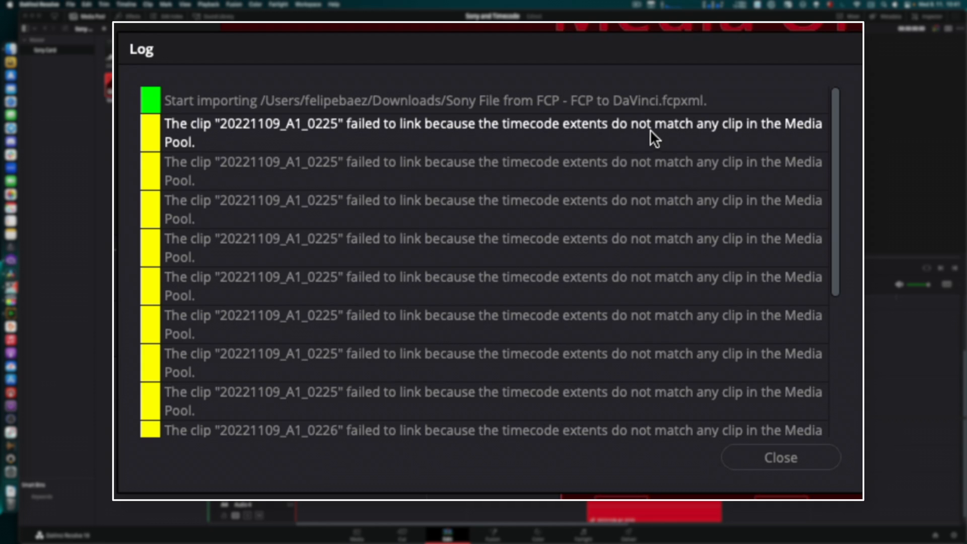
mouse_move(430, 134)
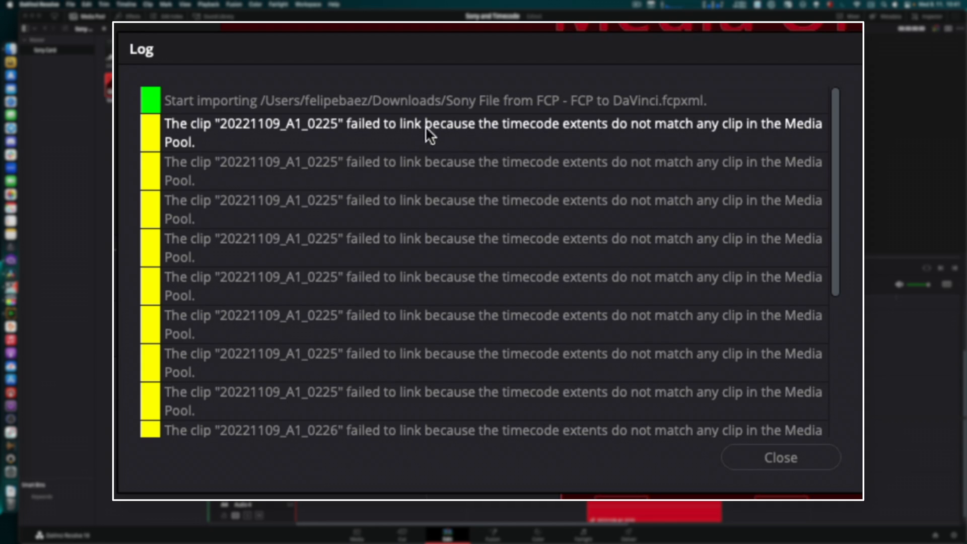
Close the import log of clips 0225 and 0226 that failed to link.
click(779, 458)
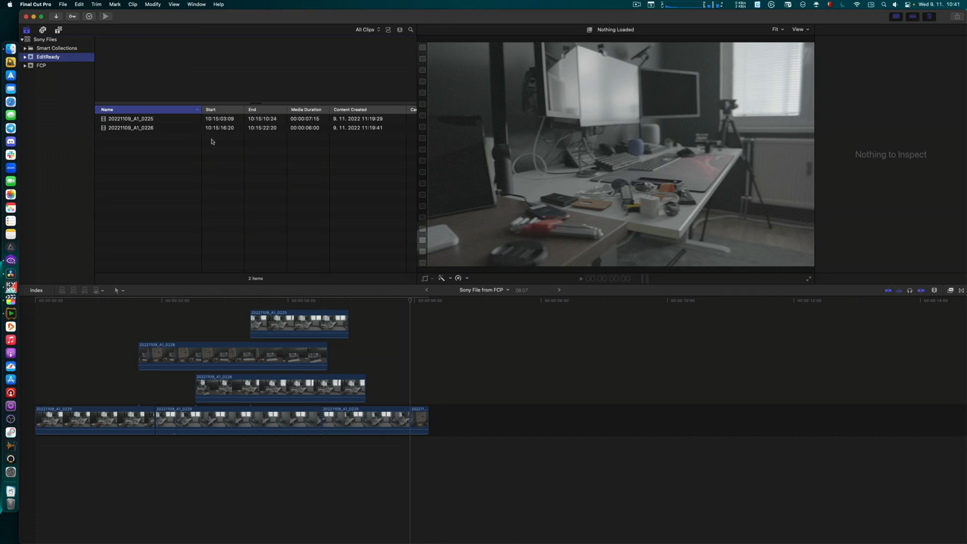
Create a new 4K project named 'Sony File - Editready' from the two EditReady clips.
right_click(131, 128)
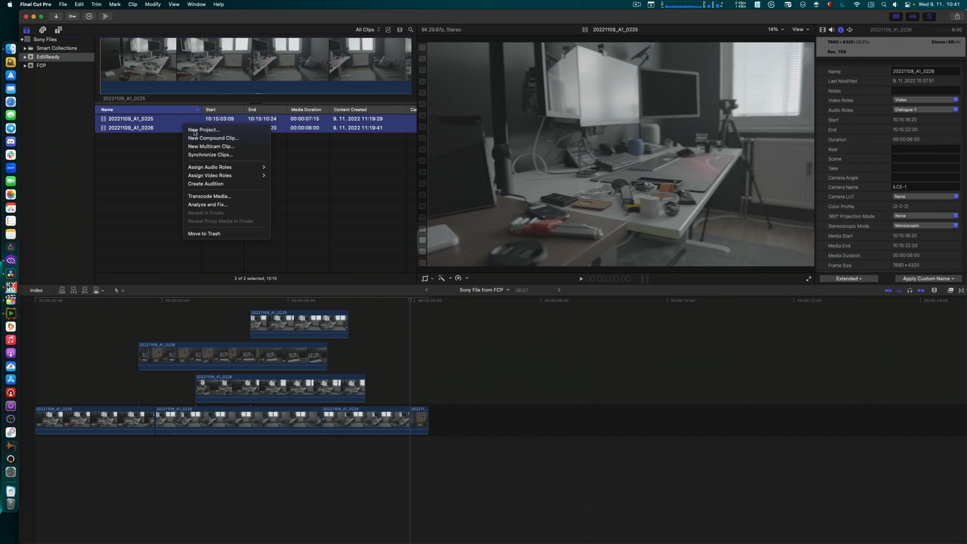
click(203, 130)
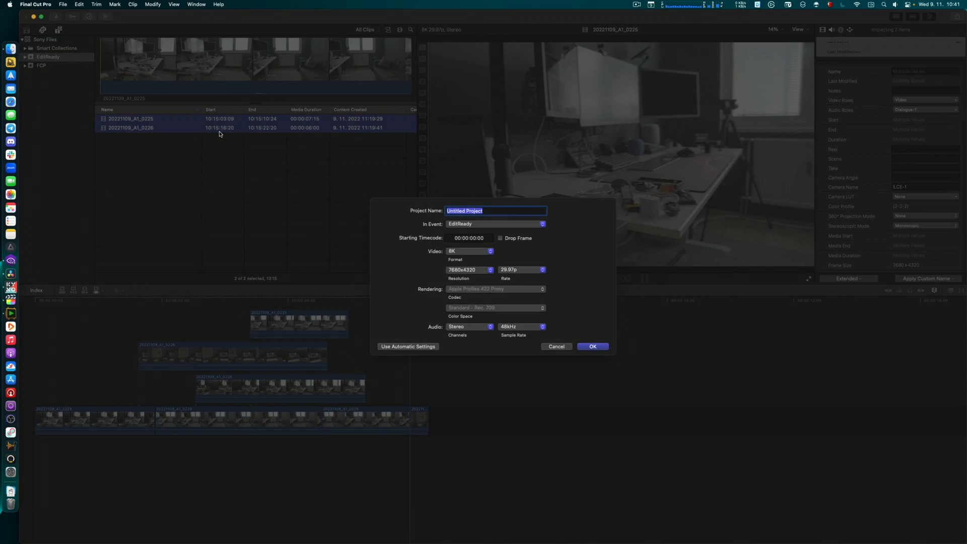
text(Sony File - W)
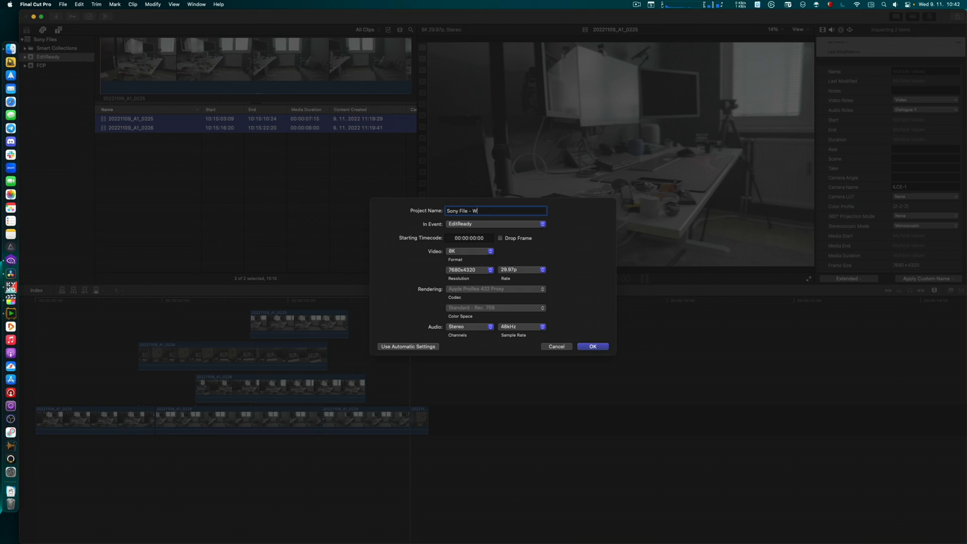
text(d)
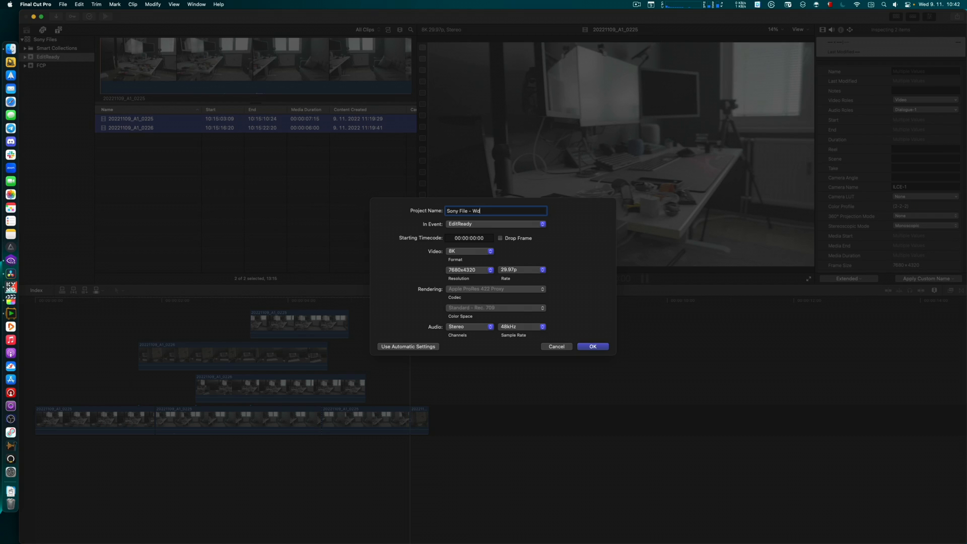
text(Editready)
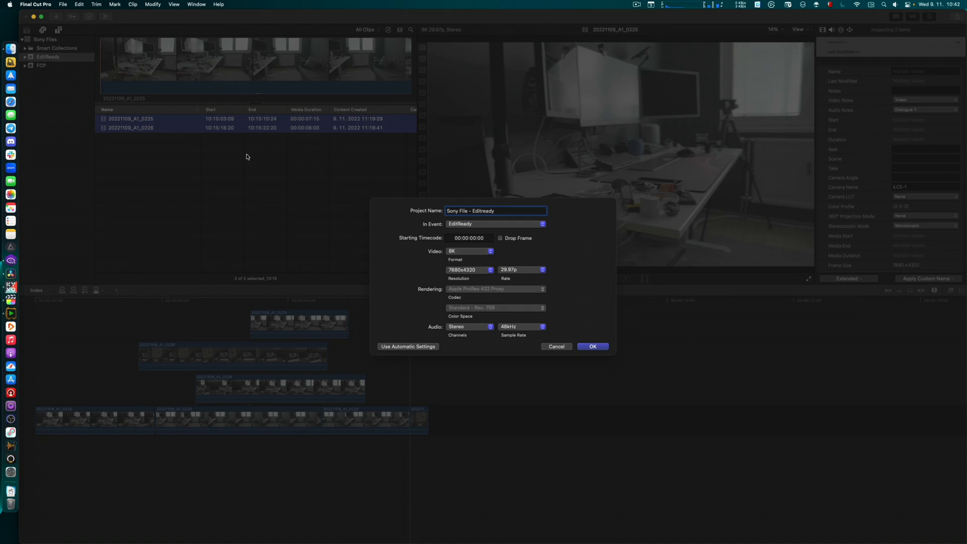
click(468, 250)
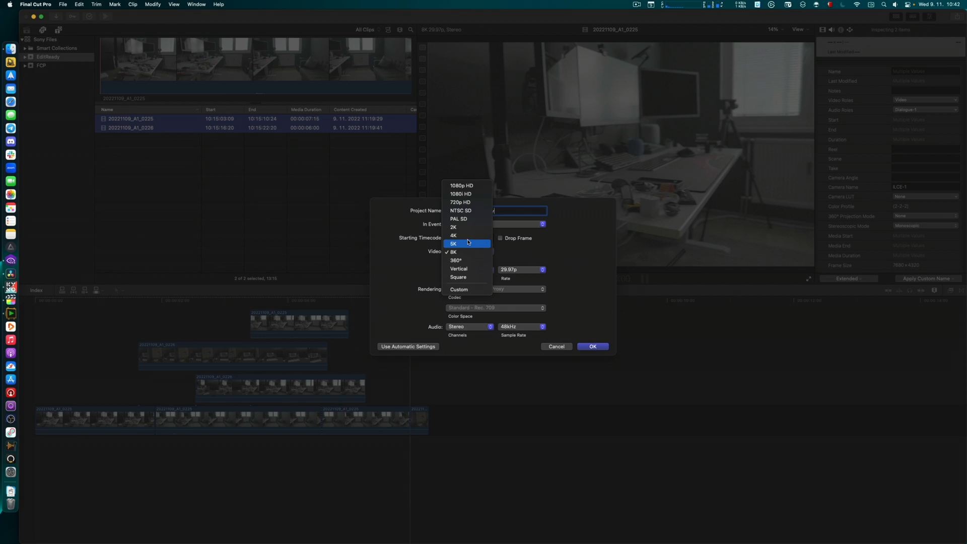
click(591, 346)
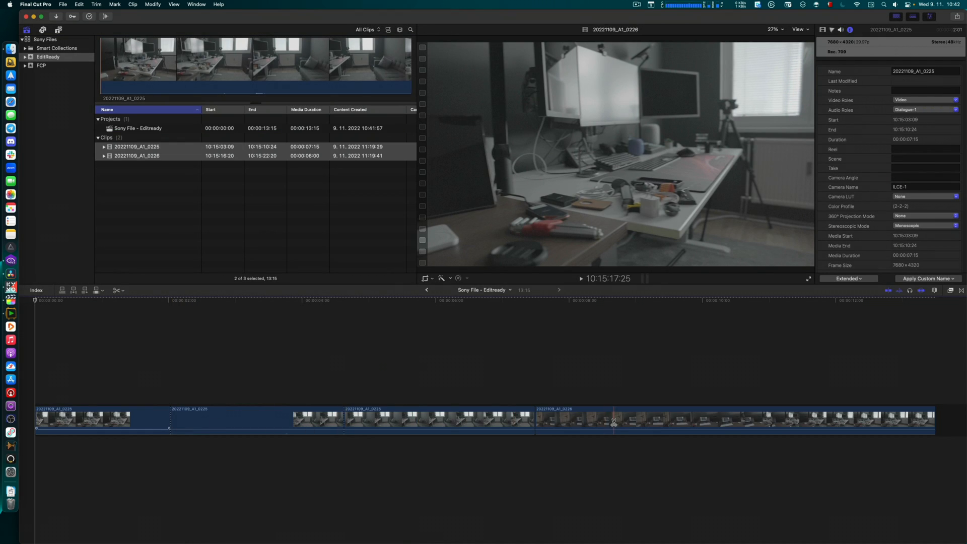
click(138, 128)
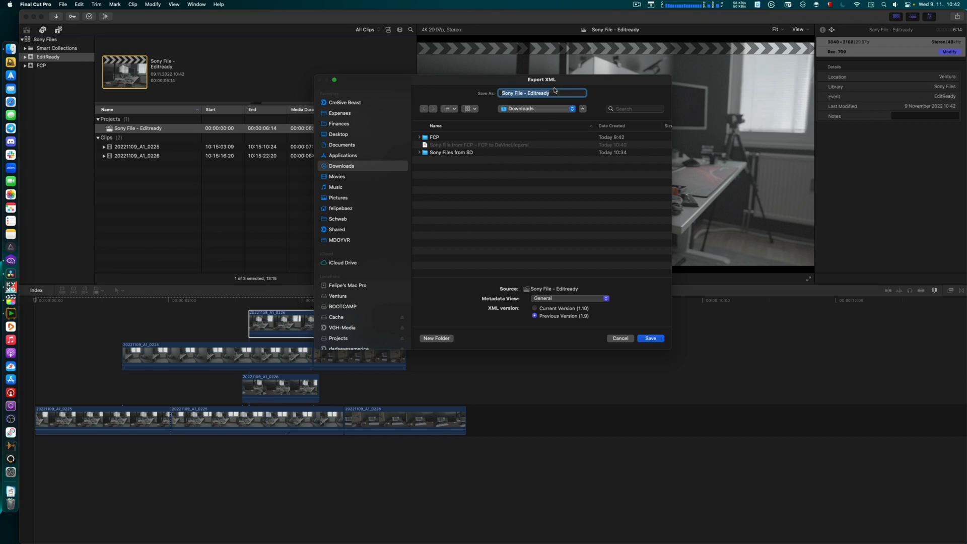
Save the XML export with '- FCP' appended to its name, then switch to DaVinci Resolve.
text(- FCP)
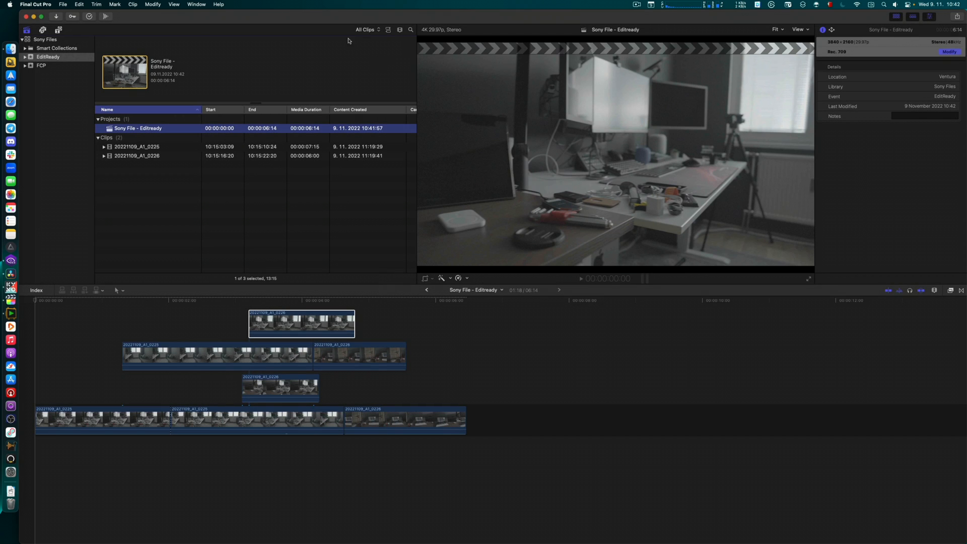
key(cmd+tab)
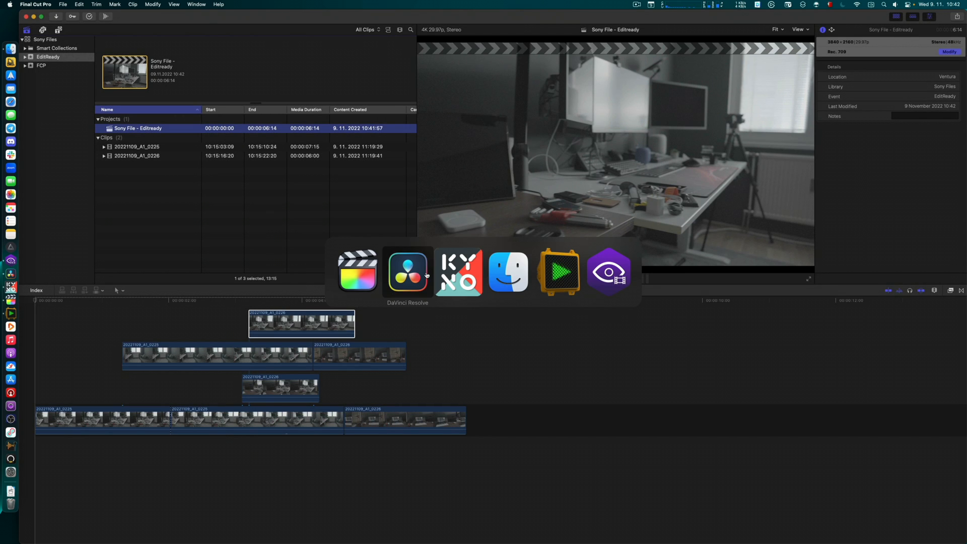
Import the Sony File - Editready fcpxml as a timeline without auto-importing source clips, so all clips link.
click(407, 271)
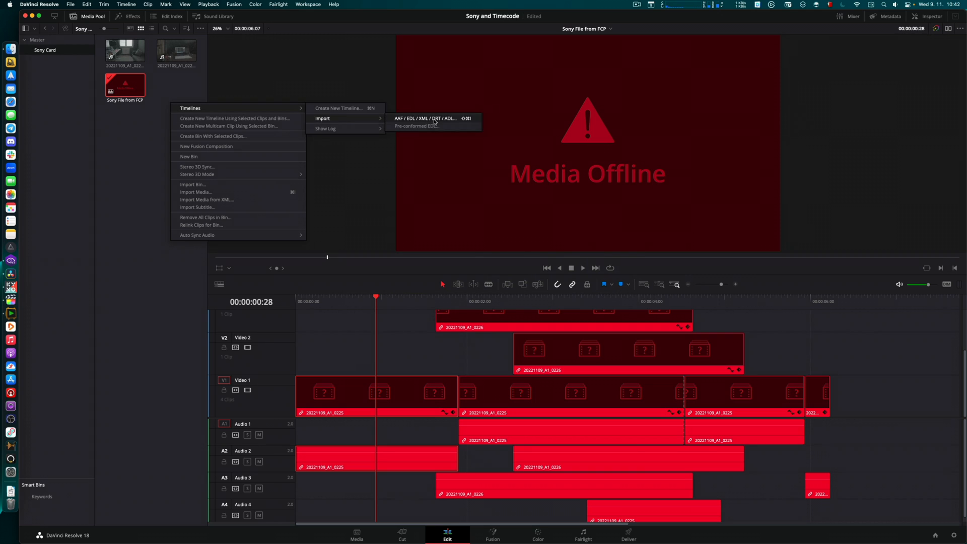
click(427, 118)
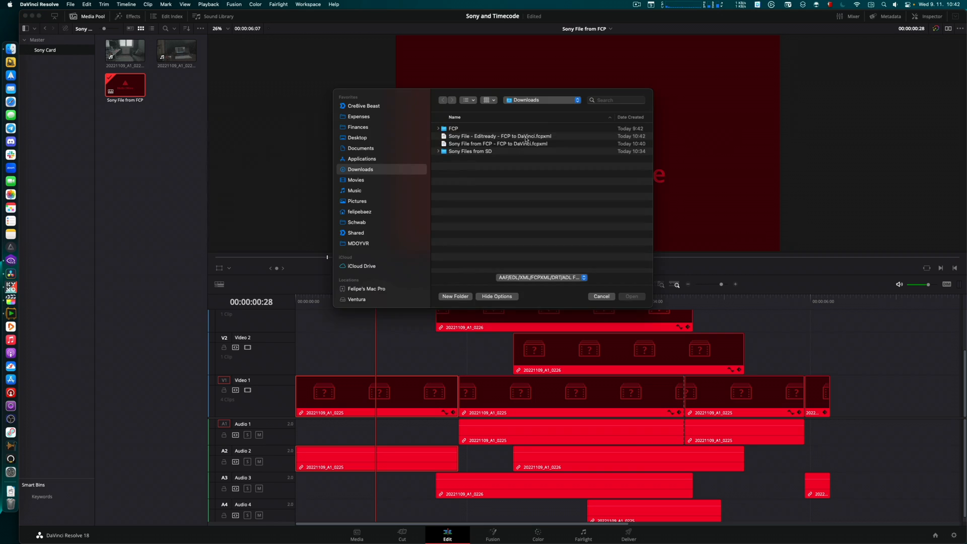
click(499, 136)
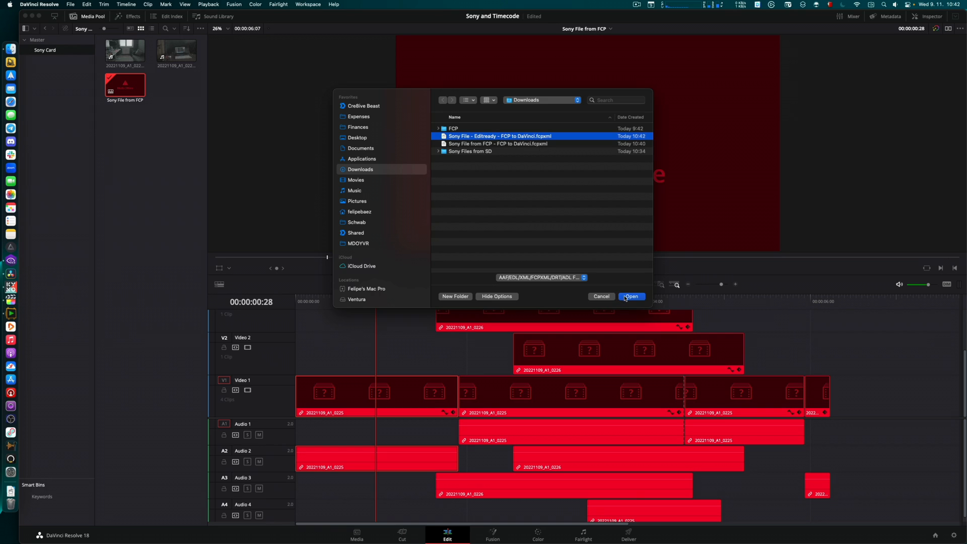
click(630, 296)
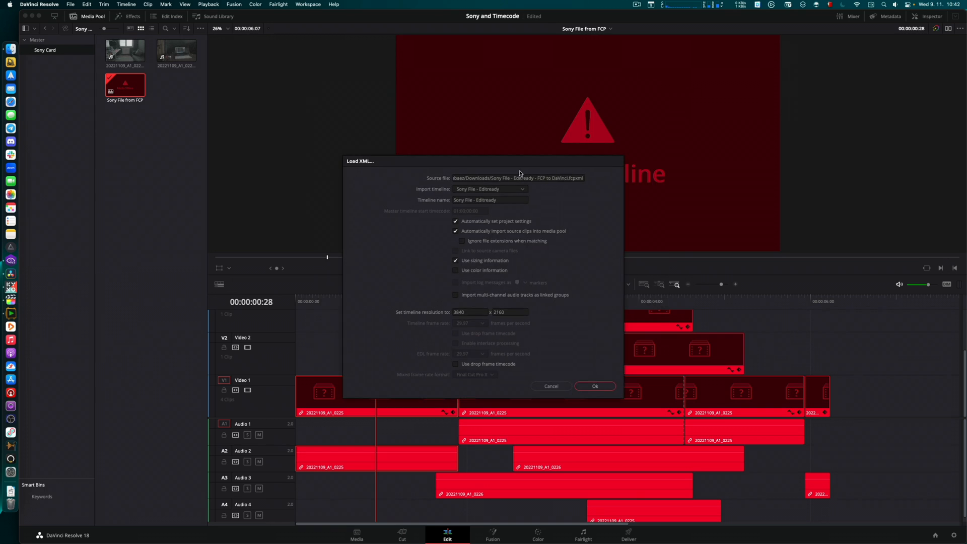
click(455, 231)
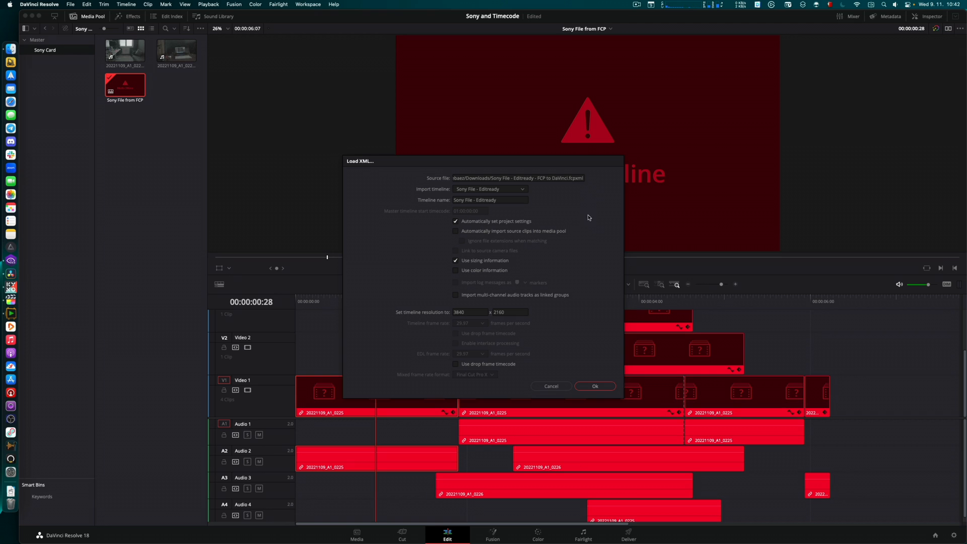
click(595, 385)
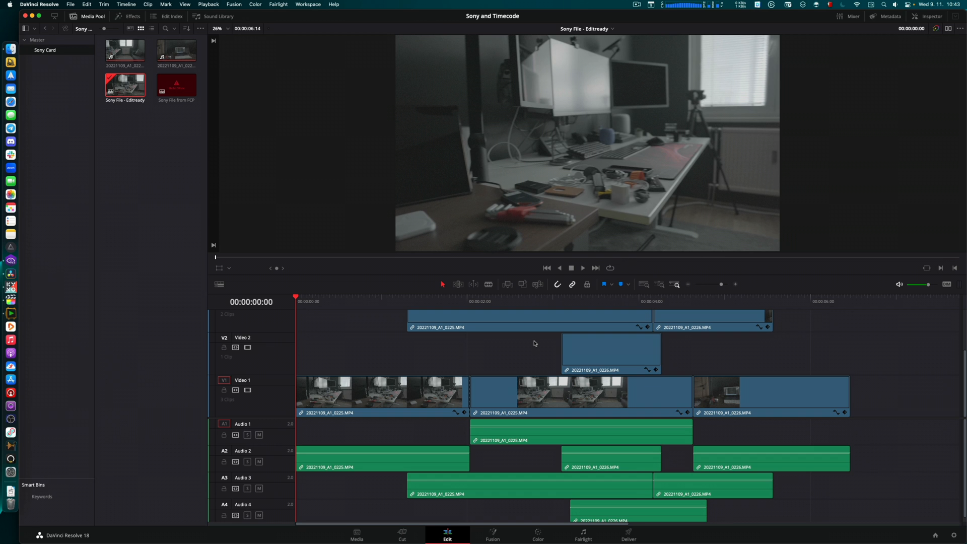
click(10, 287)
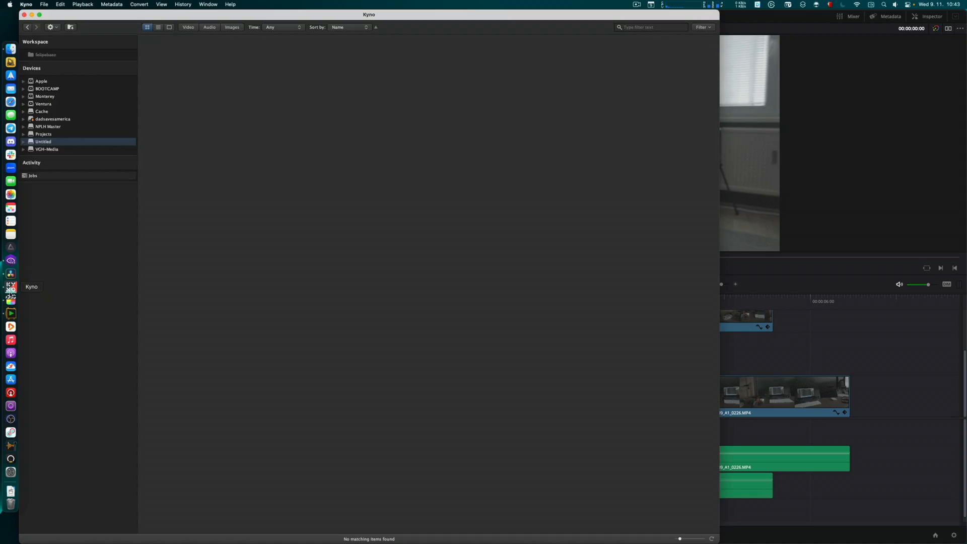
mouse_move(52, 116)
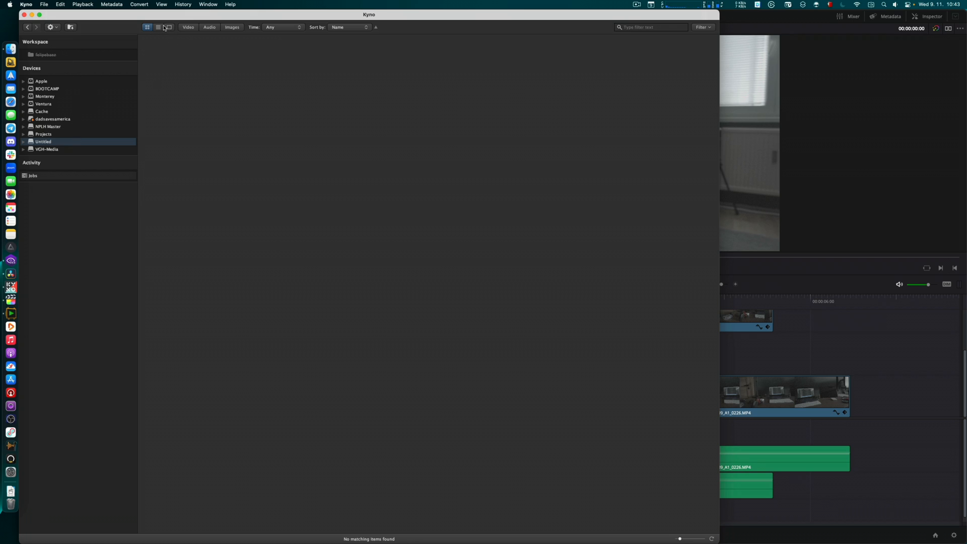
In Kyno's list view, browse the Untitled card's M4ROOT folder and scrub through 20221109_A1_0225.MP4 to check its timecode.
click(159, 26)
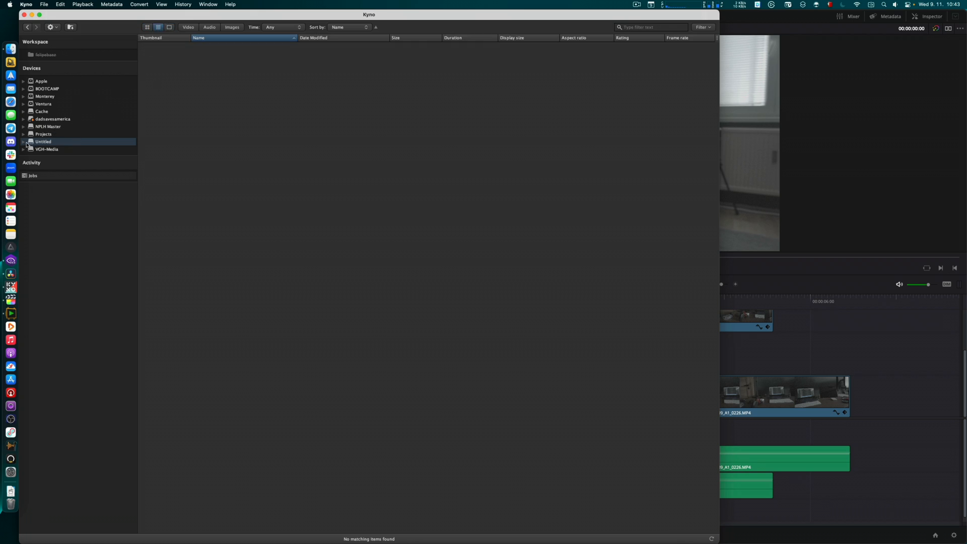
click(23, 141)
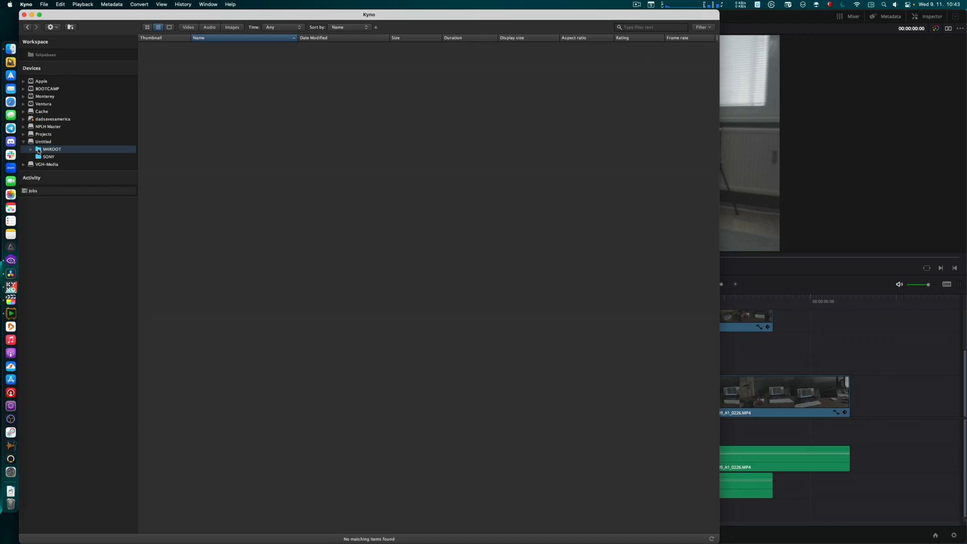
click(29, 149)
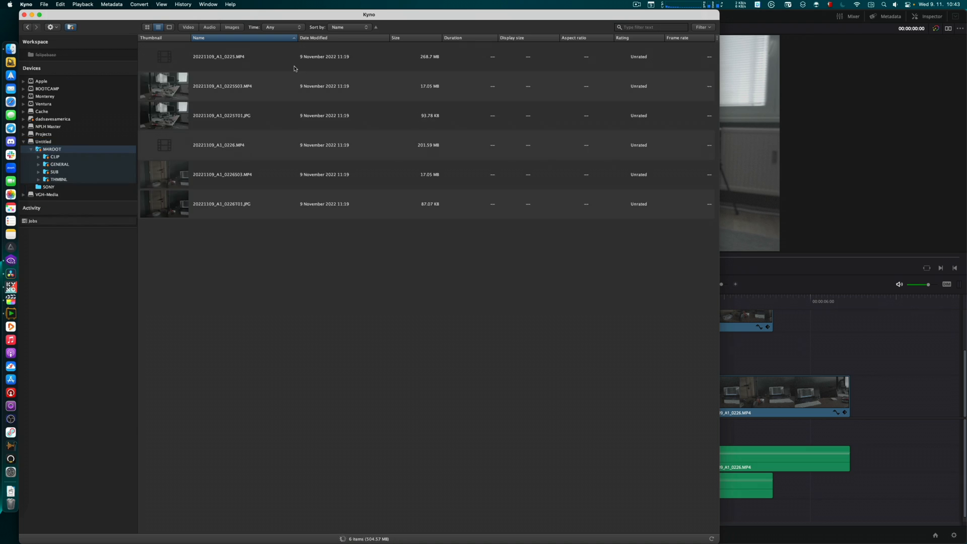
click(218, 56)
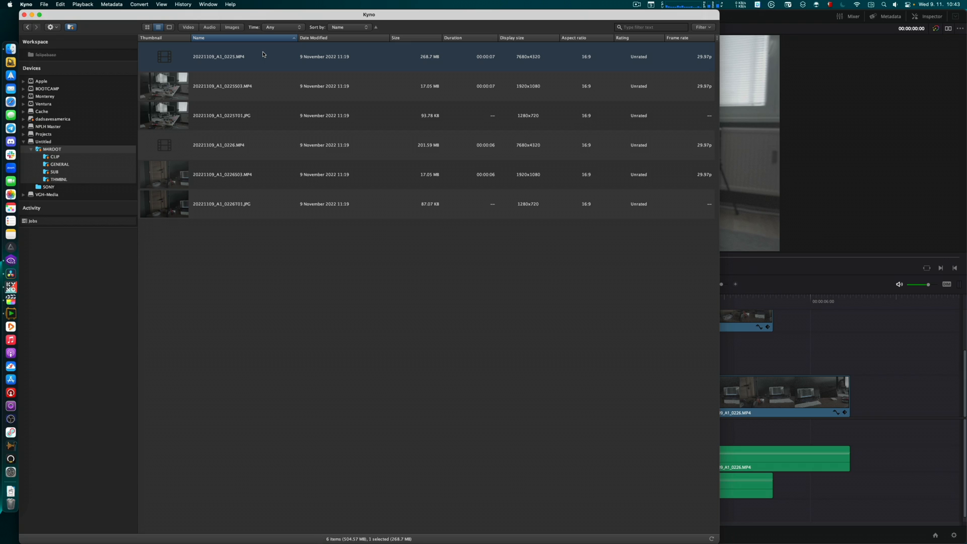
mouse_move(482, 60)
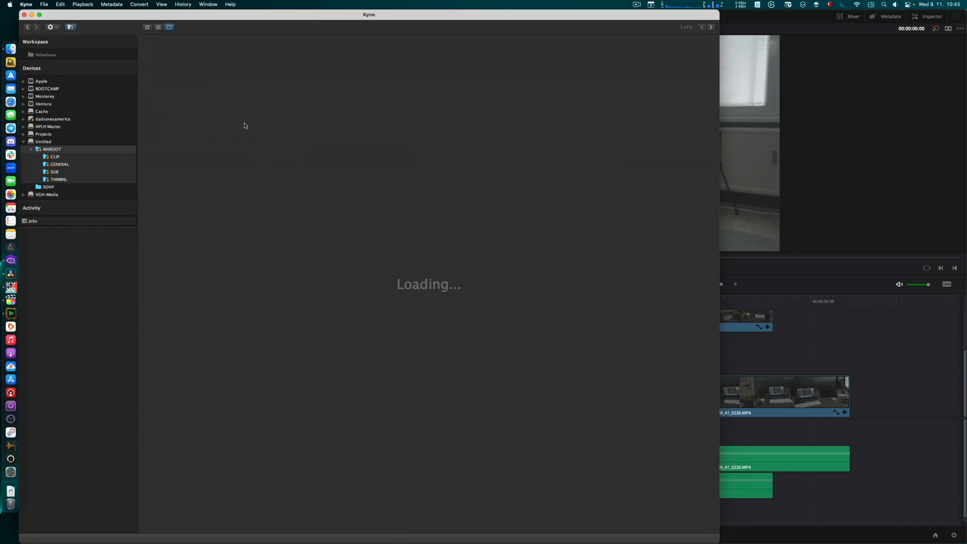
mouse_move(205, 222)
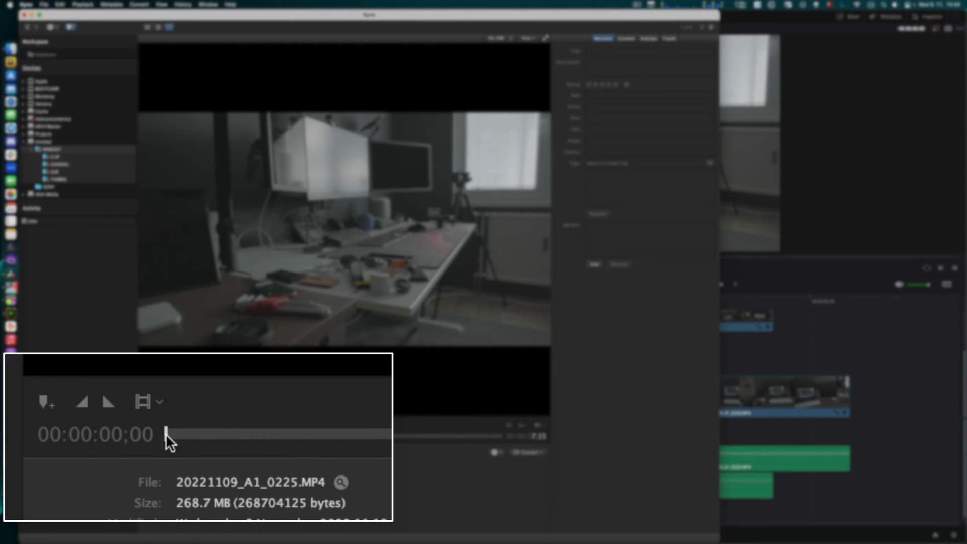
drag(165, 433, 386, 433)
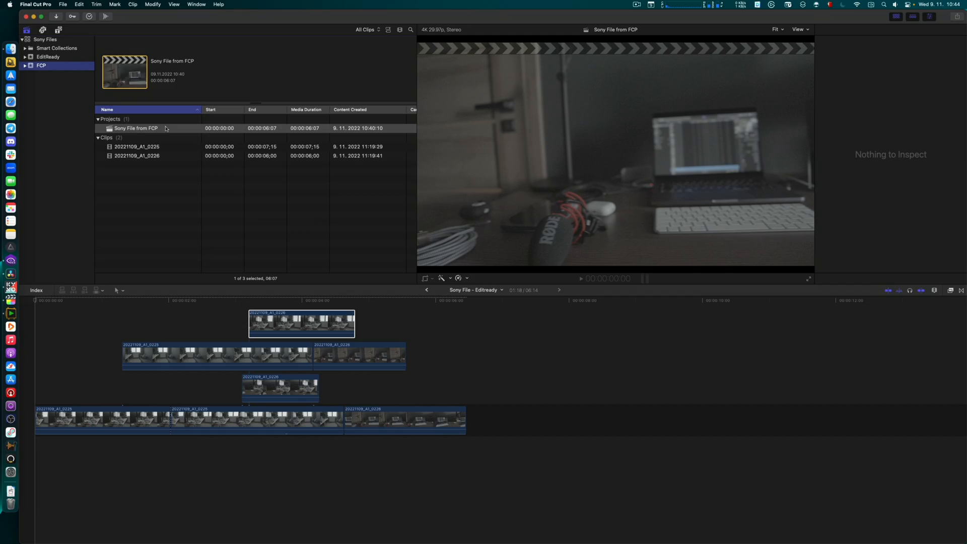
Transcode clips 0225 and 0226 to optimized media with proxy media unticked.
click(136, 128)
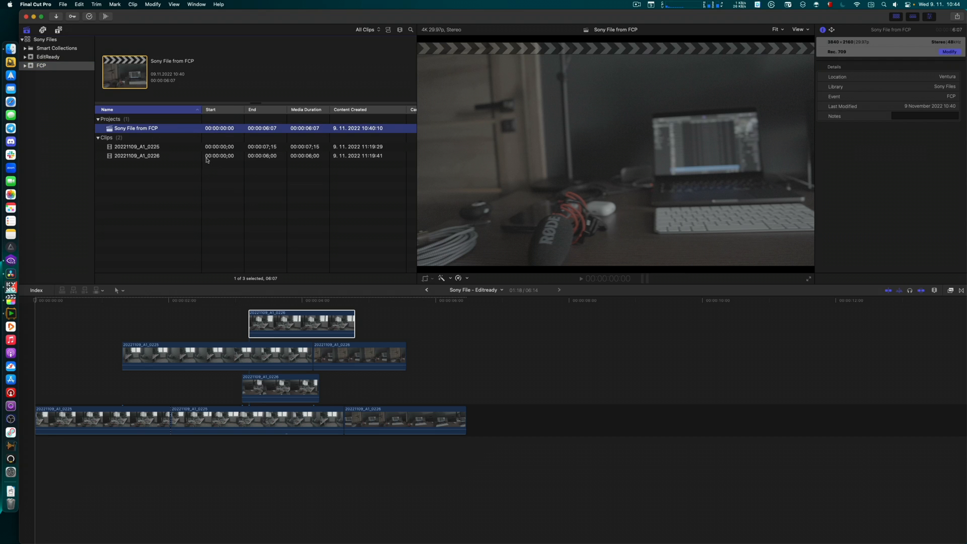
mouse_move(178, 150)
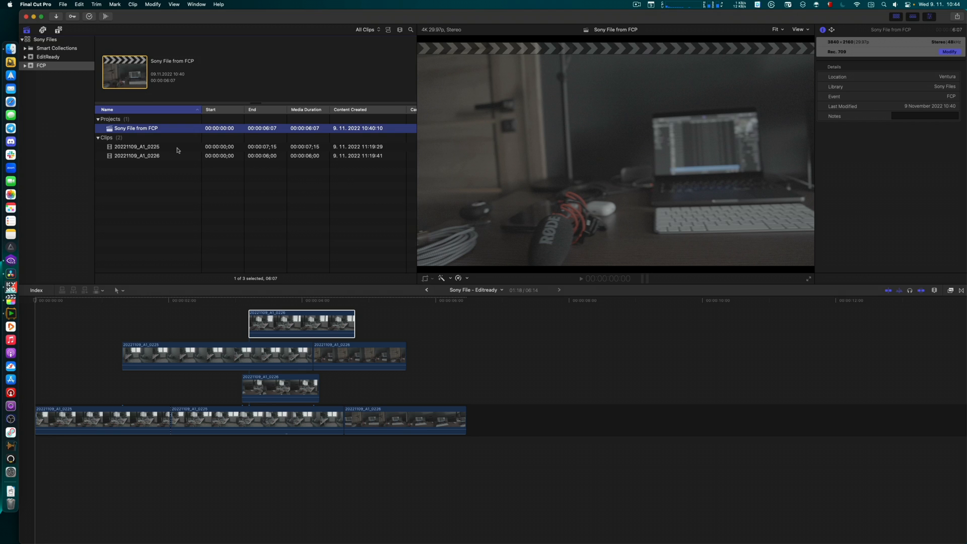
click(137, 146)
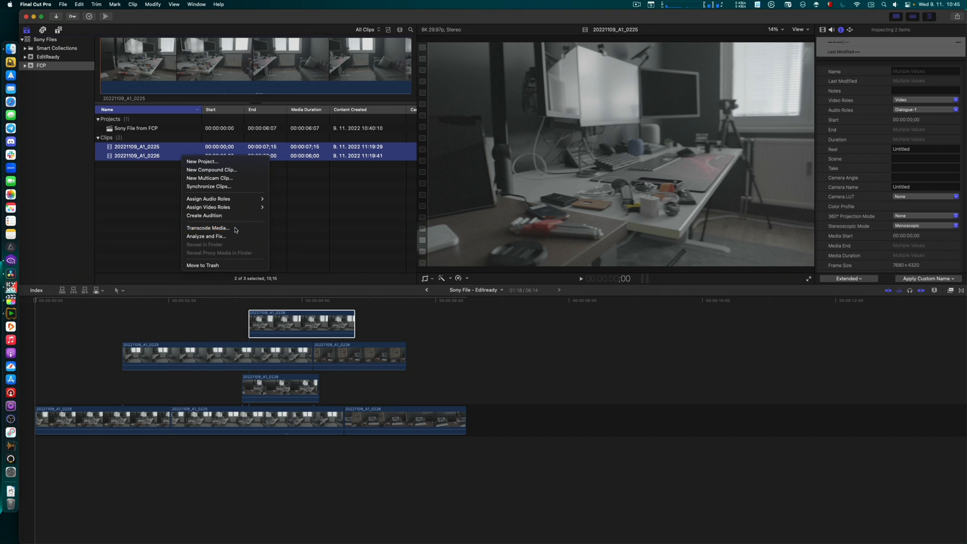
click(208, 227)
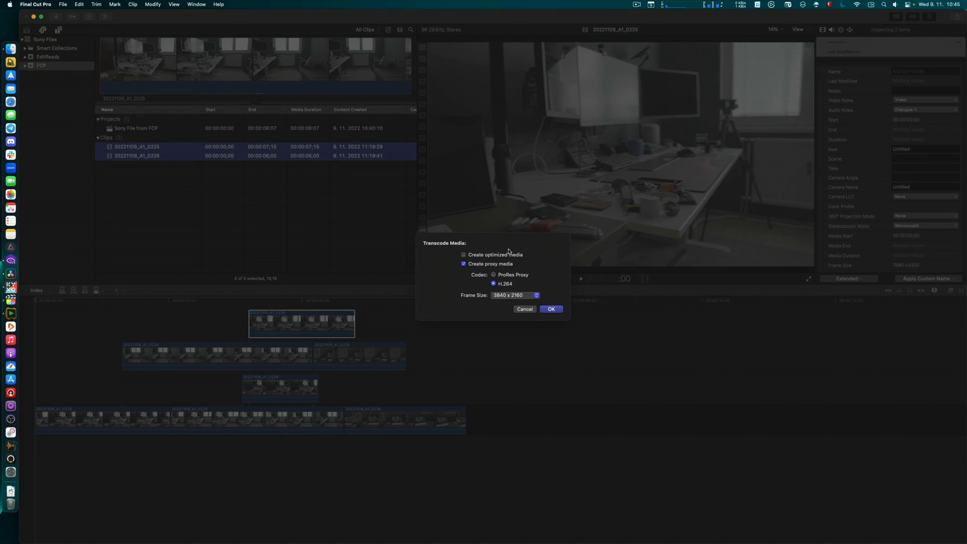
click(463, 254)
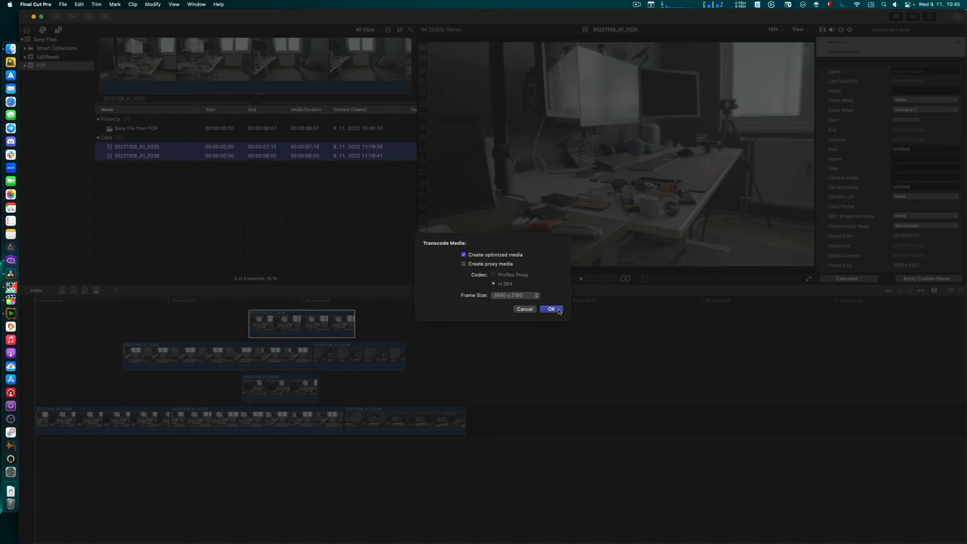
click(550, 309)
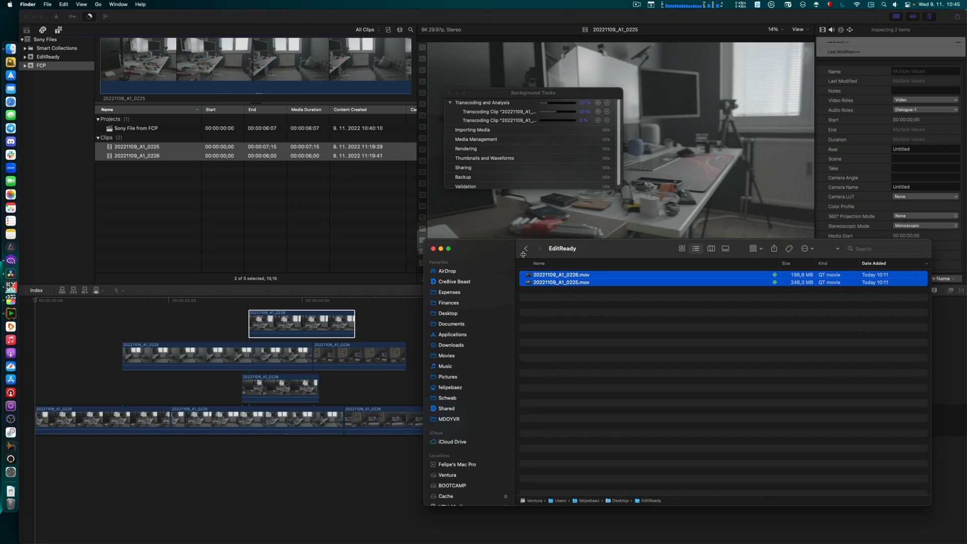
Show the Final Cut Optimized Media folder beside Final Cut Original Media in the Downloads FCP folder.
click(525, 248)
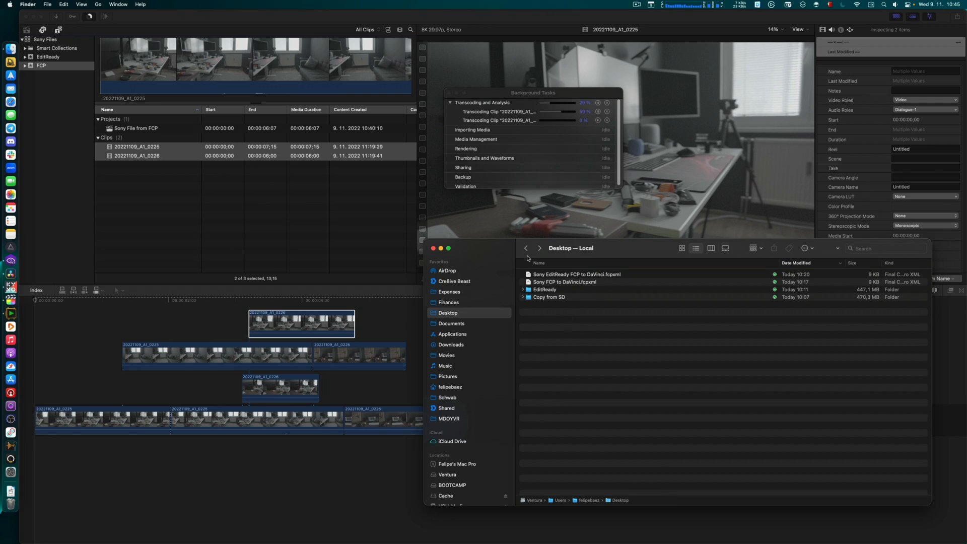
click(451, 345)
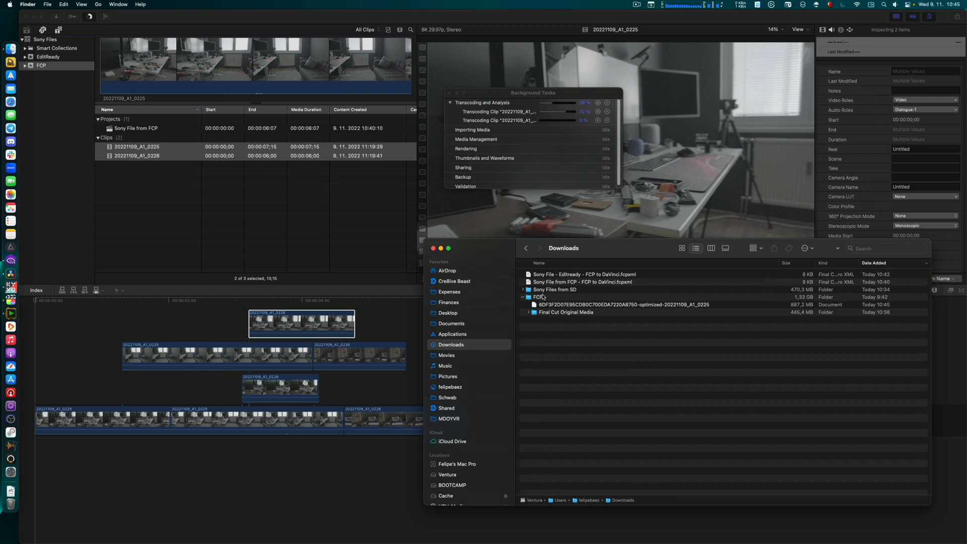
click(565, 311)
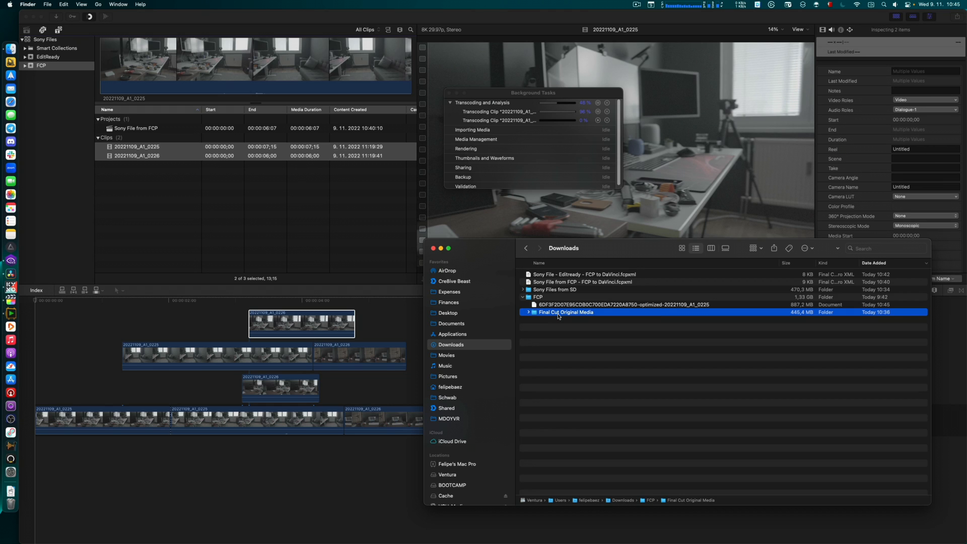
click(604, 103)
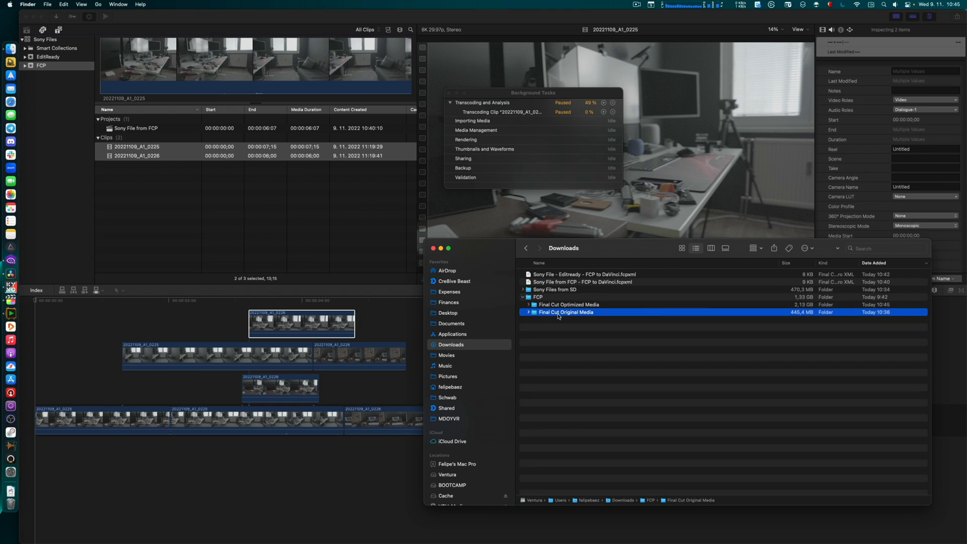
click(565, 304)
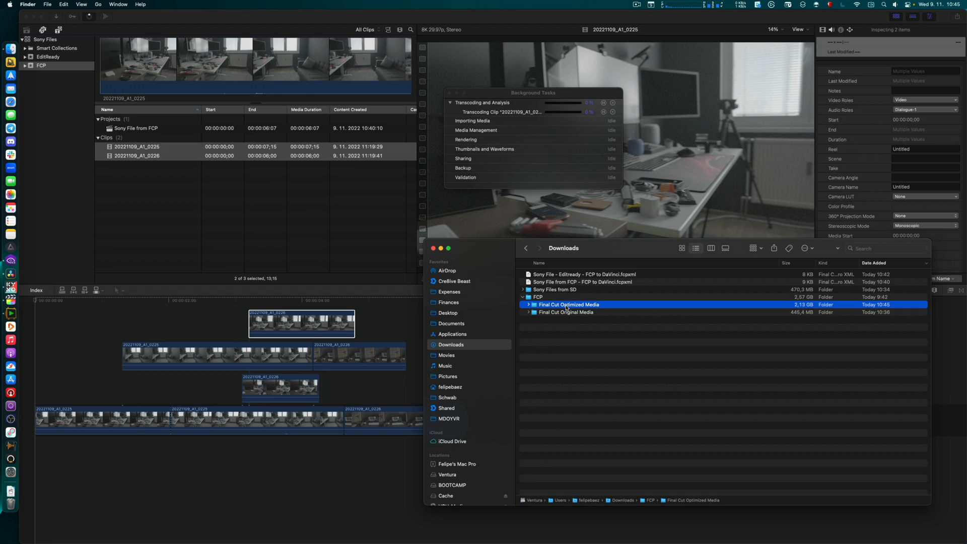
click(527, 312)
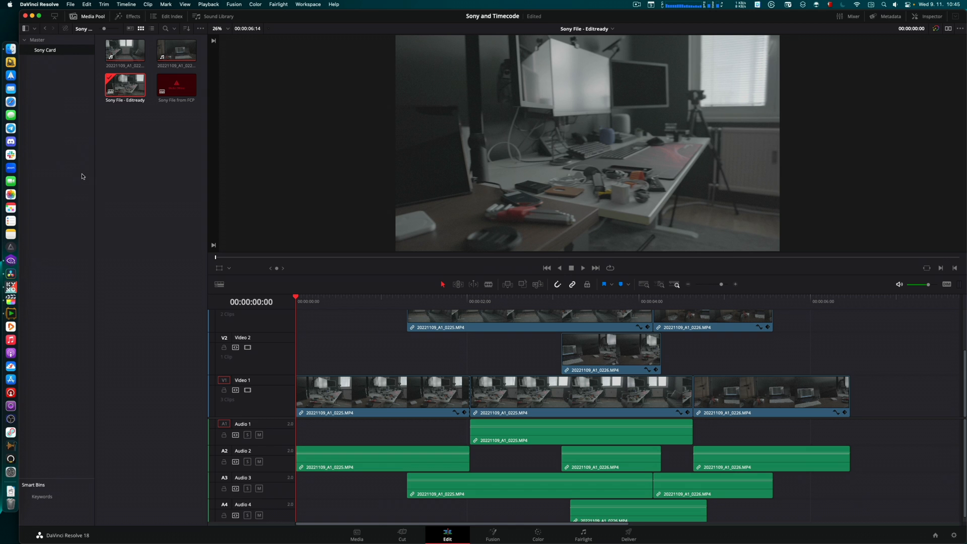
In Resolve's Media page, add a new Optimized FCP bin under Master.
click(357, 534)
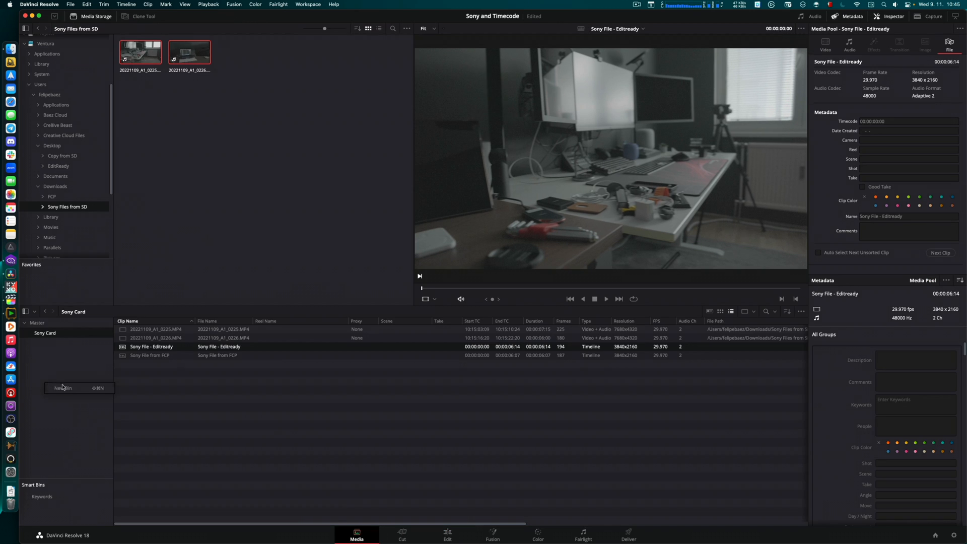
click(64, 387)
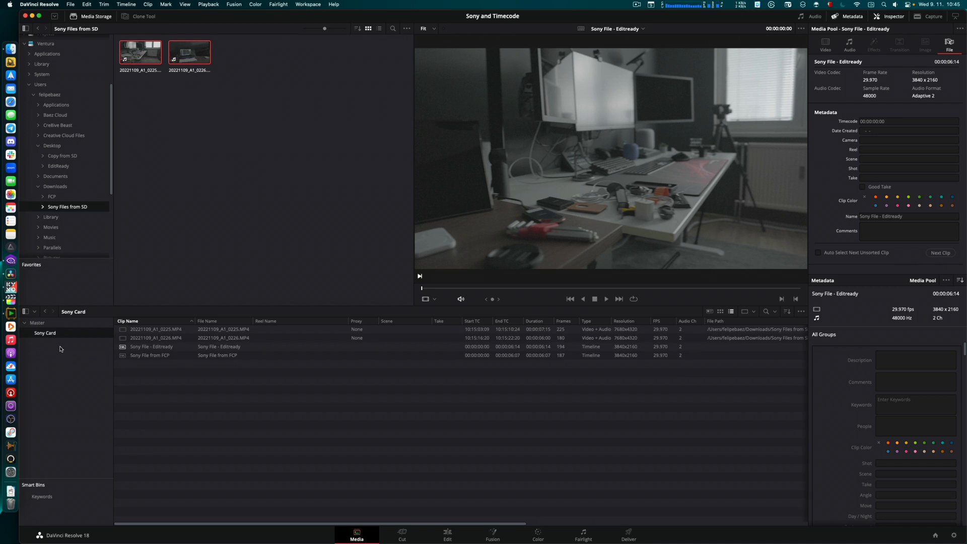
right_click(70, 334)
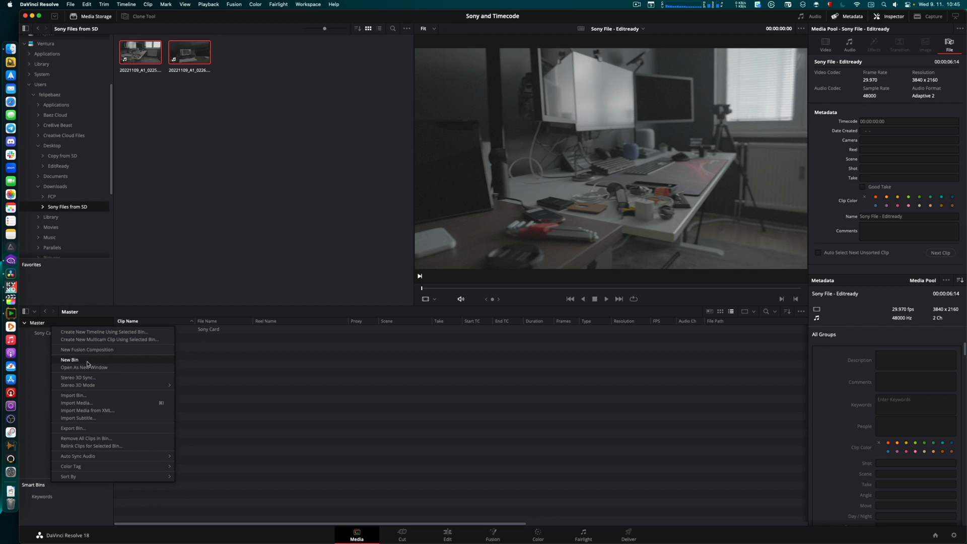
click(70, 360)
text(Optimized FCP)
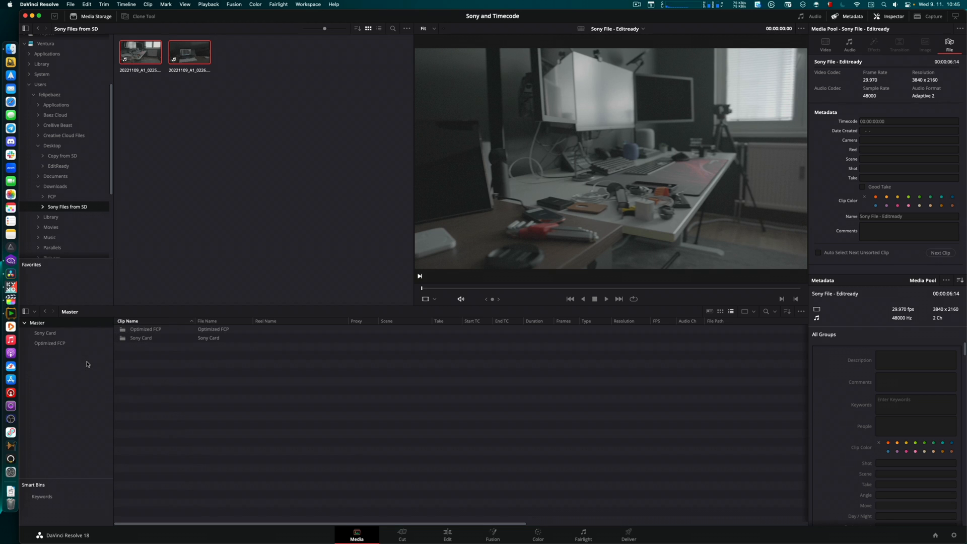
click(50, 343)
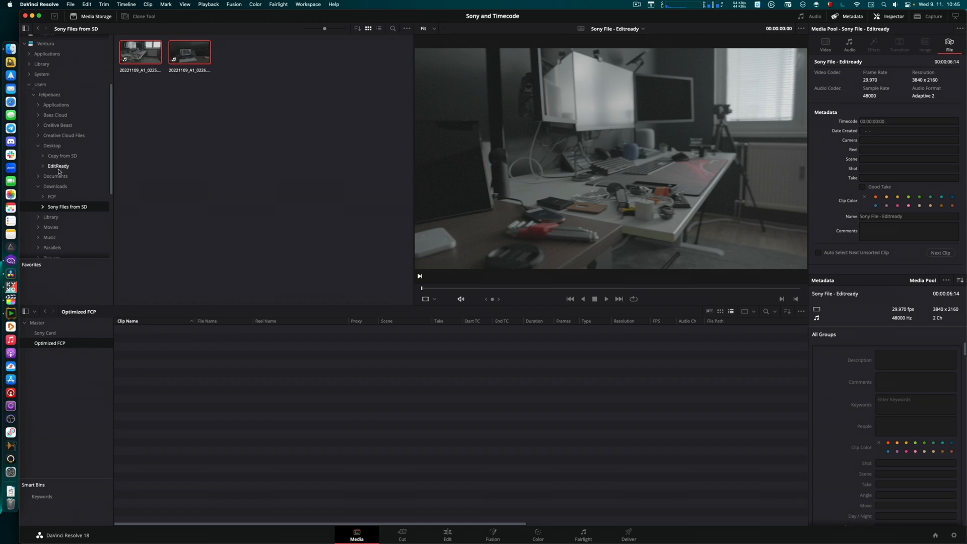
Drag both optimized clips from Downloads/FCP/Final Cut Optimized Media/2022-11-09 into the bin.
click(51, 197)
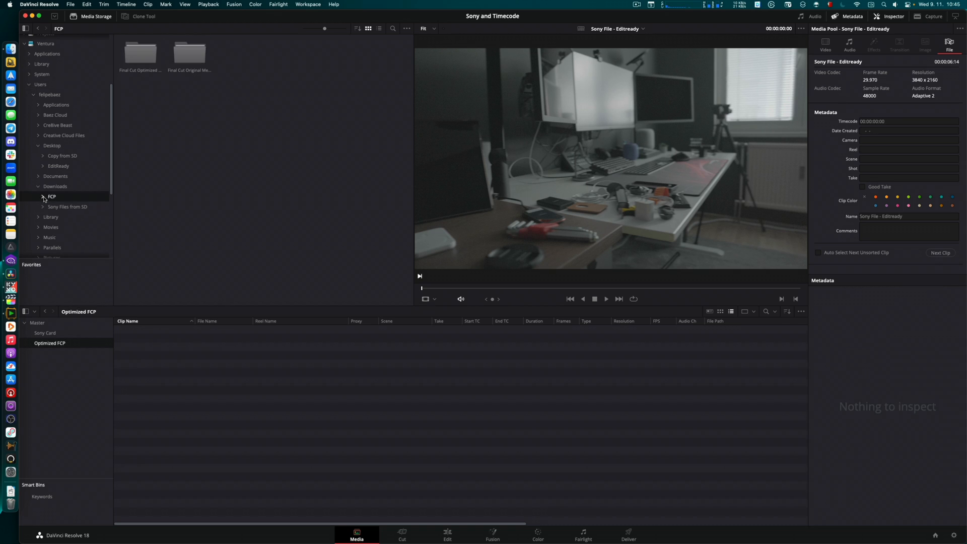
click(81, 206)
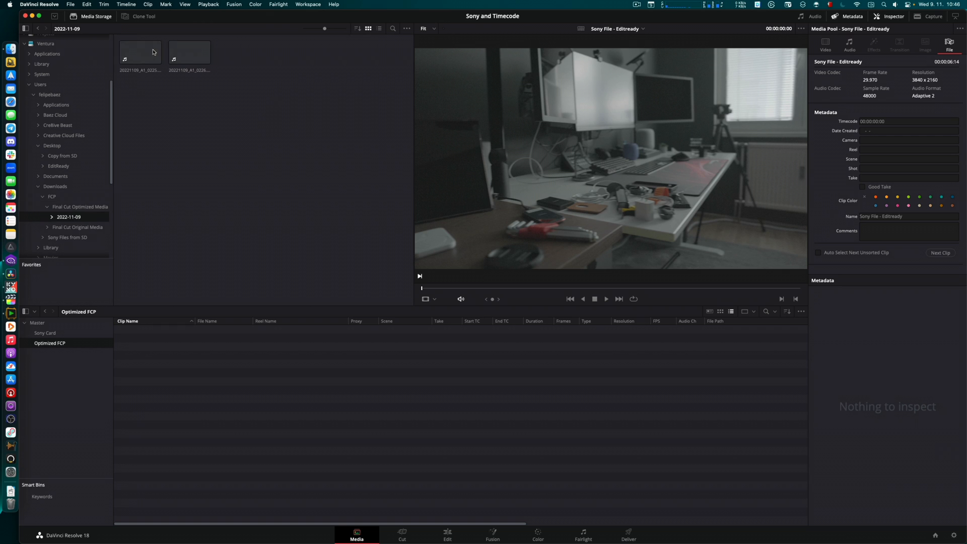
drag(140, 52, 114, 322)
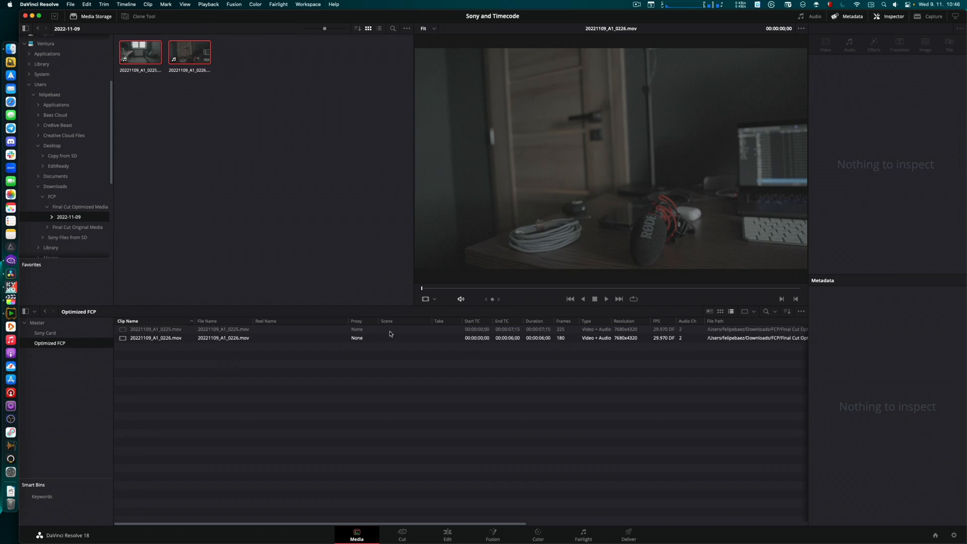
mouse_move(513, 339)
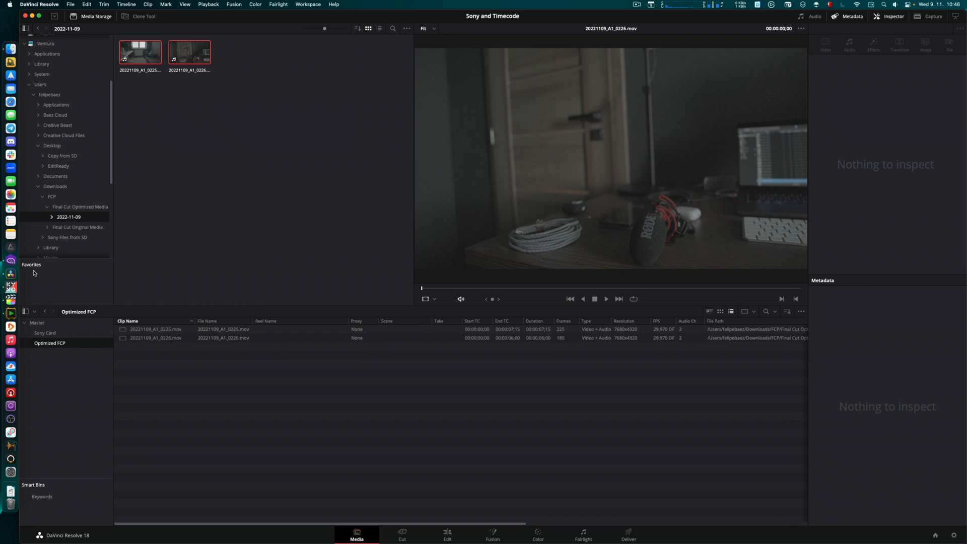
click(447, 534)
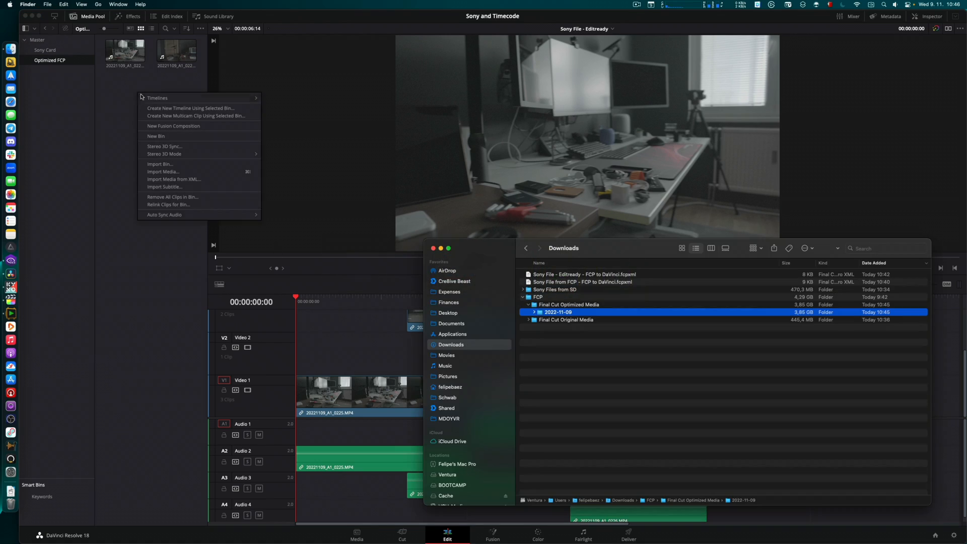
mouse_move(180, 97)
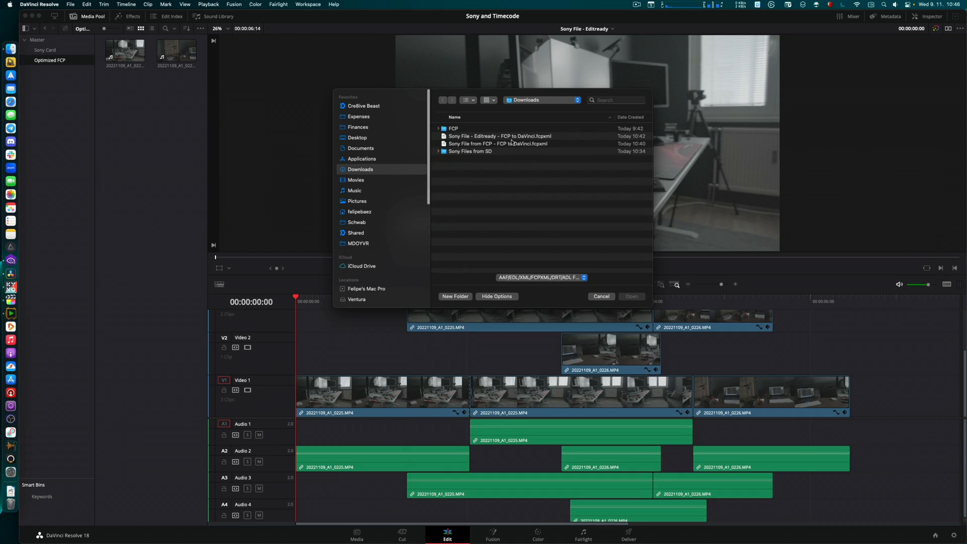
Import the Sony File from FCP fcpxml as timeline Sony File from FCP 2, linked to the .mov clips.
click(497, 143)
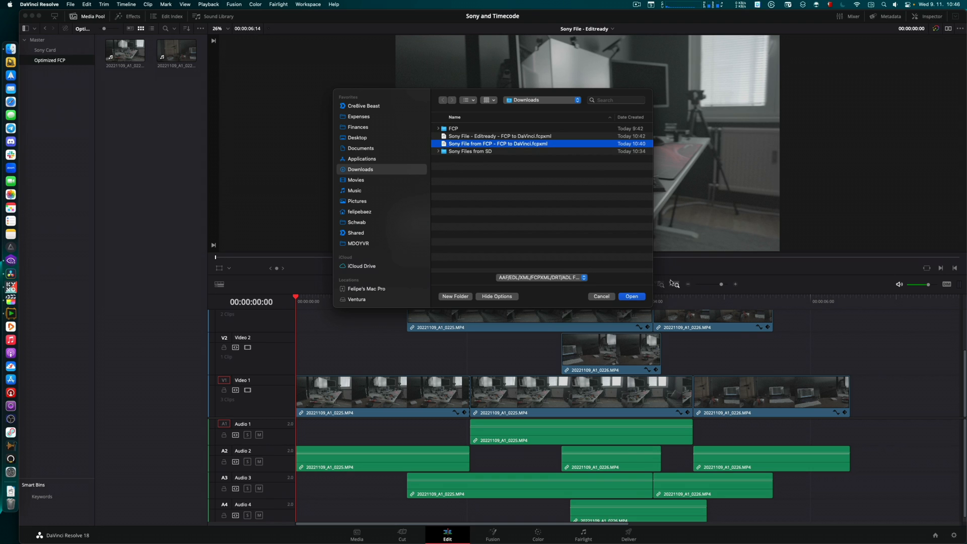
click(630, 297)
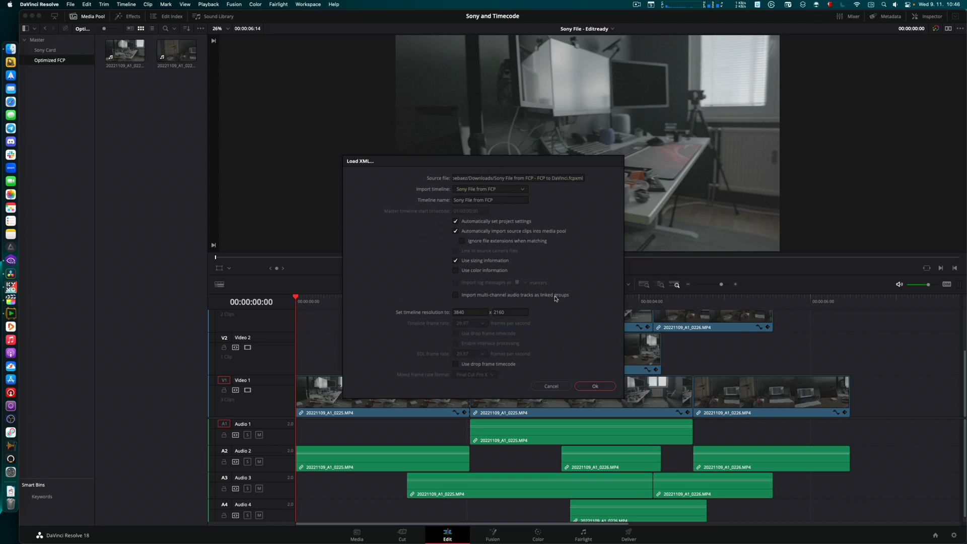
click(594, 386)
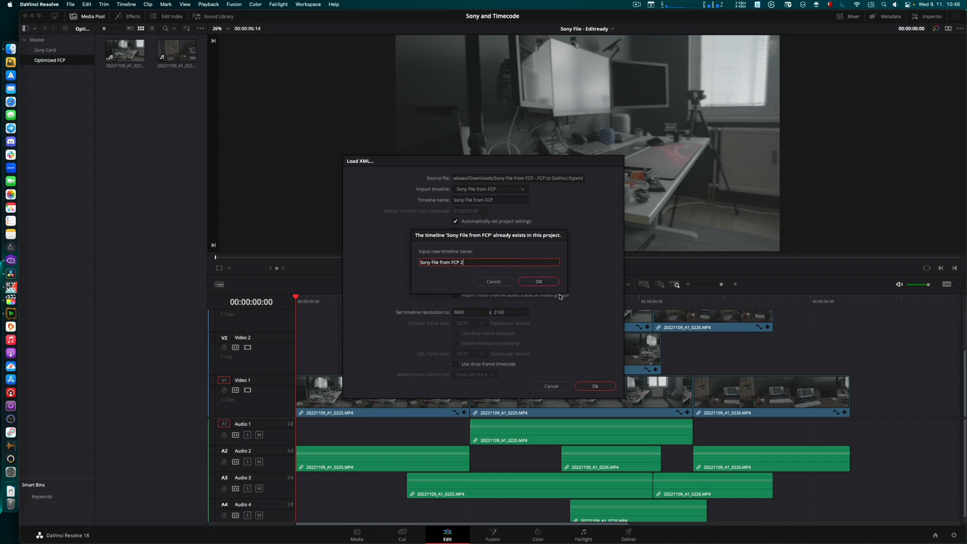
click(538, 282)
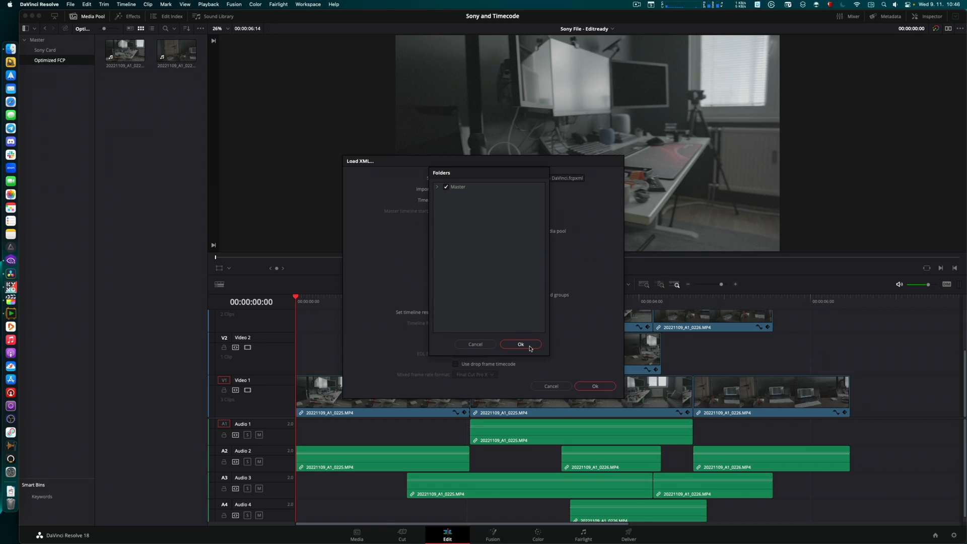
click(521, 344)
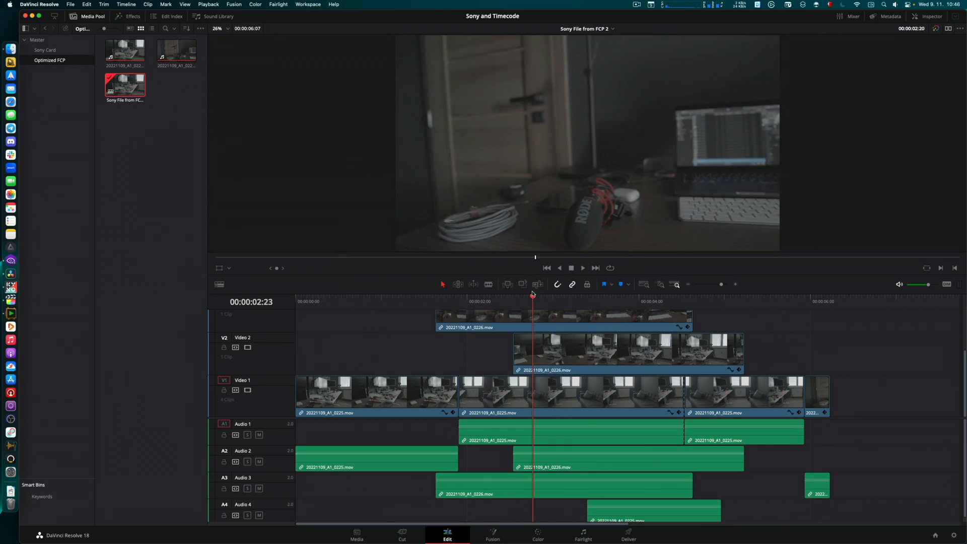
click(644, 301)
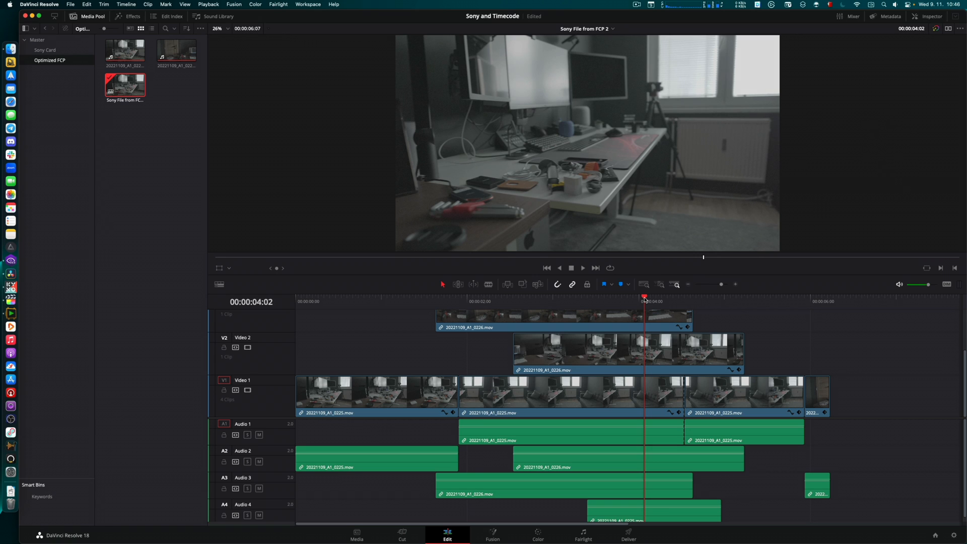